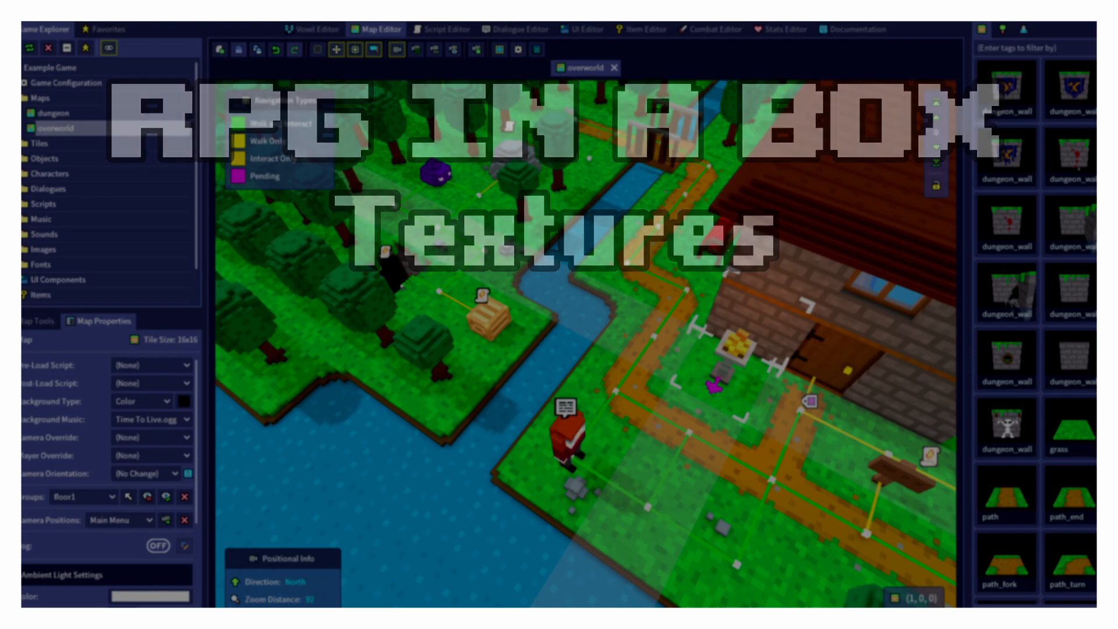
Bring up the tree model in the Voxel Editor and check its current Textures choices.
left_click(311, 30)
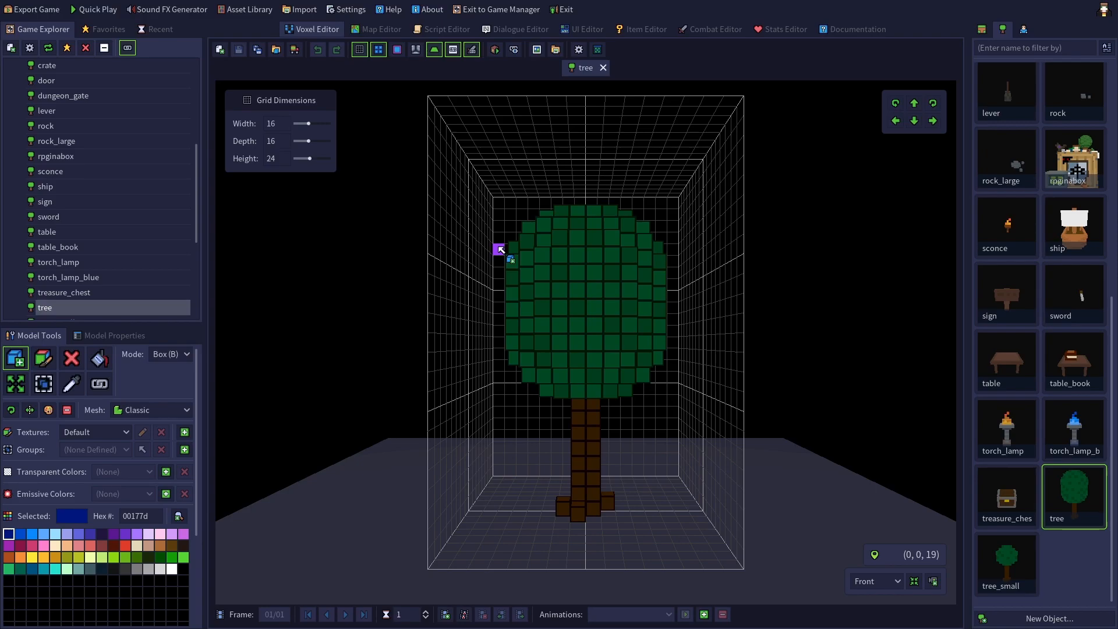
mouse_move(789, 460)
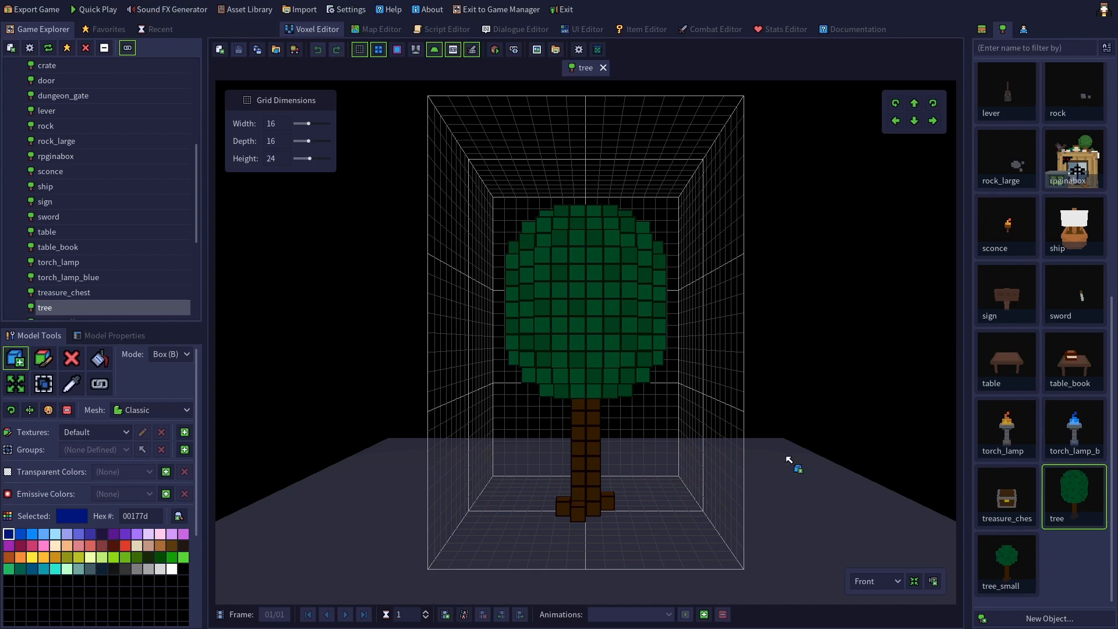
mouse_move(659, 447)
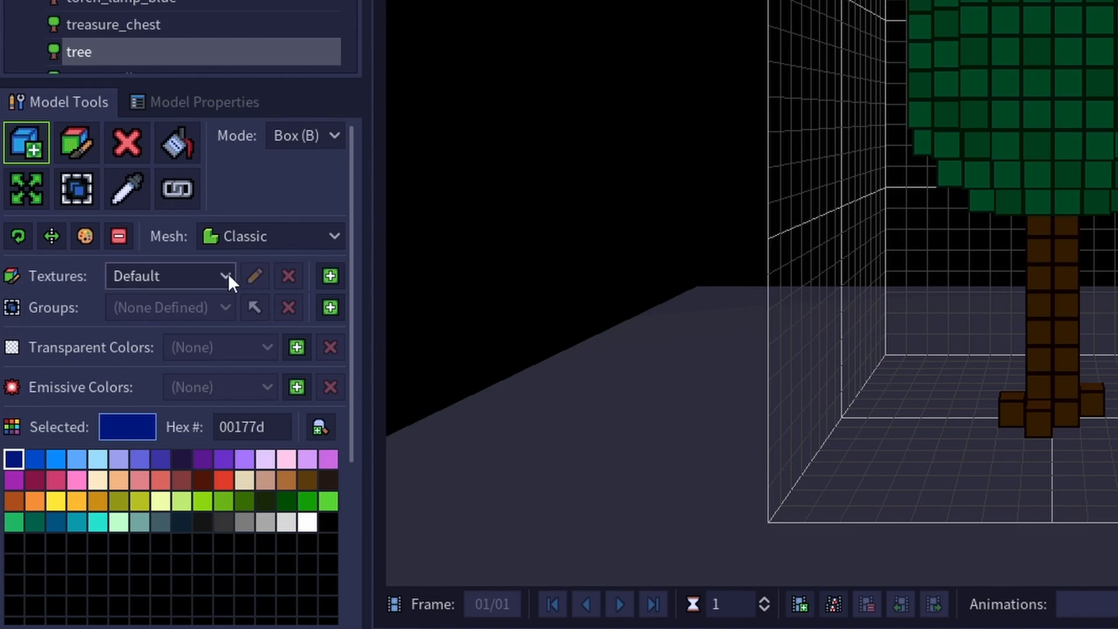
left_click(225, 276)
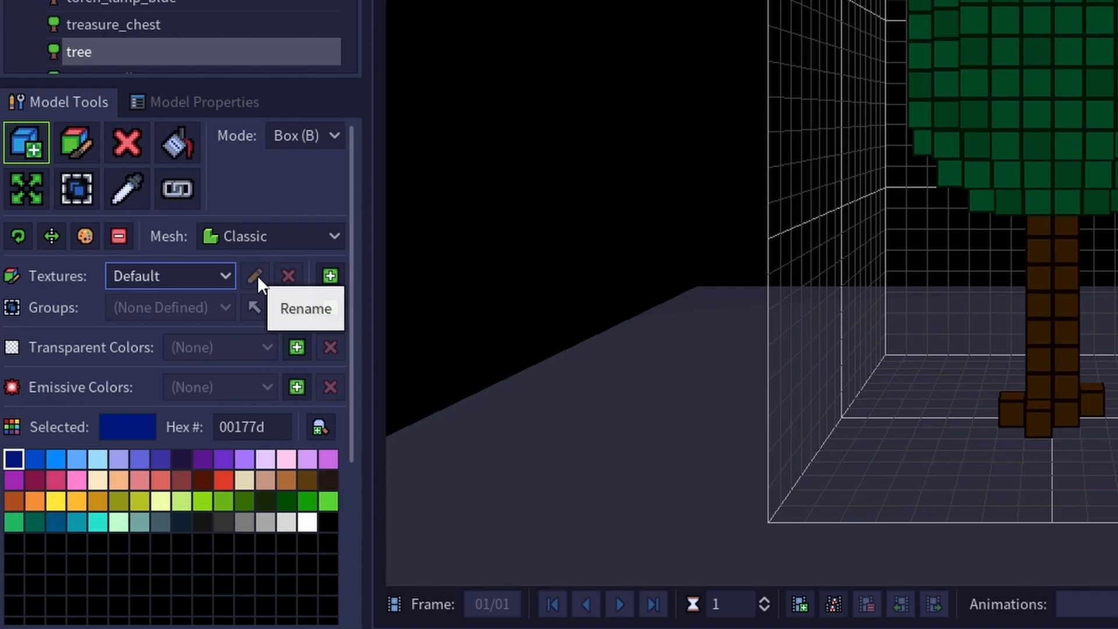
mouse_move(288, 276)
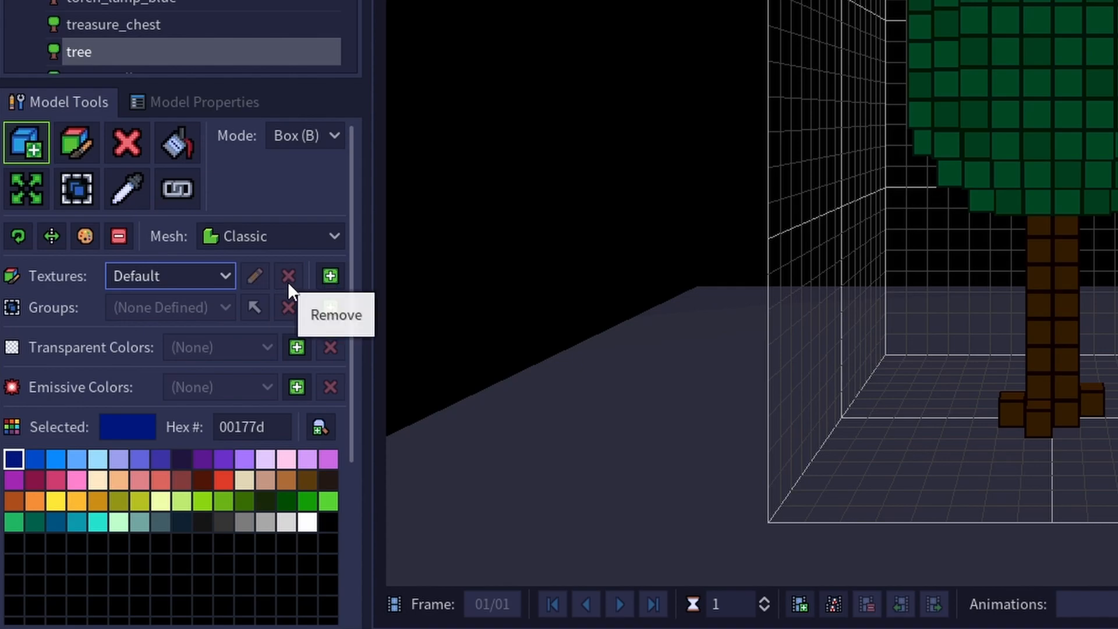
mouse_move(330, 276)
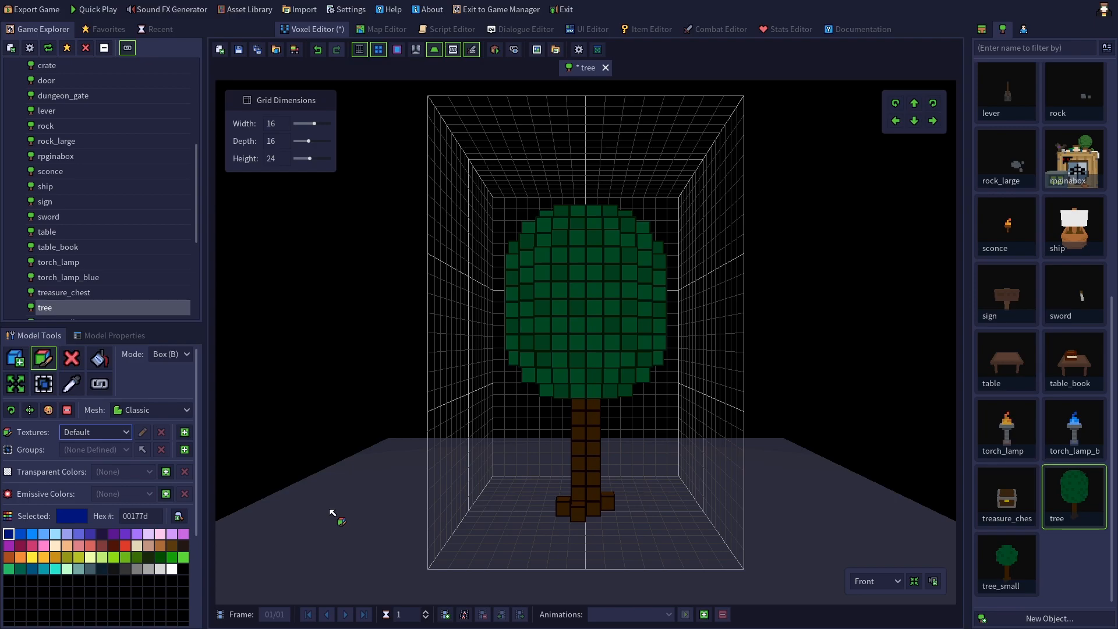
mouse_move(287, 488)
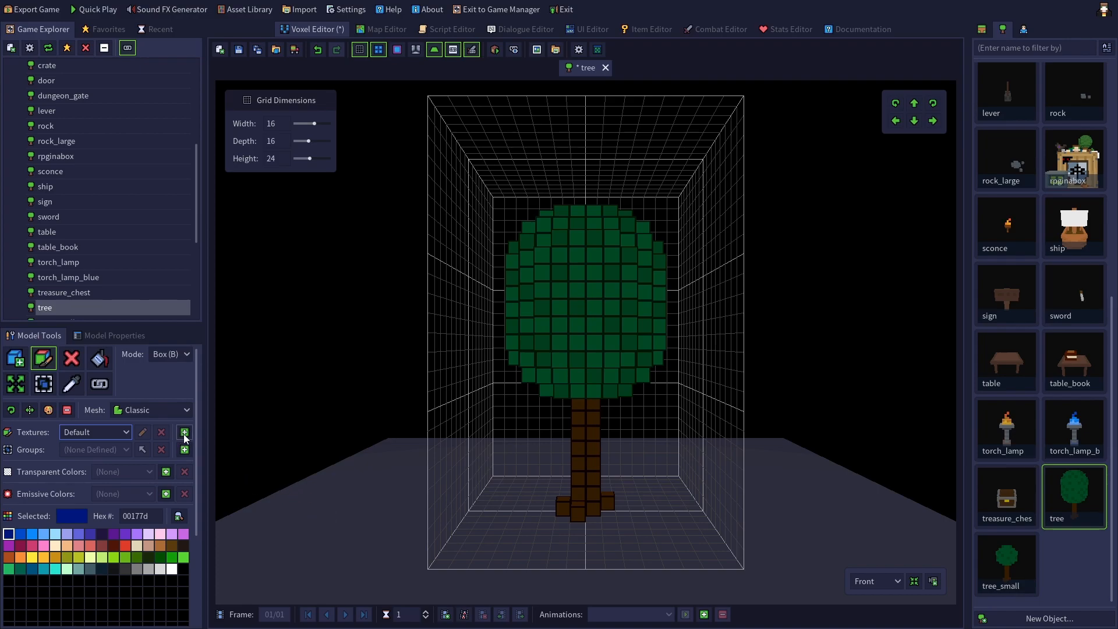
Add a new texture set named Spring to the tree model.
left_click(184, 432)
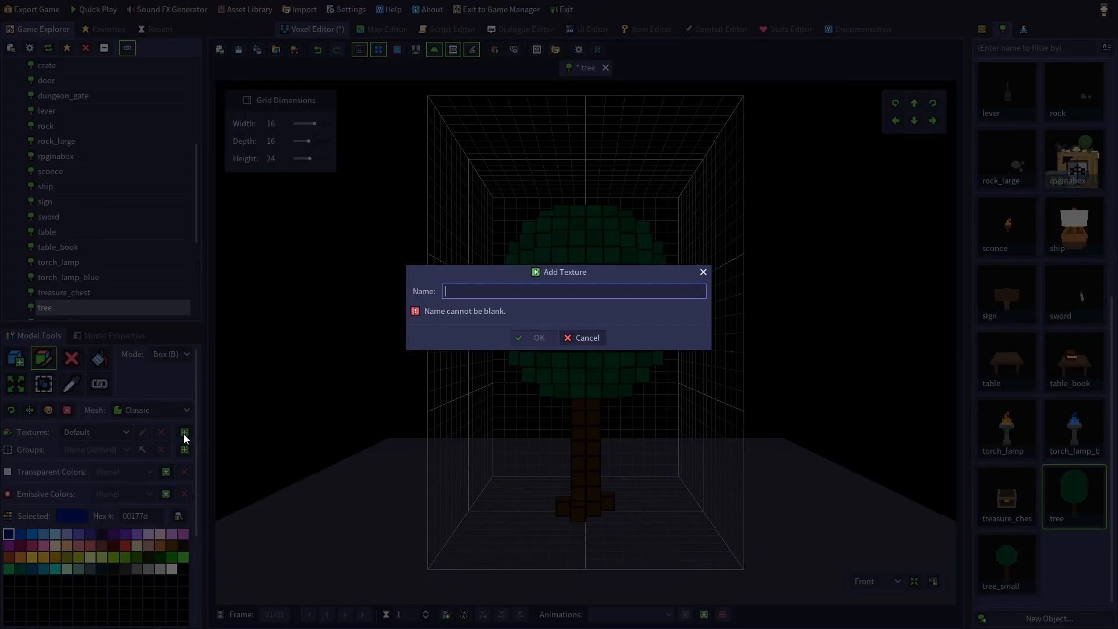
type("S")
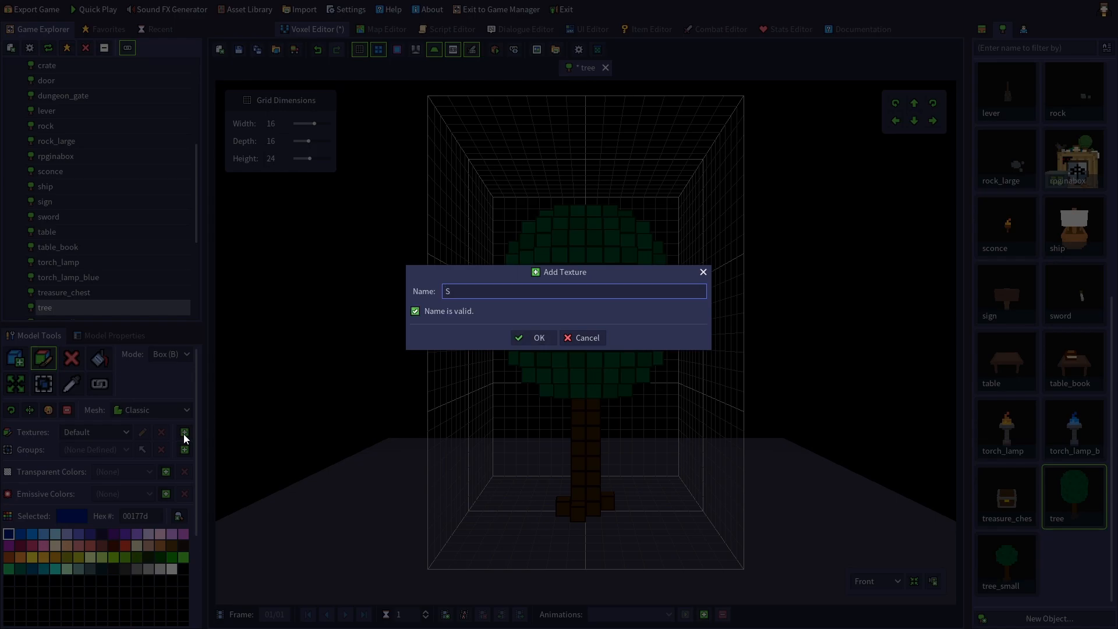
left_click(535, 338)
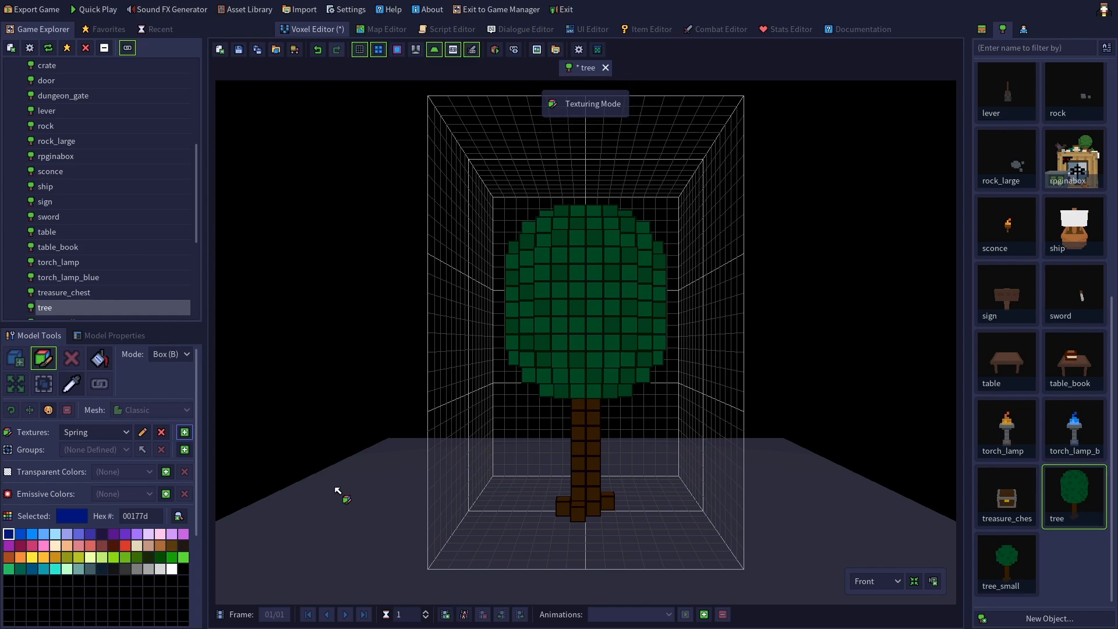
left_click(94, 430)
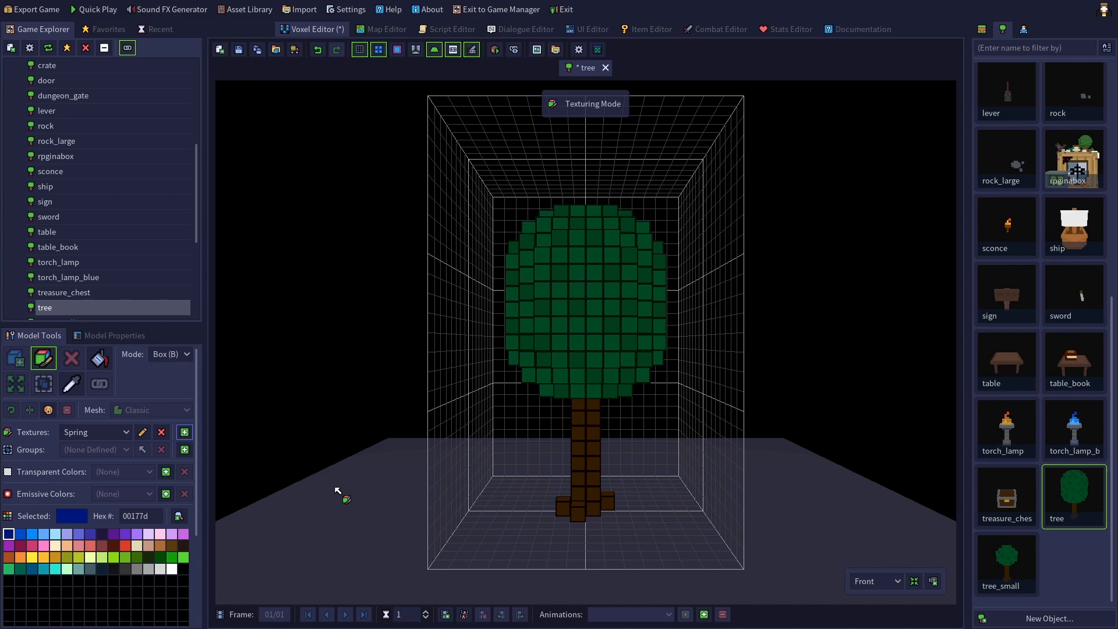
Switch between Default and Spring, then ready the Fill tool with a pale lavender colour.
left_click(95, 449)
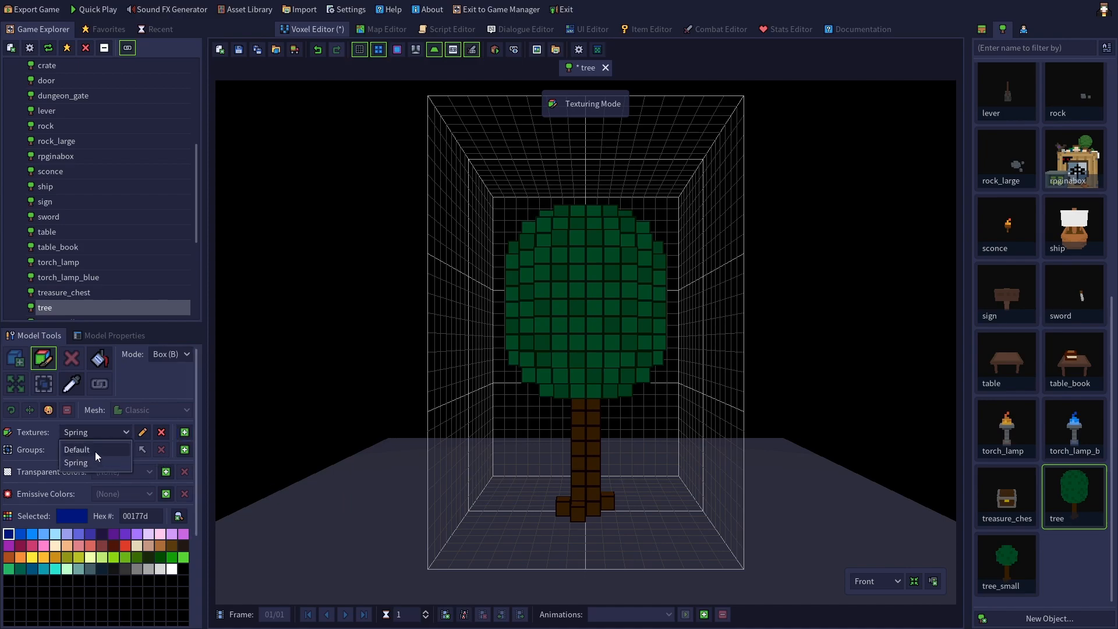
left_click(77, 450)
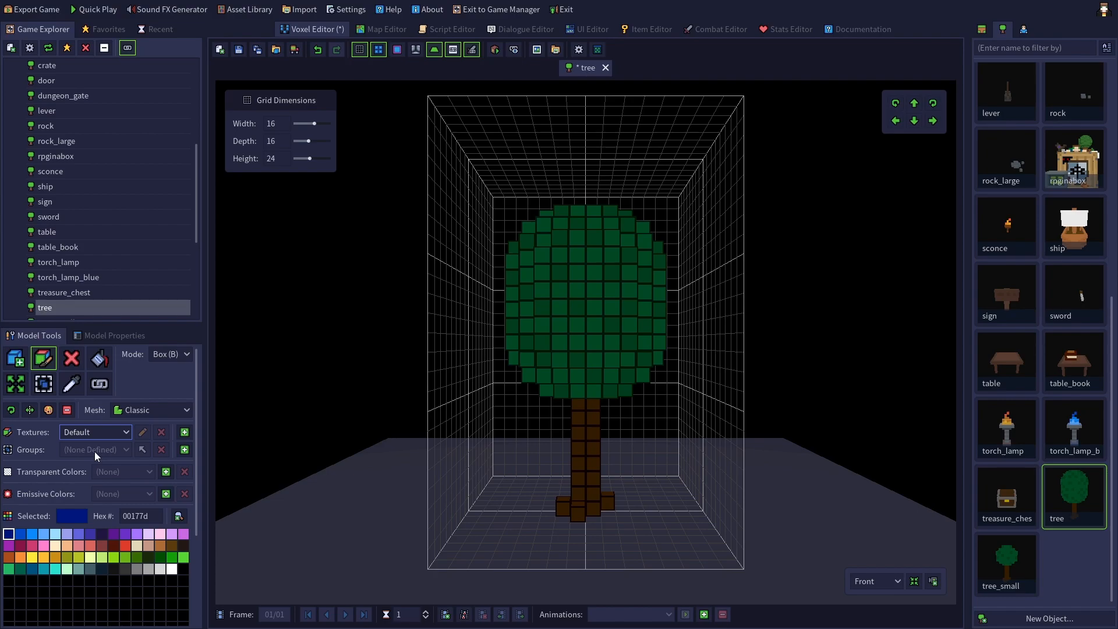
left_click(94, 450)
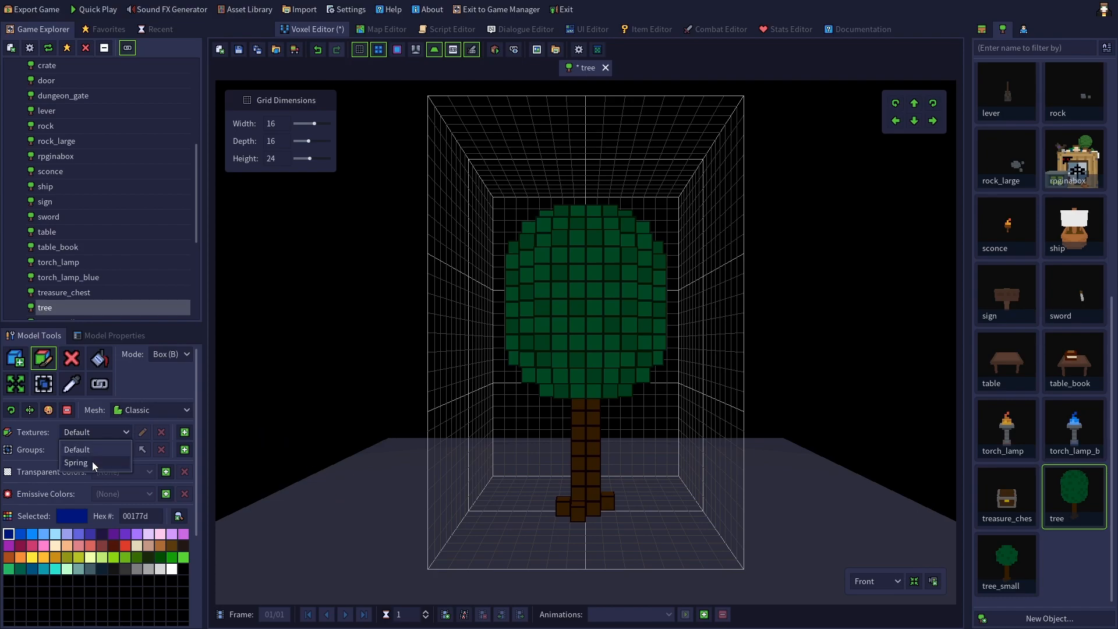
left_click(74, 463)
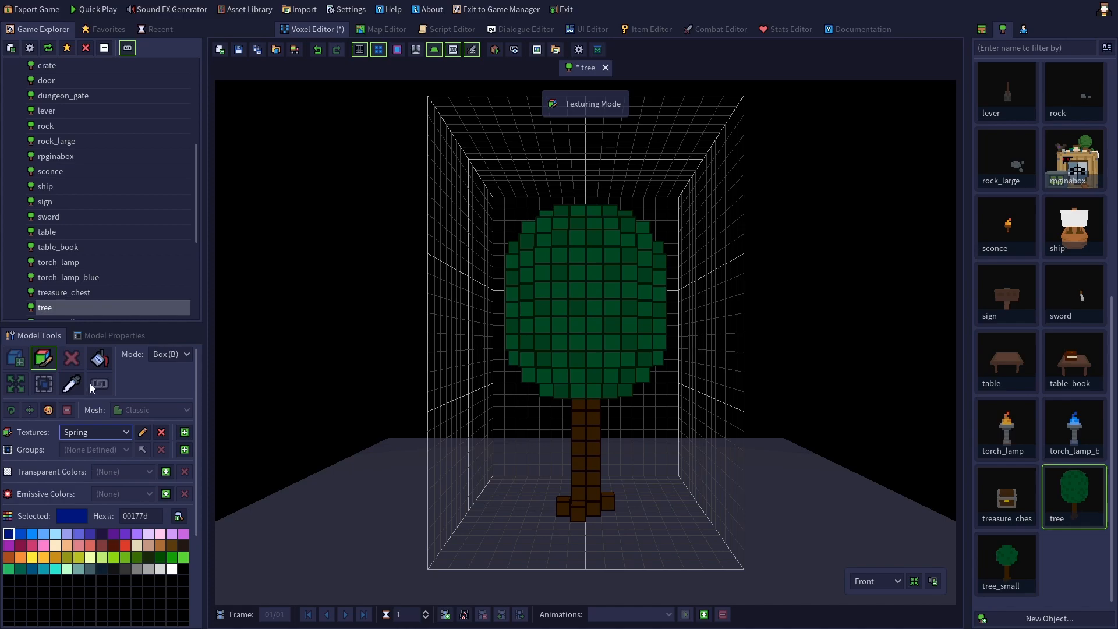
left_click(99, 357)
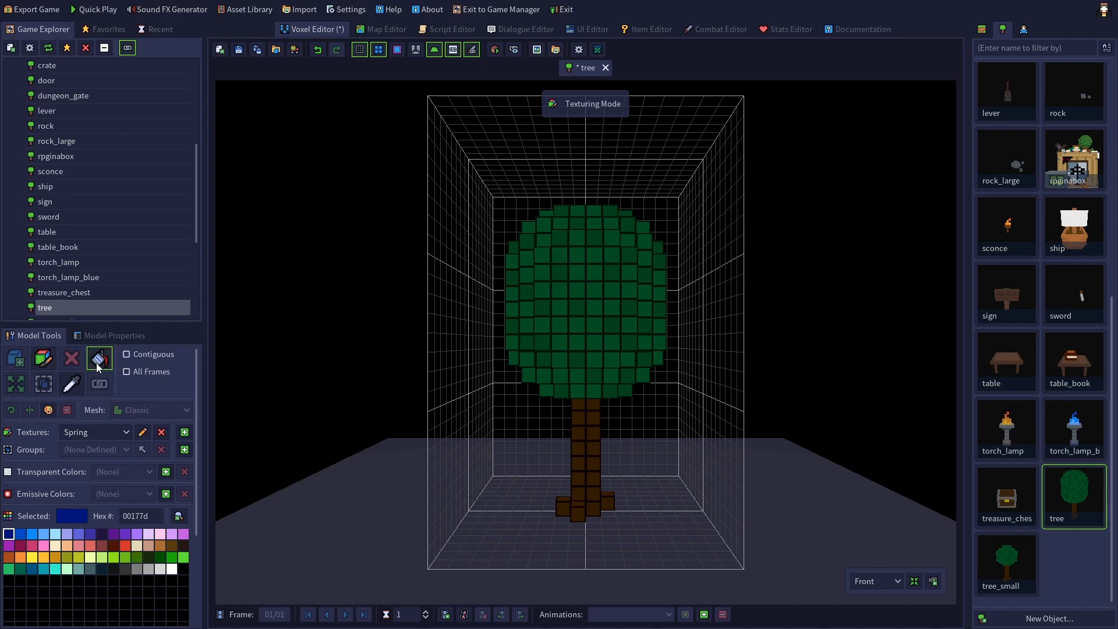
mouse_move(99, 359)
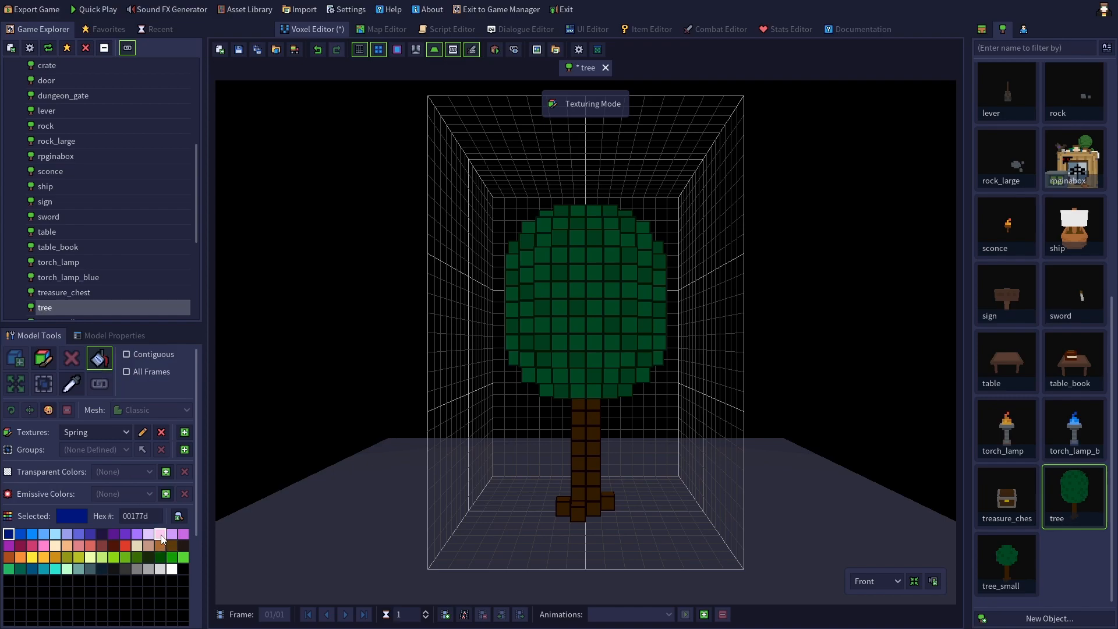
left_click(126, 546)
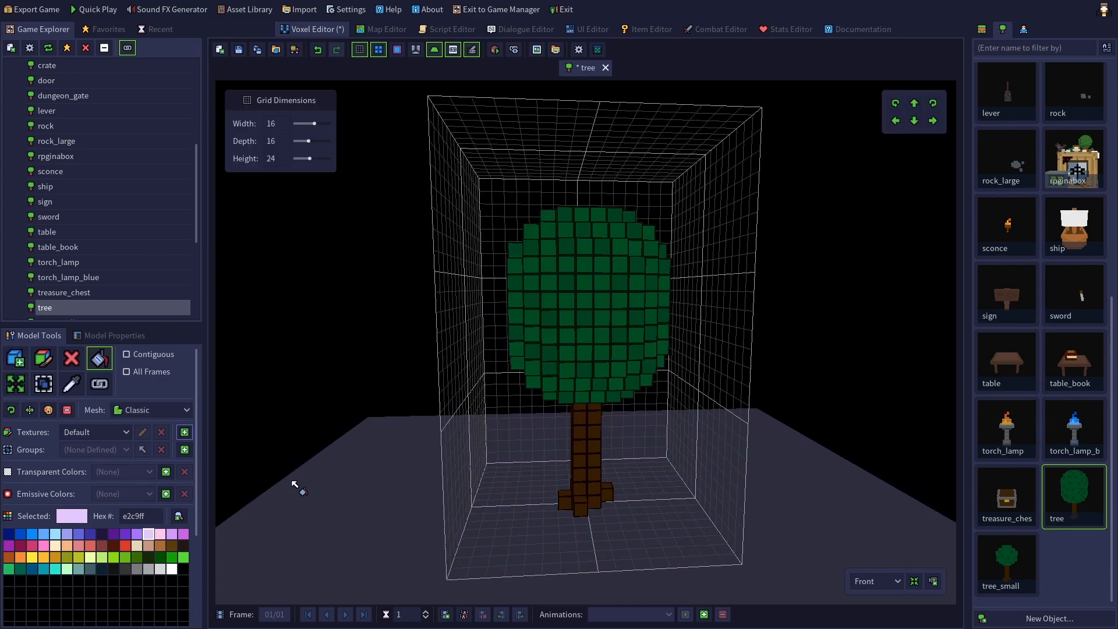
Add Summer and Fall texture sets to the tree and pick a dark brown paint colour.
left_click(184, 432)
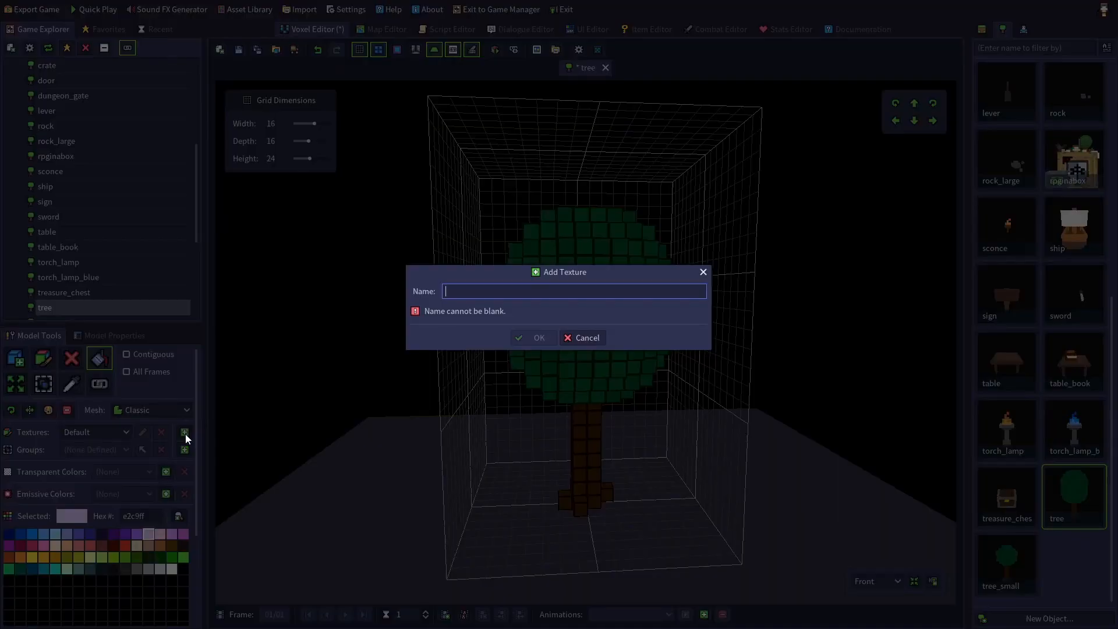
type("Summer")
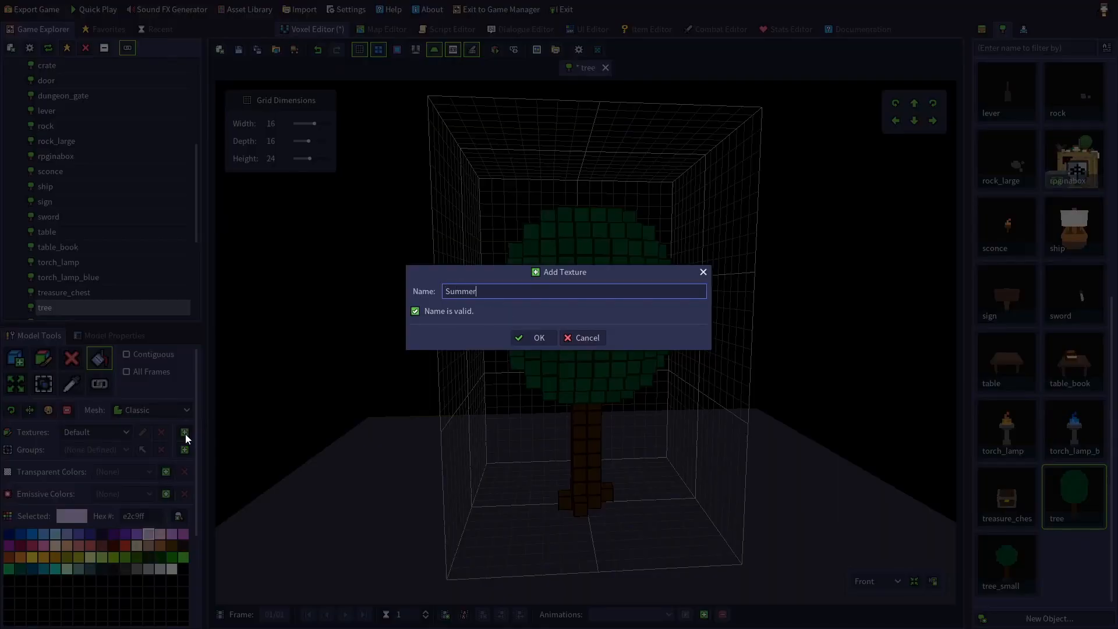
left_click(538, 337)
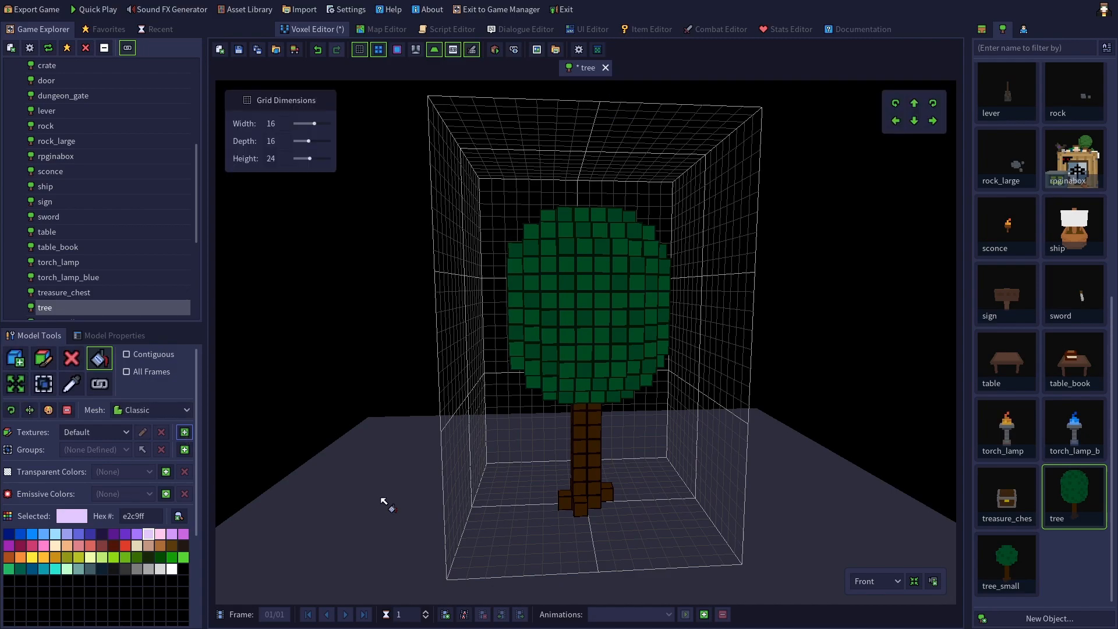
left_click(184, 432)
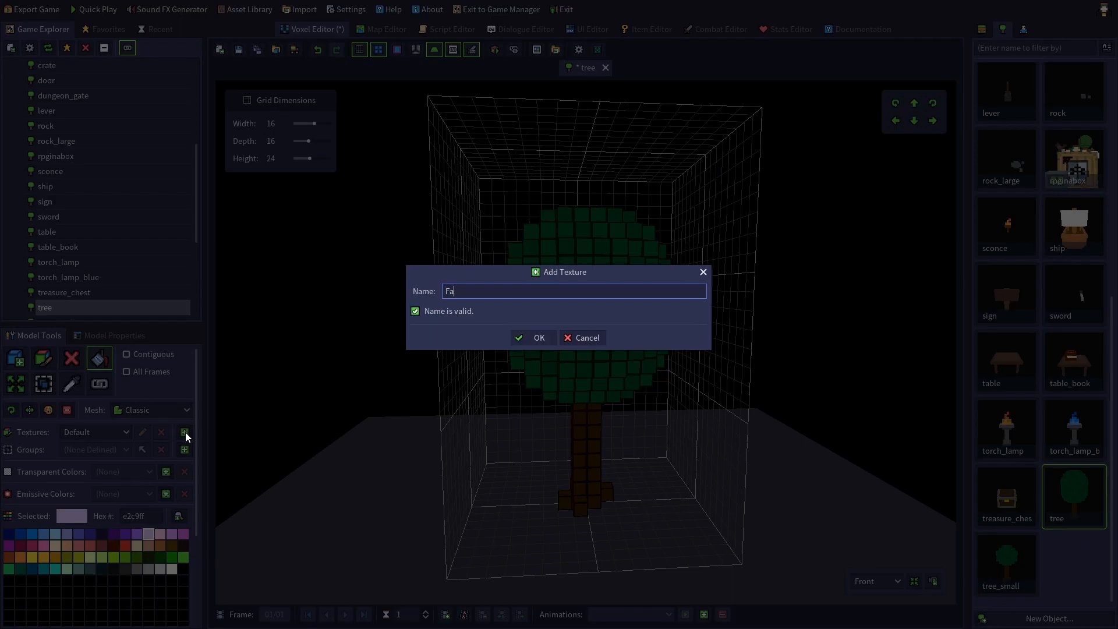
left_click(534, 338)
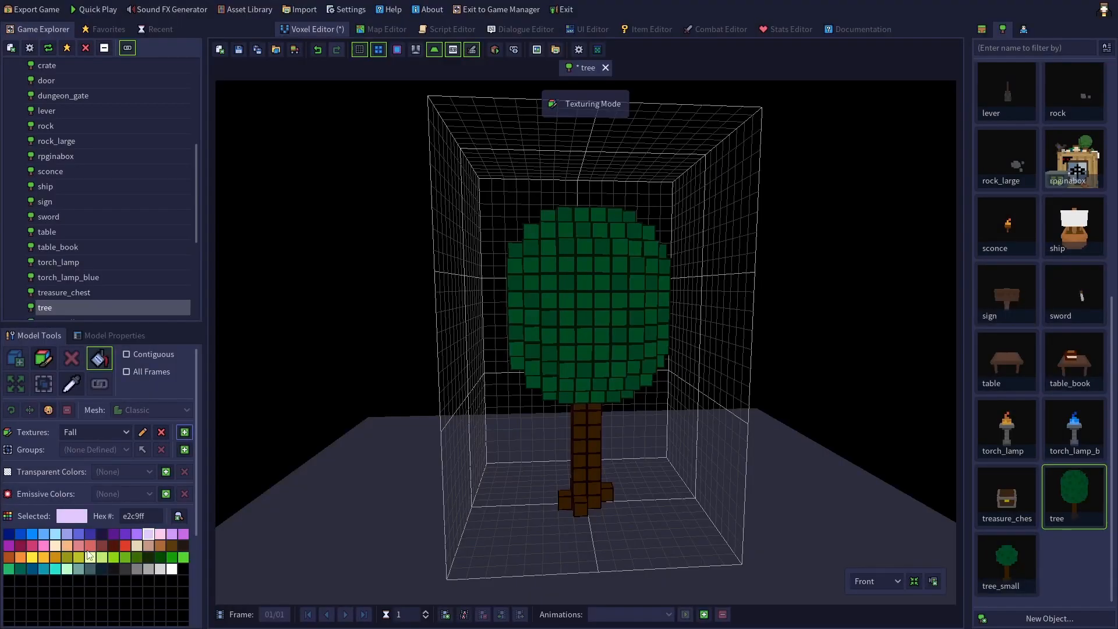
left_click(125, 545)
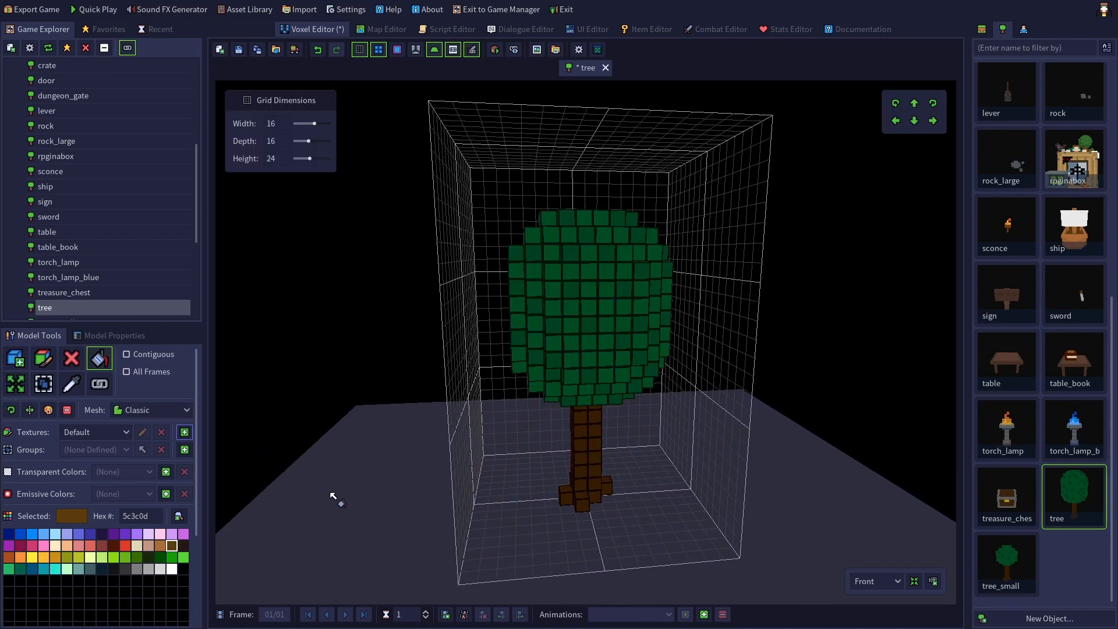
Add a Winter texture set, recolour the canopy leaves orange, and review all five season textures.
left_click(184, 432)
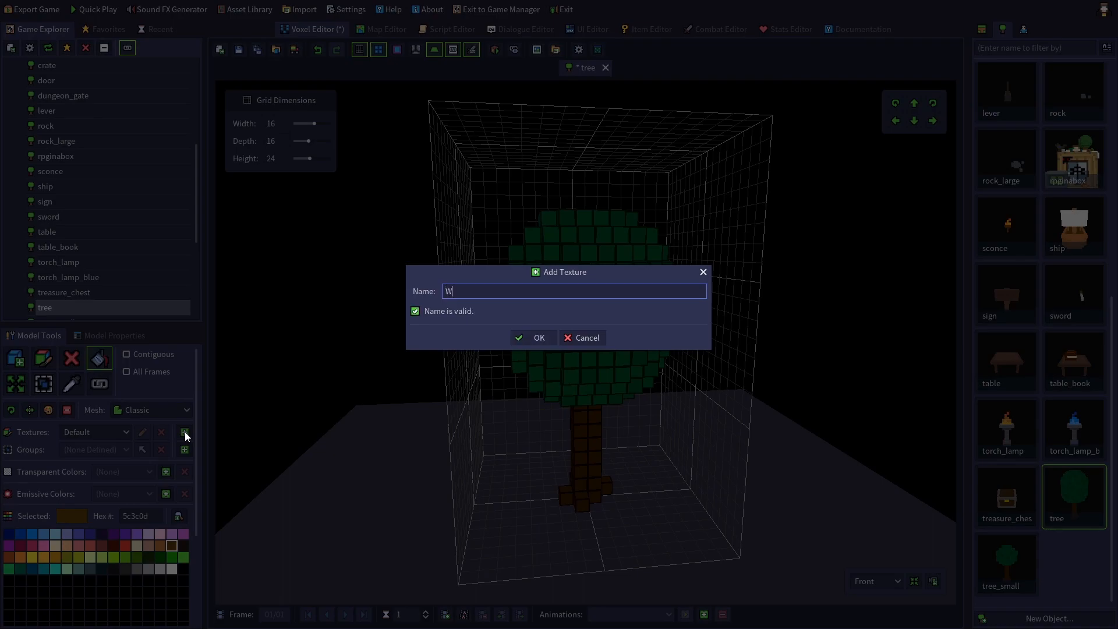
left_click(534, 338)
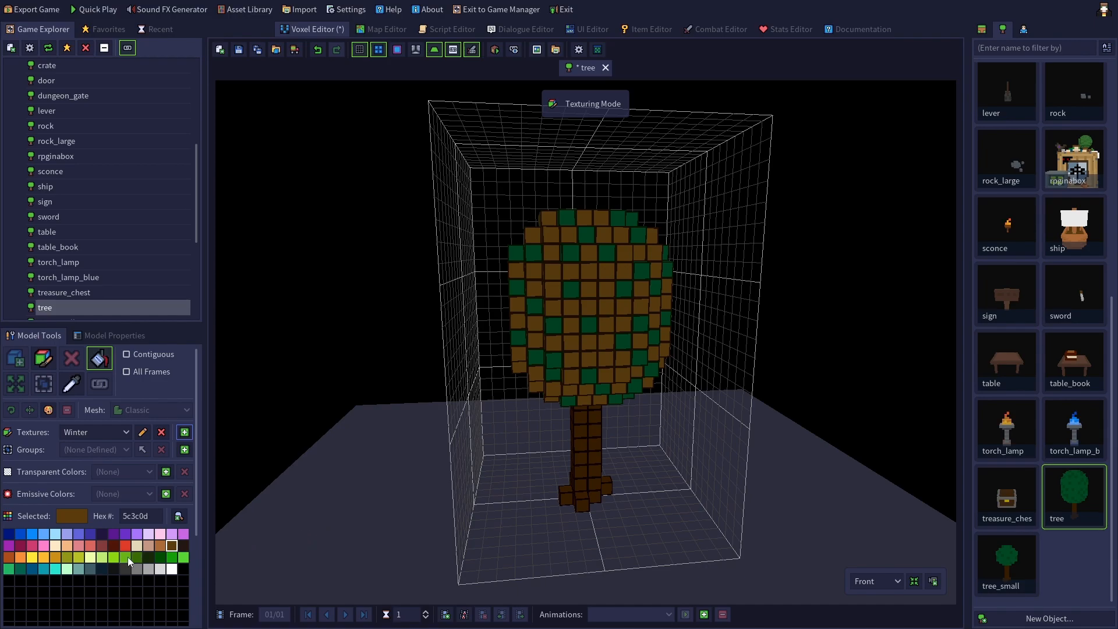
left_click(589, 306)
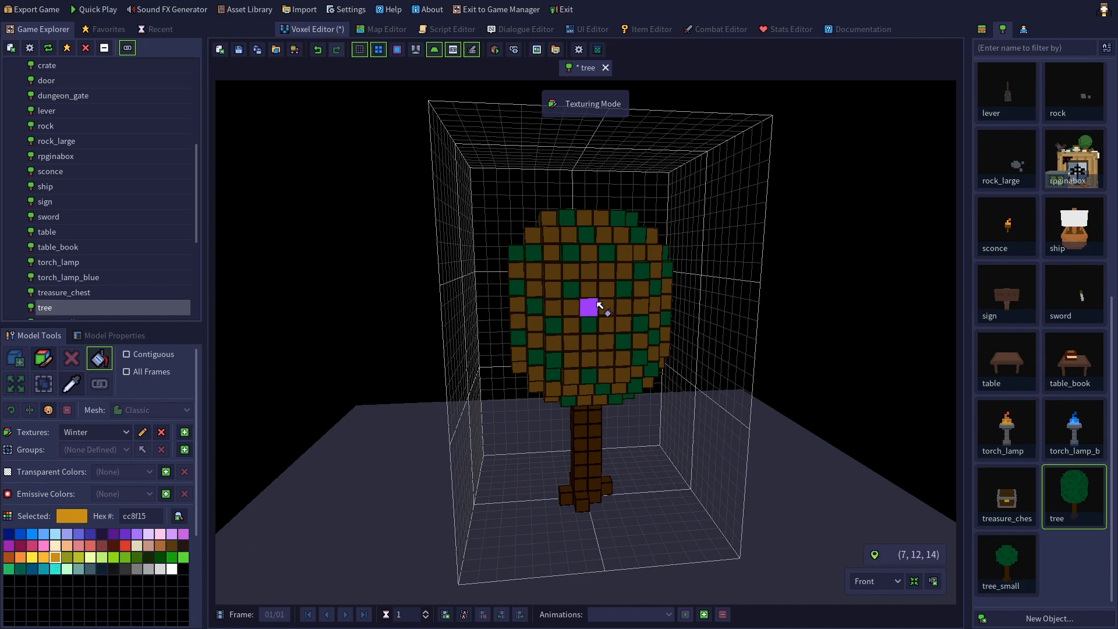
left_click(601, 309)
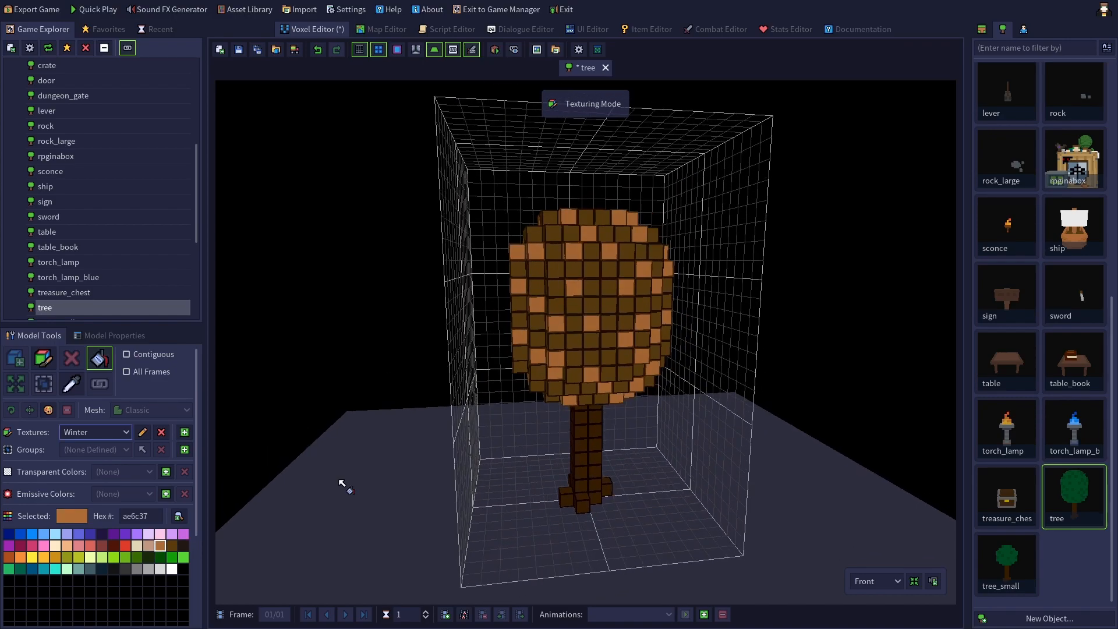
left_click(124, 432)
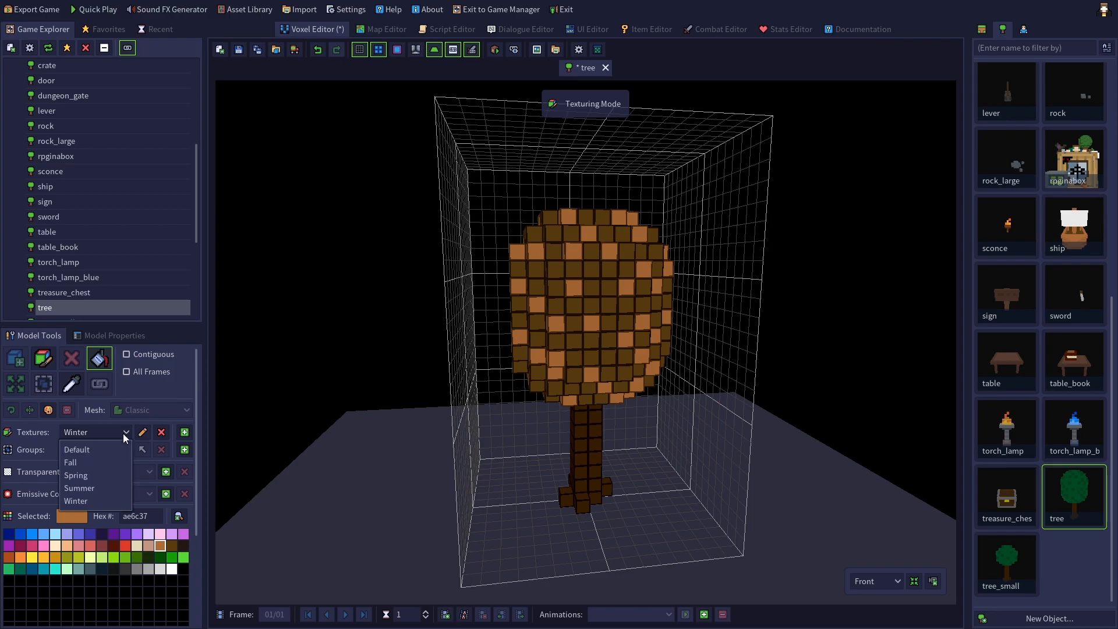
mouse_move(71, 462)
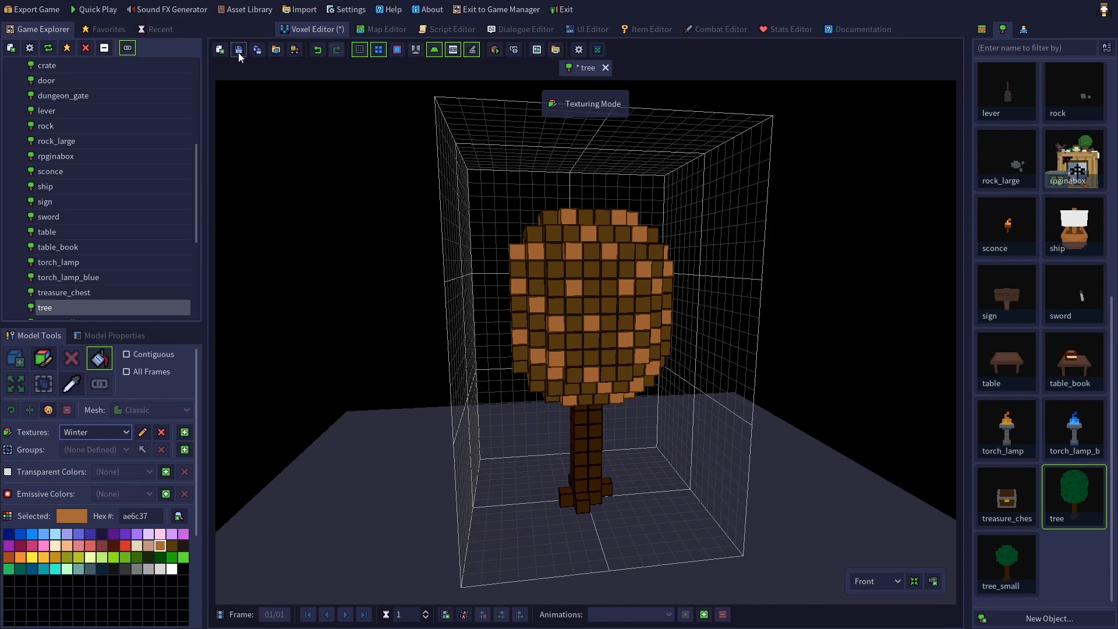
Save the tree model and open the overworld map in the Map Editor.
left_click(238, 49)
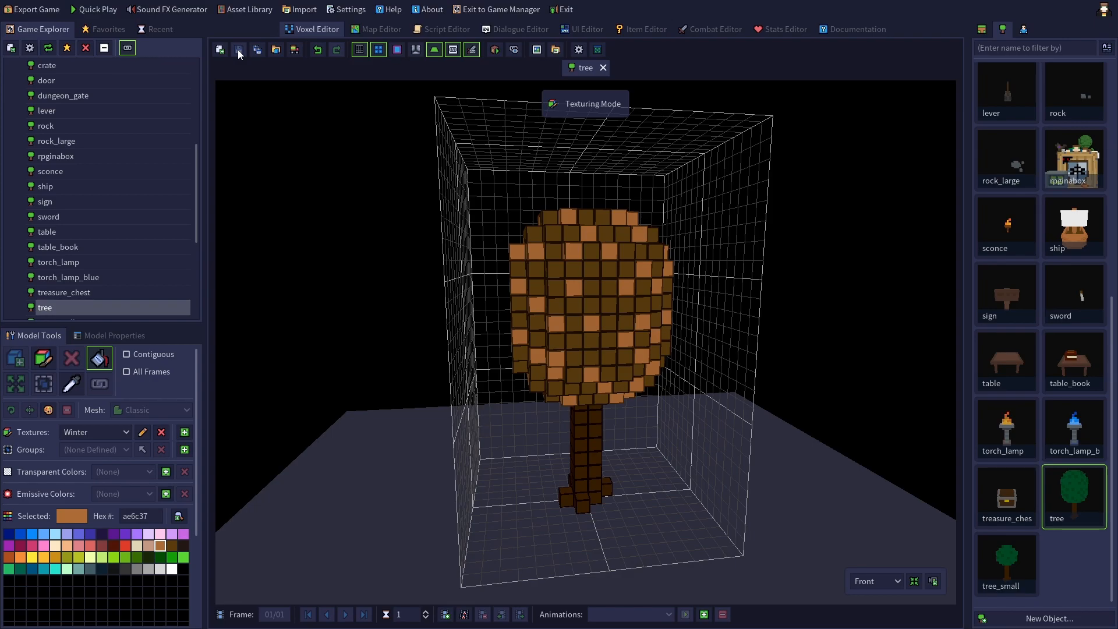
left_click(380, 29)
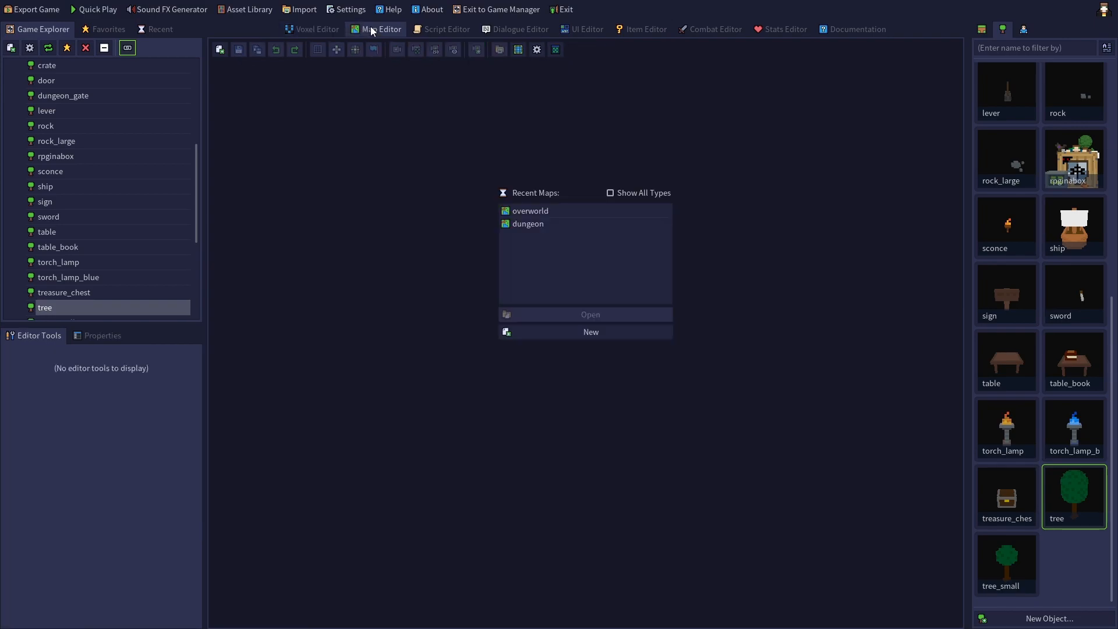
mouse_move(530, 212)
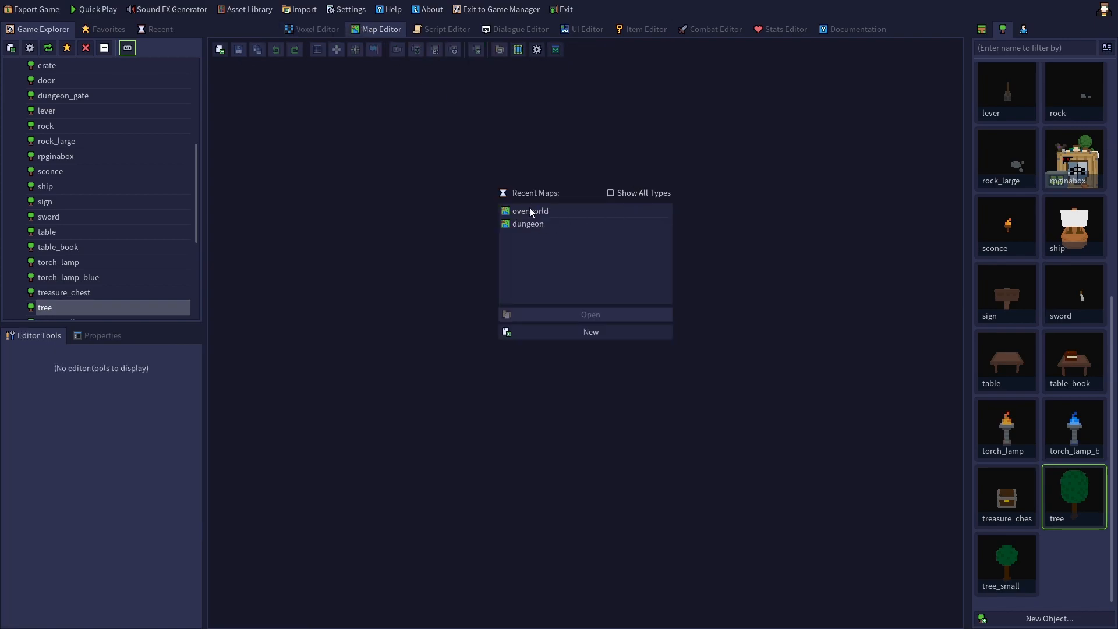
left_click(528, 210)
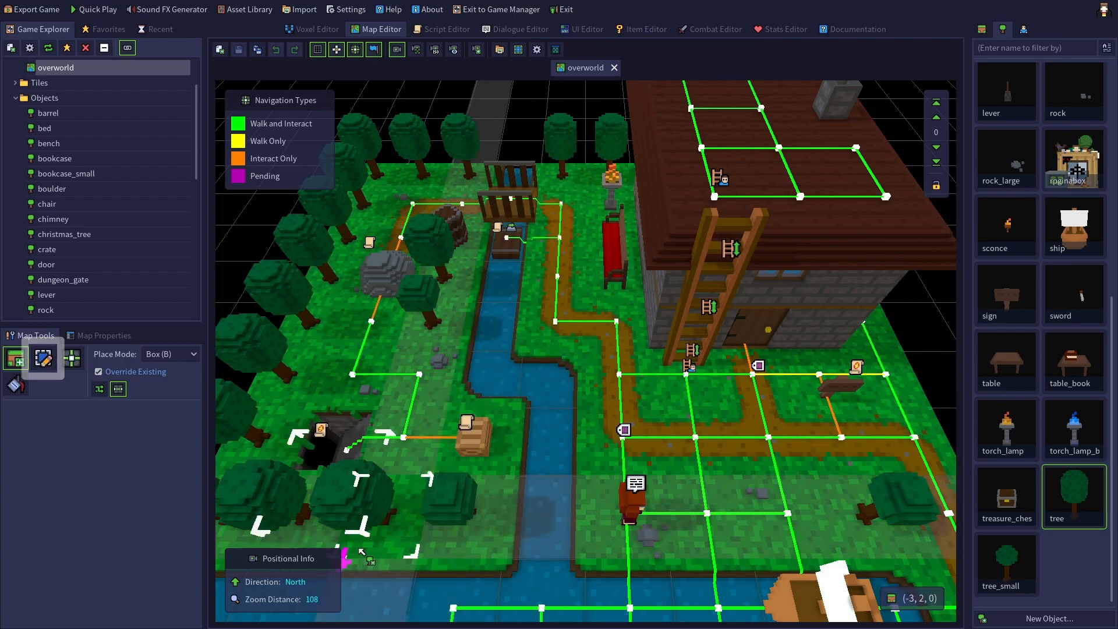
mouse_move(43, 358)
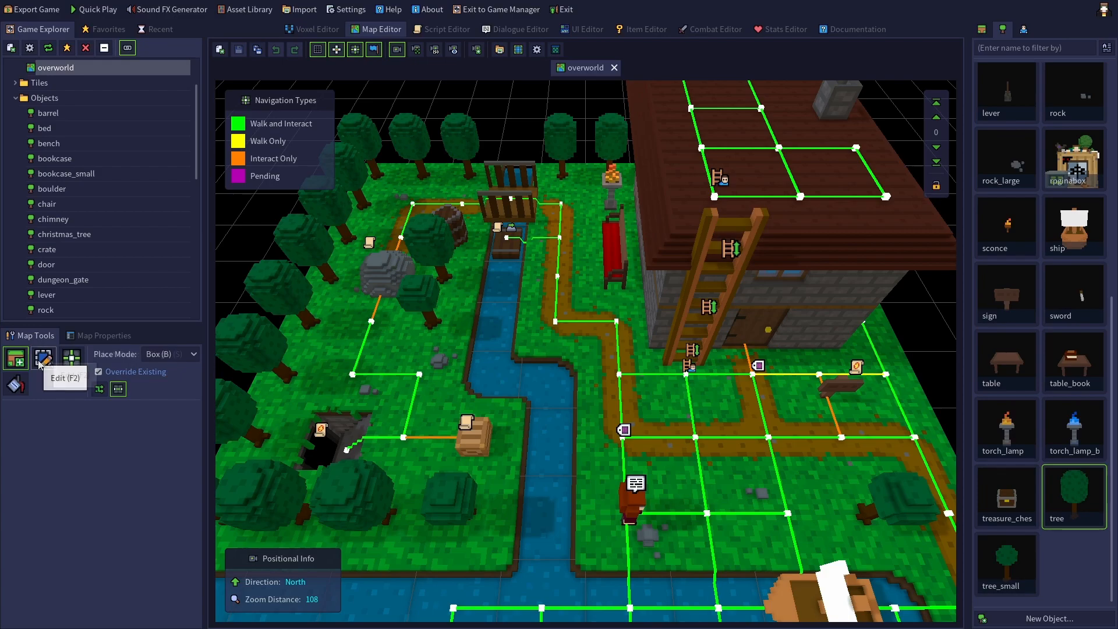
Set the tree beside the cave entrance to start with its Spring texture.
left_click(43, 356)
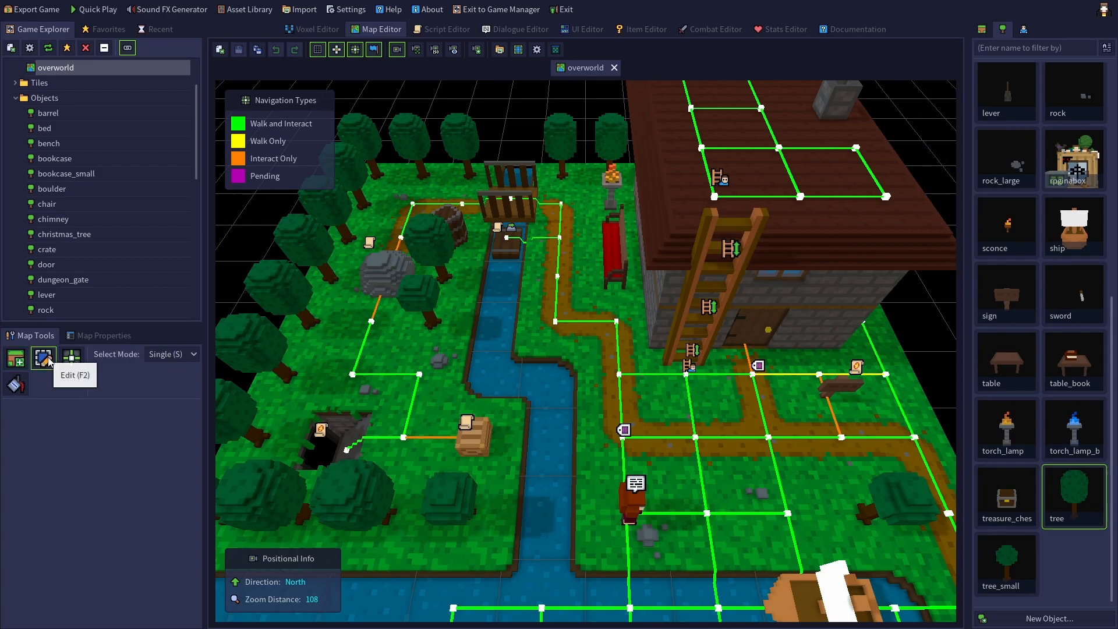
mouse_move(349, 503)
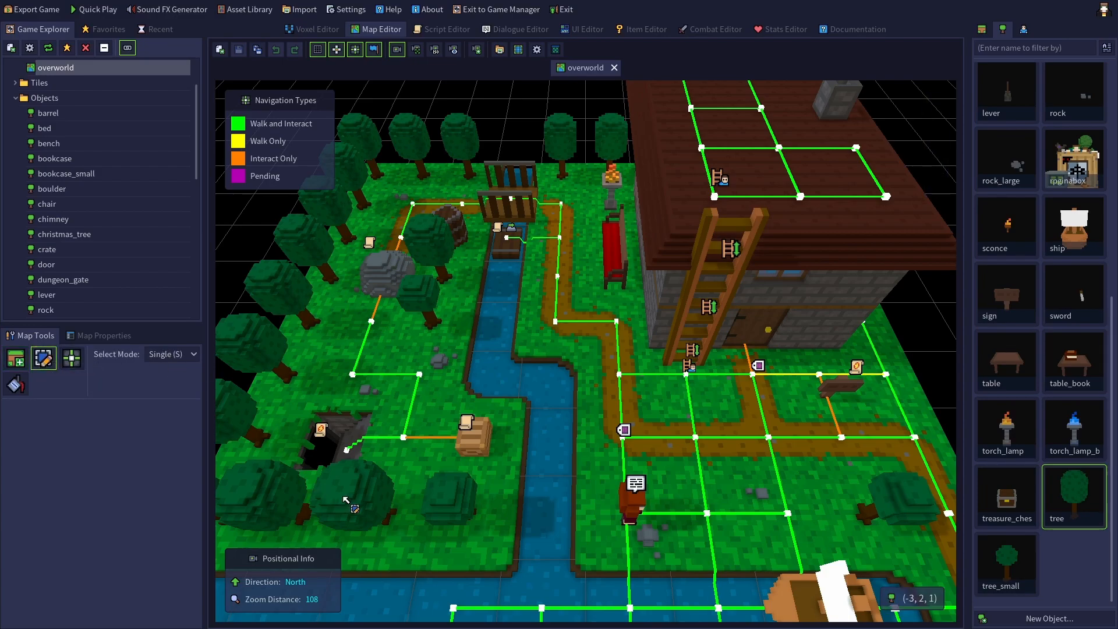
left_click(354, 500)
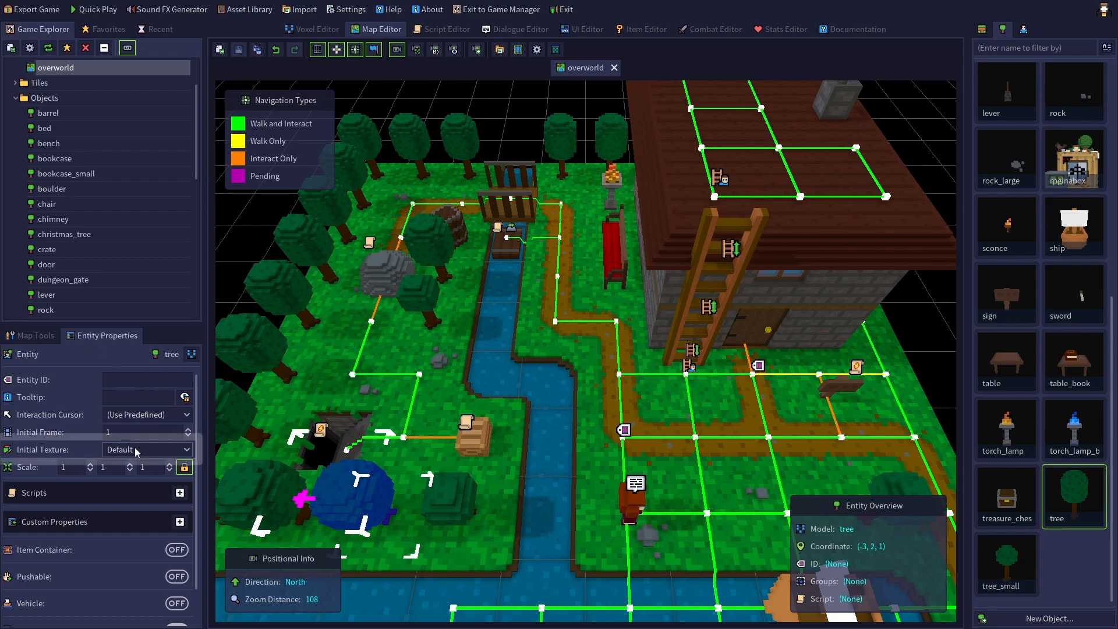
left_click(147, 449)
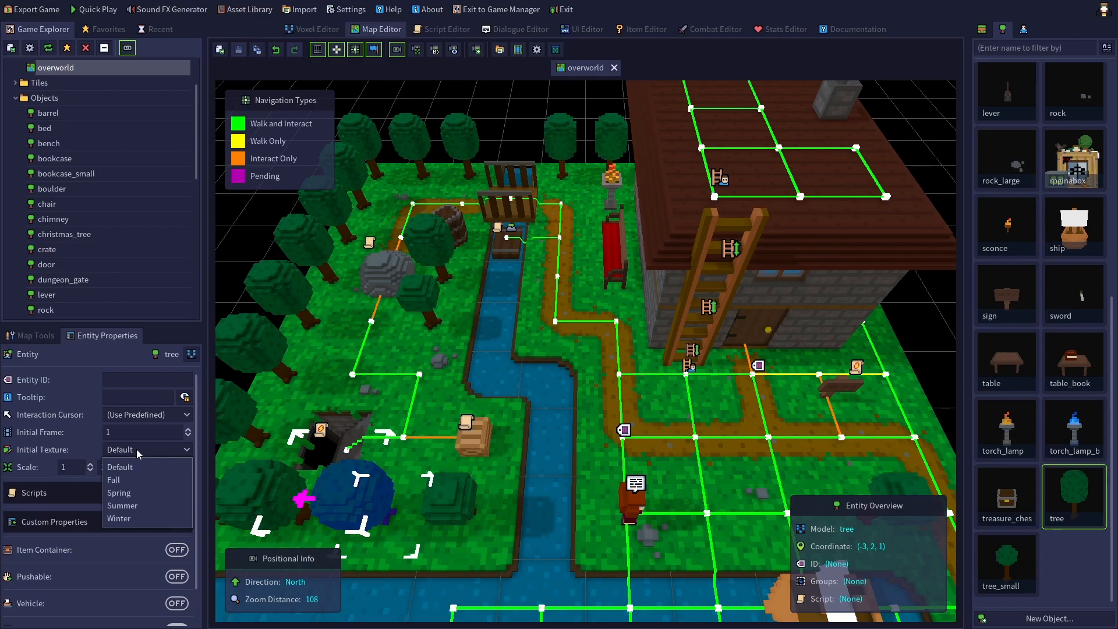
mouse_move(138, 484)
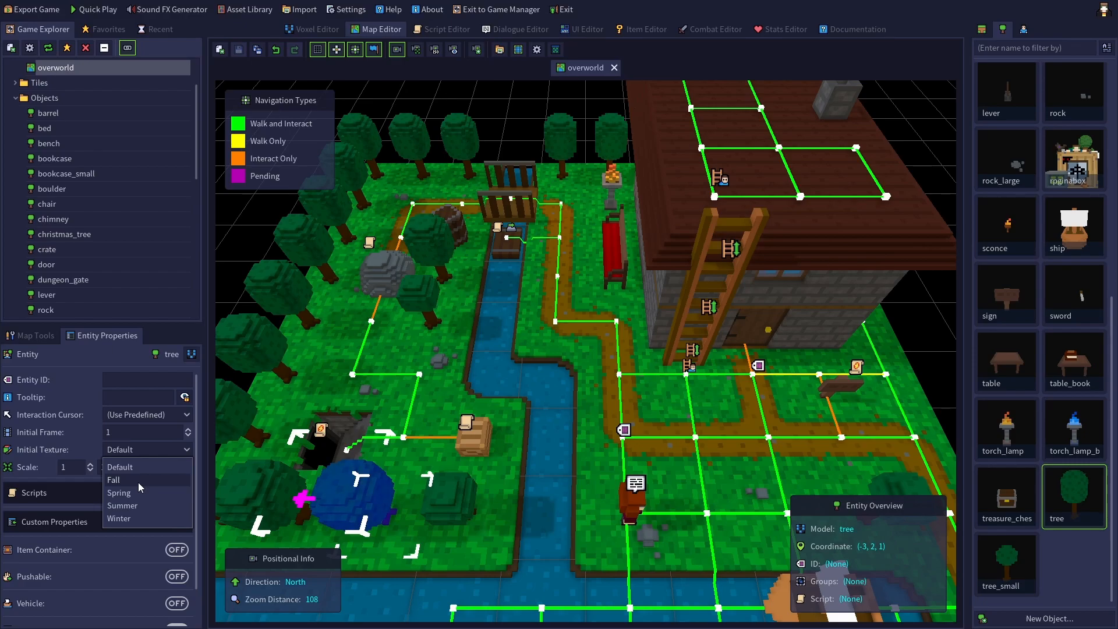
left_click(119, 492)
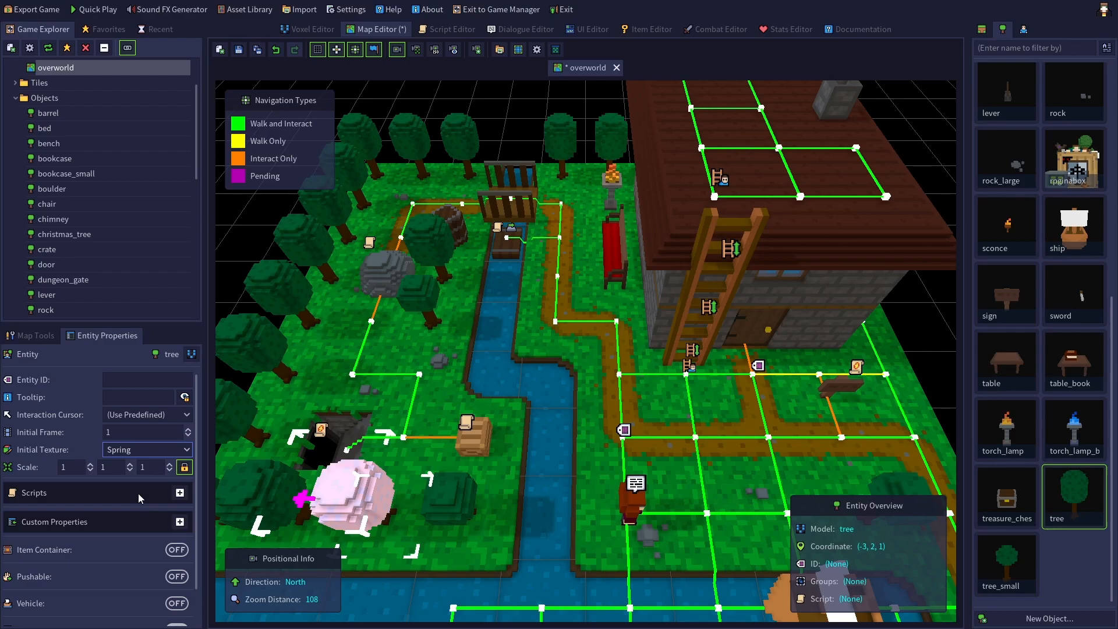
mouse_move(159, 453)
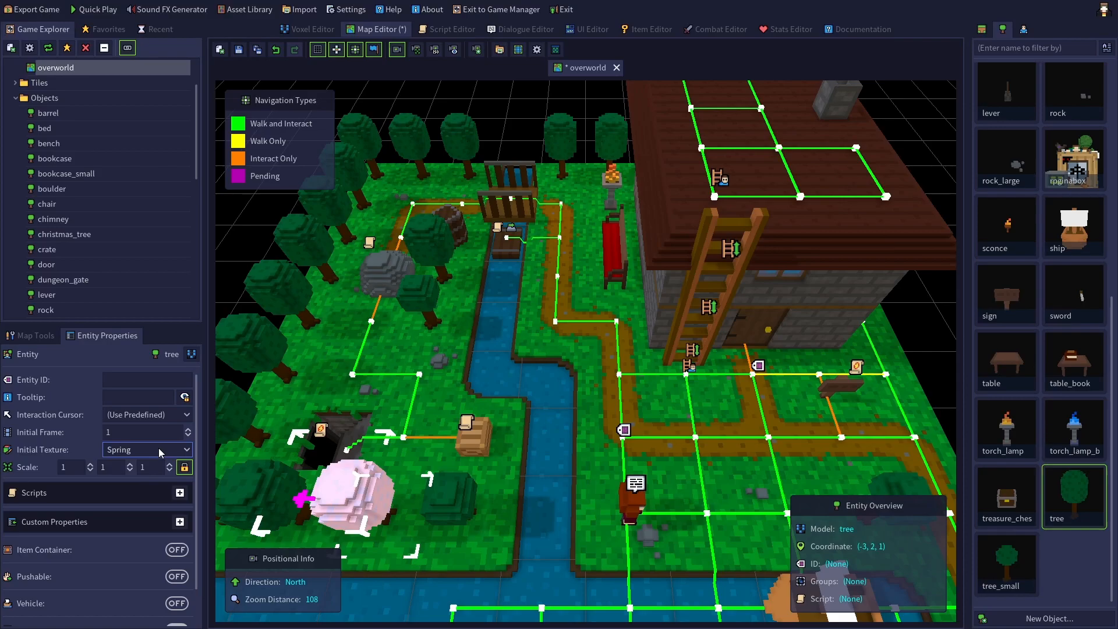
mouse_move(589, 478)
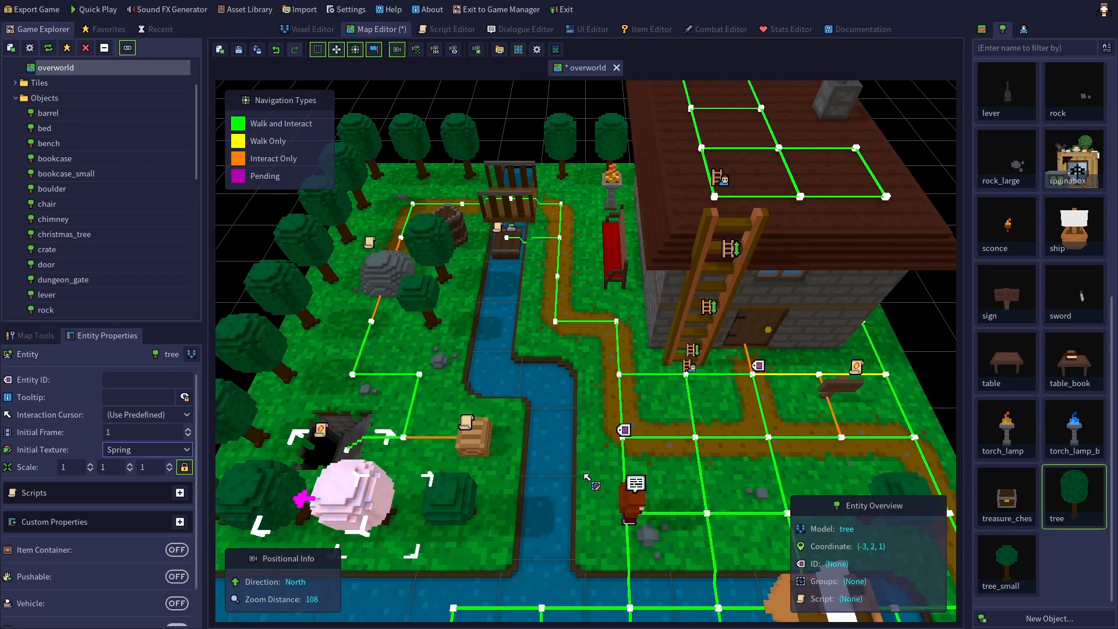
mouse_move(589, 482)
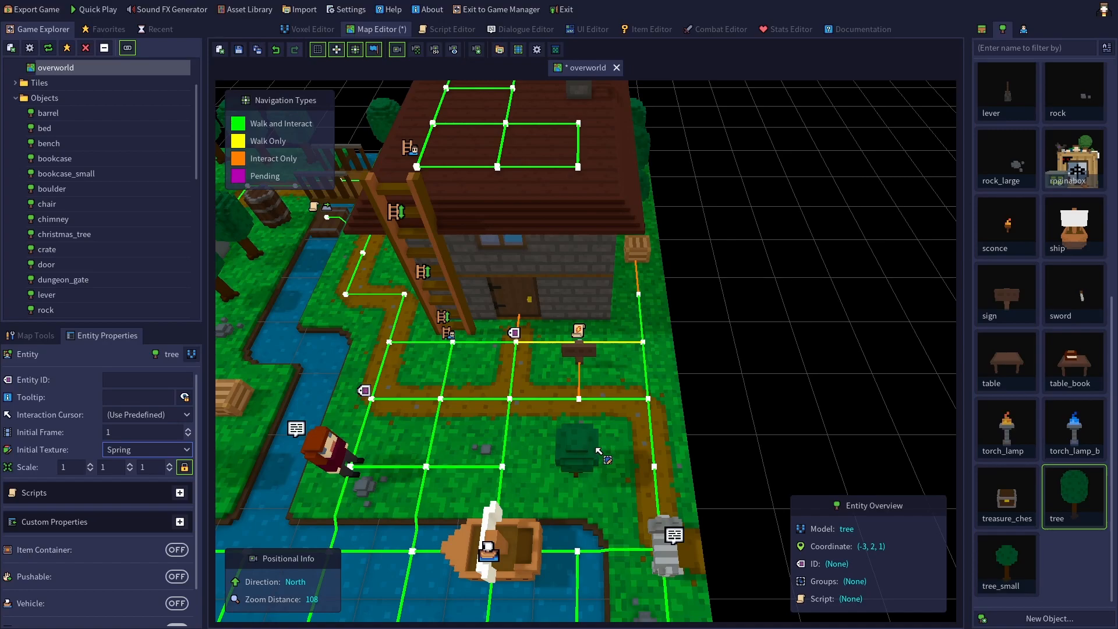
mouse_move(577, 453)
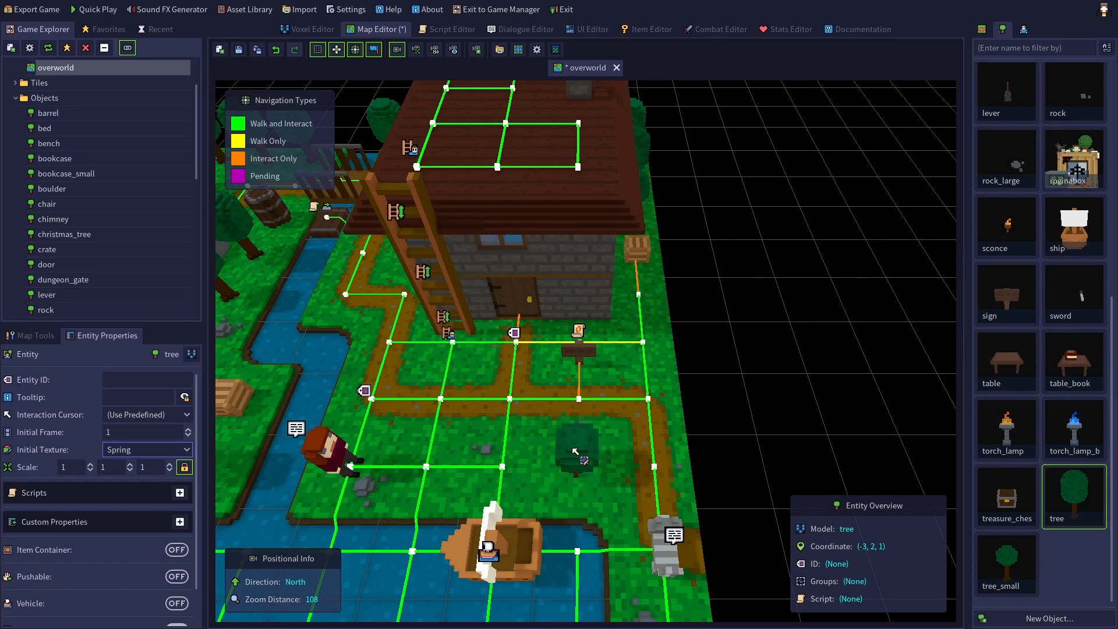
mouse_move(588, 455)
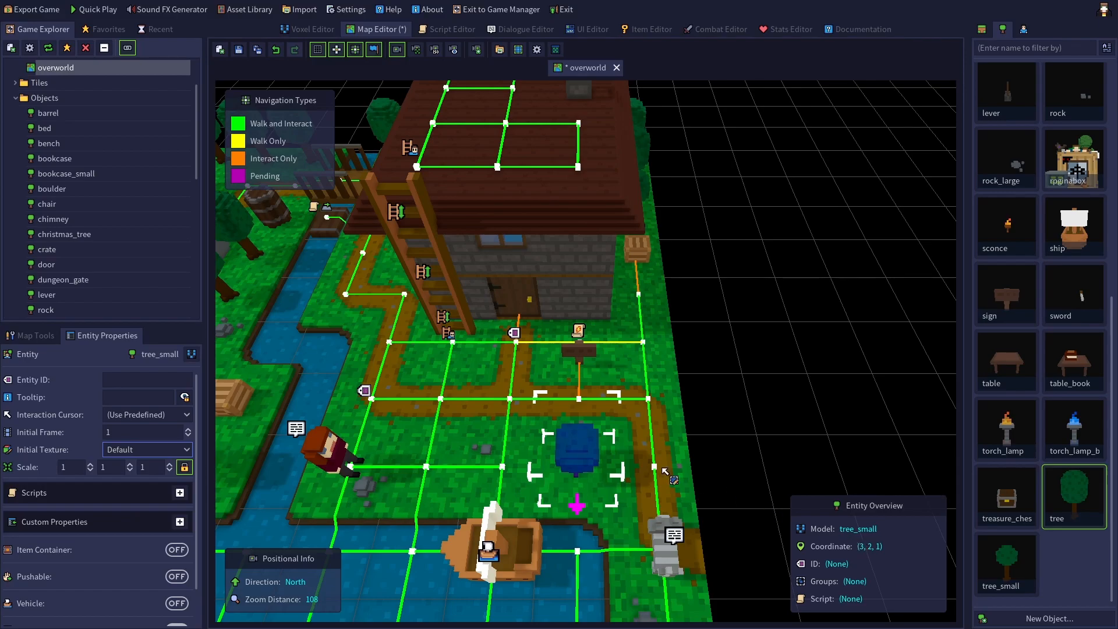
mouse_move(578, 451)
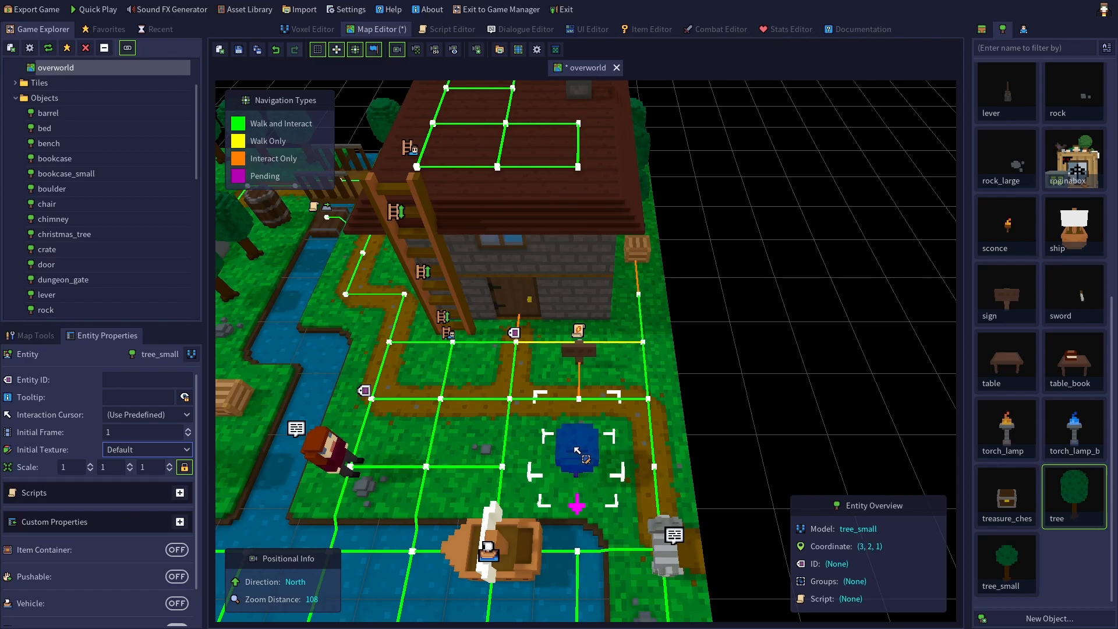
Delete the small tree south of the sign and pick the full-size tree model to place there.
right_click(578, 449)
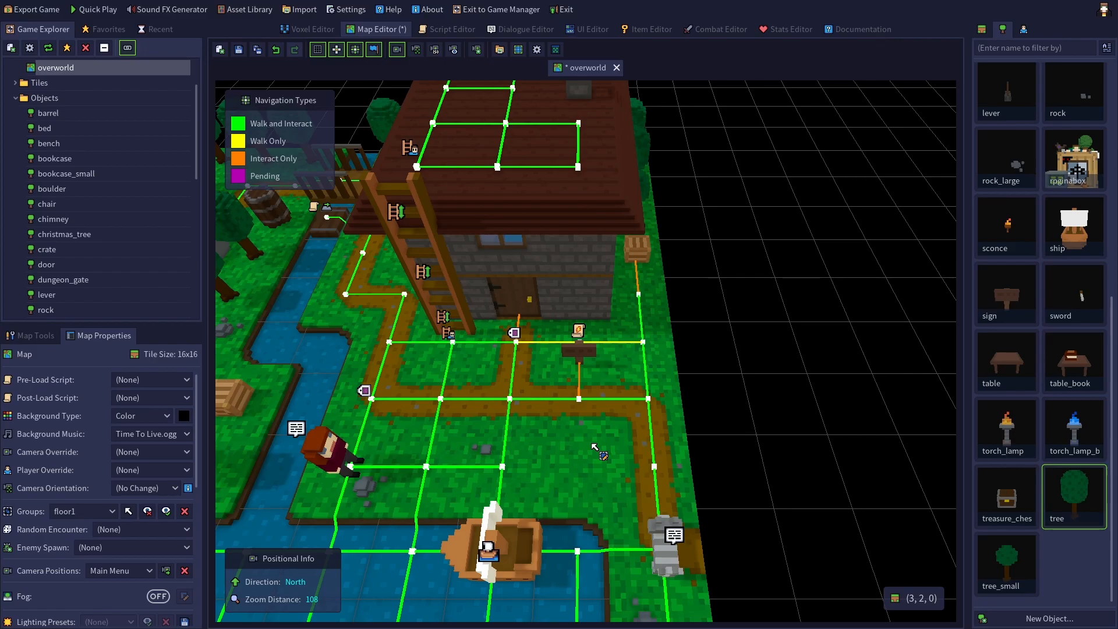
mouse_move(998, 39)
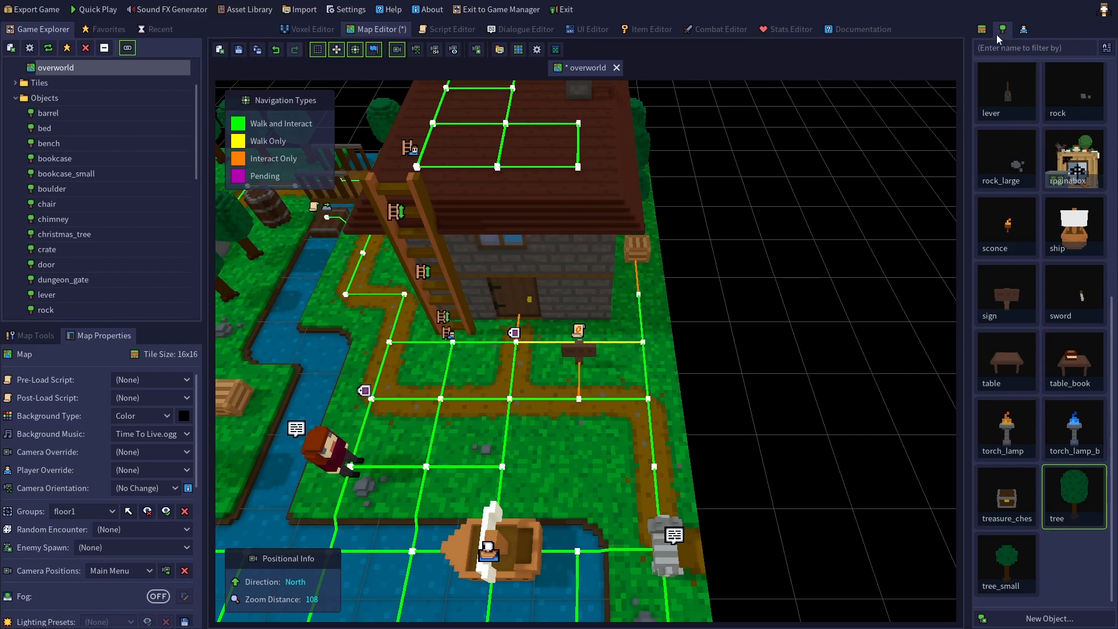
mouse_move(1079, 501)
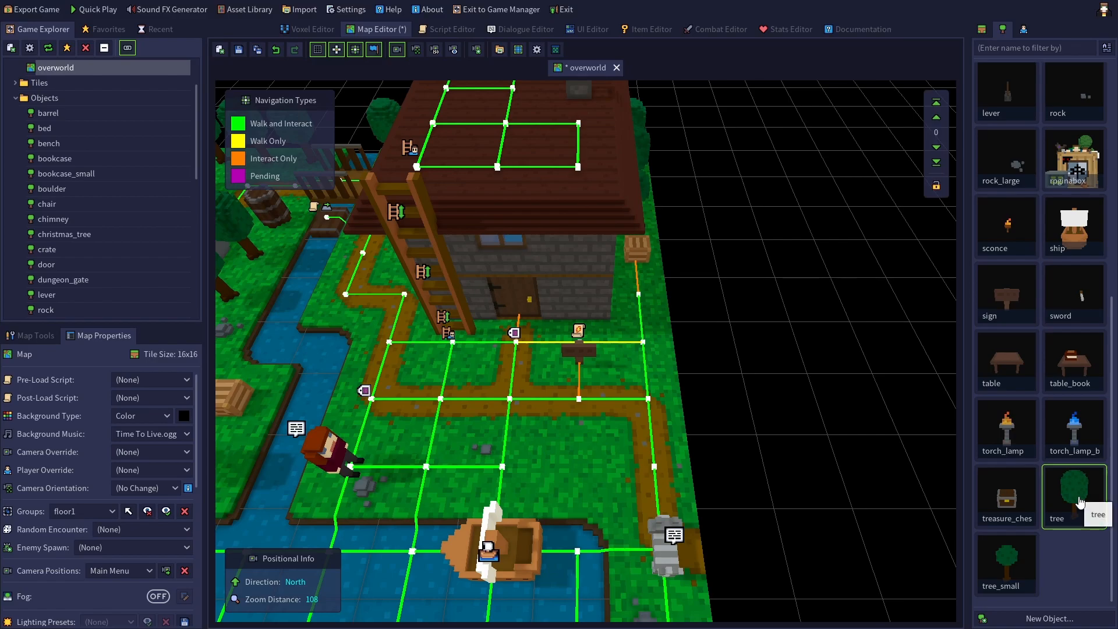
left_click(570, 454)
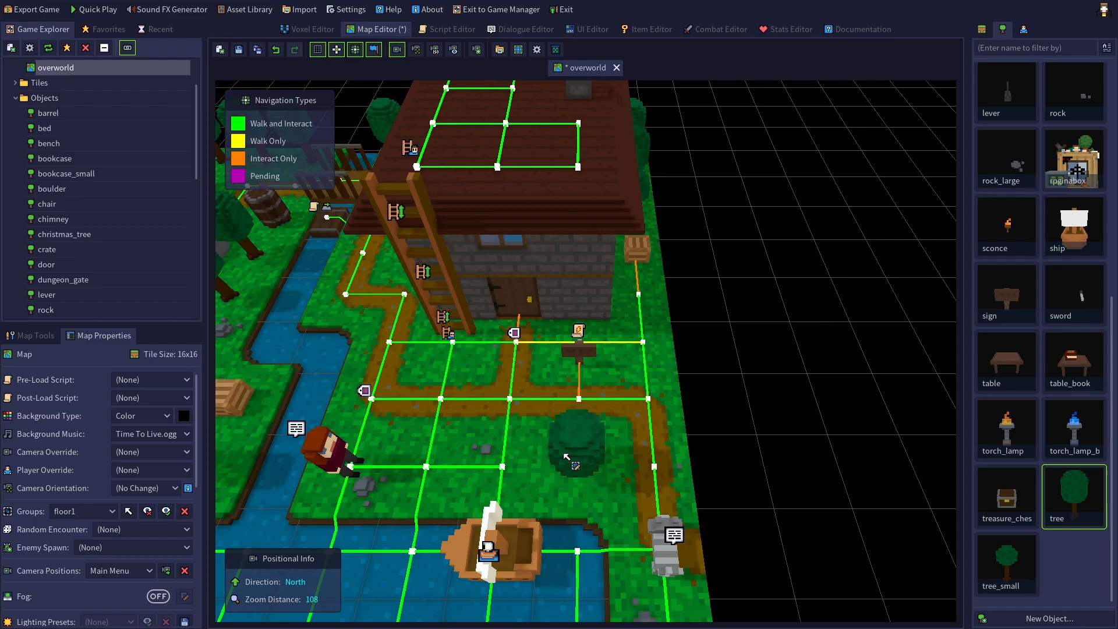
Give the newly placed tree the entity ID seasontree, then select the sign above it.
left_click(574, 446)
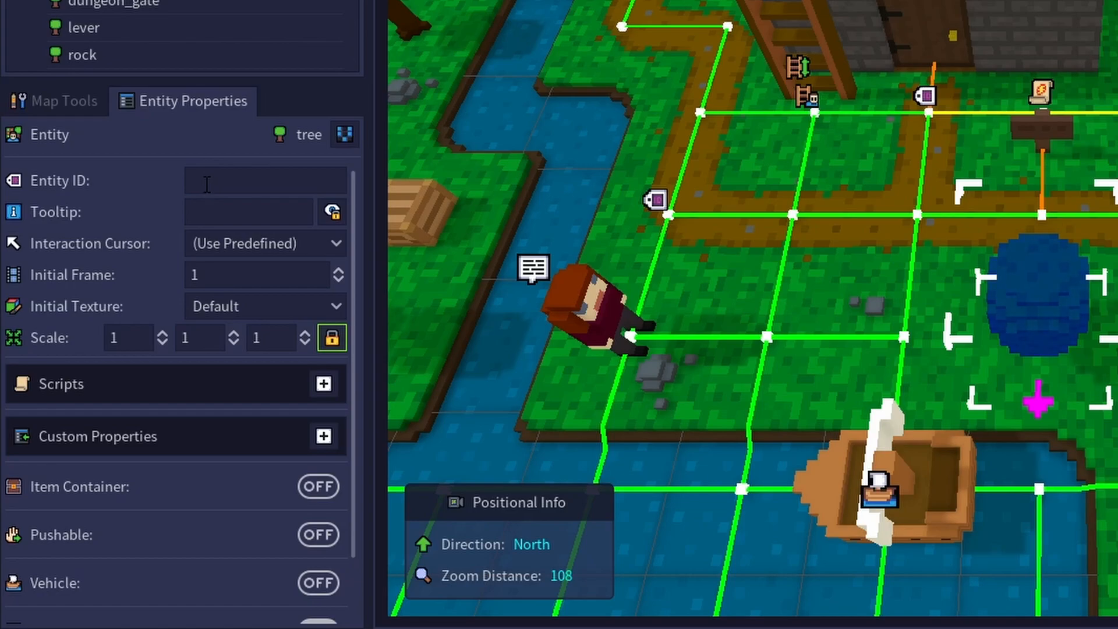
left_click(266, 180)
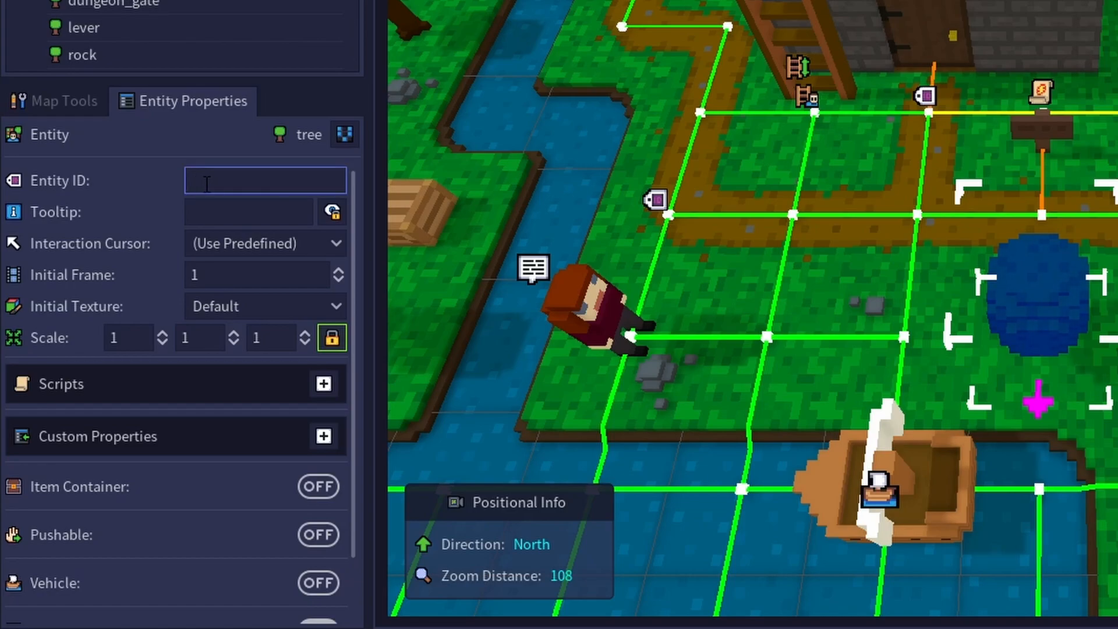
type("seasontree")
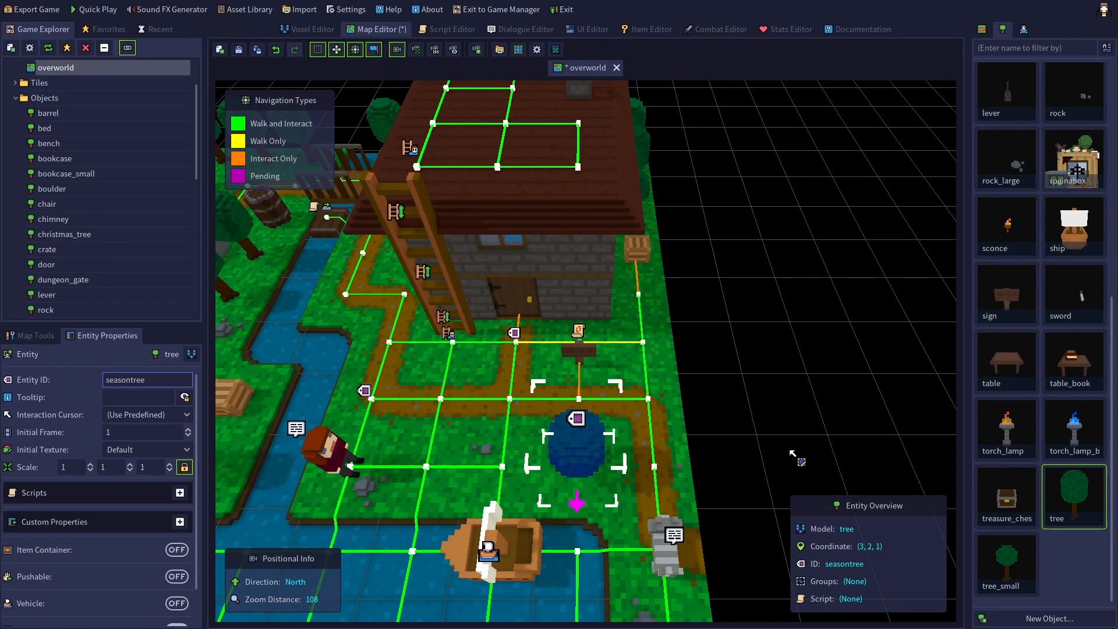
mouse_move(792, 456)
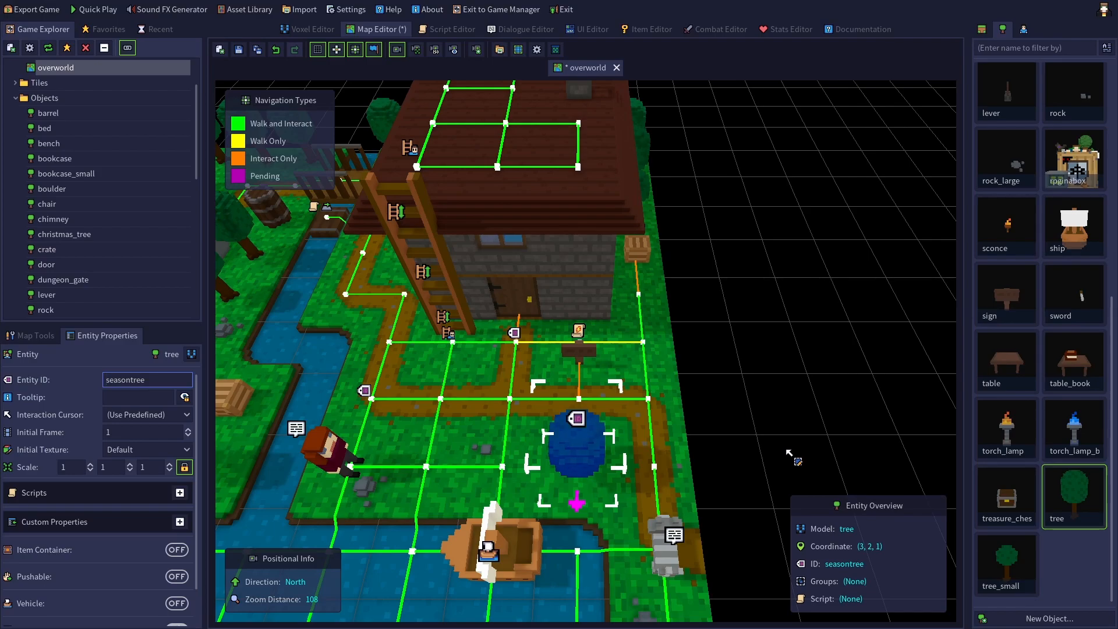
mouse_move(583, 356)
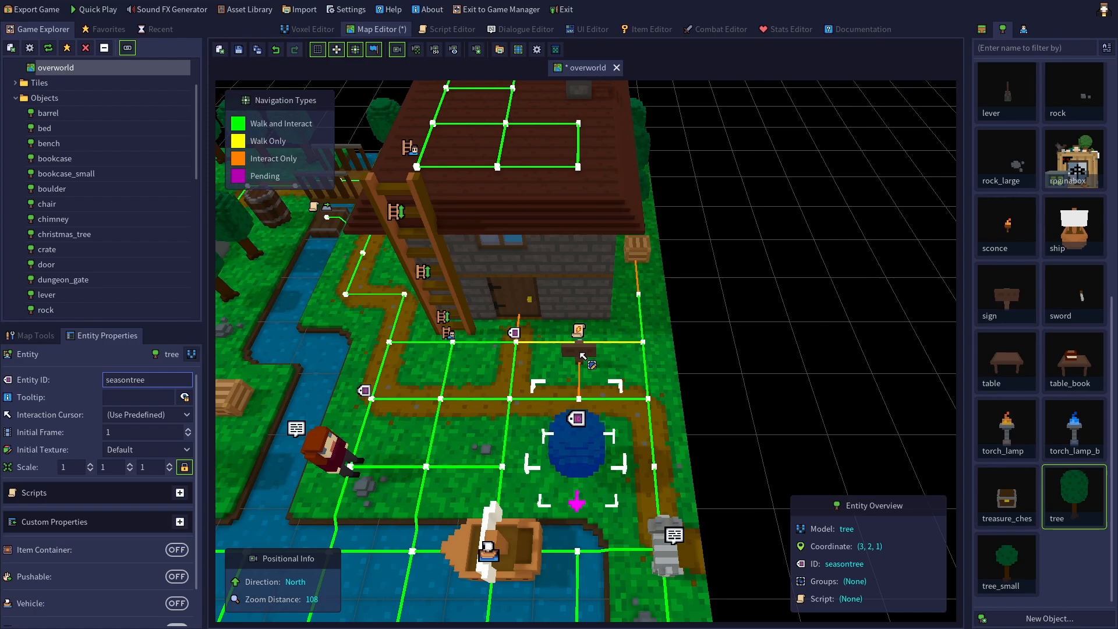
left_click(579, 349)
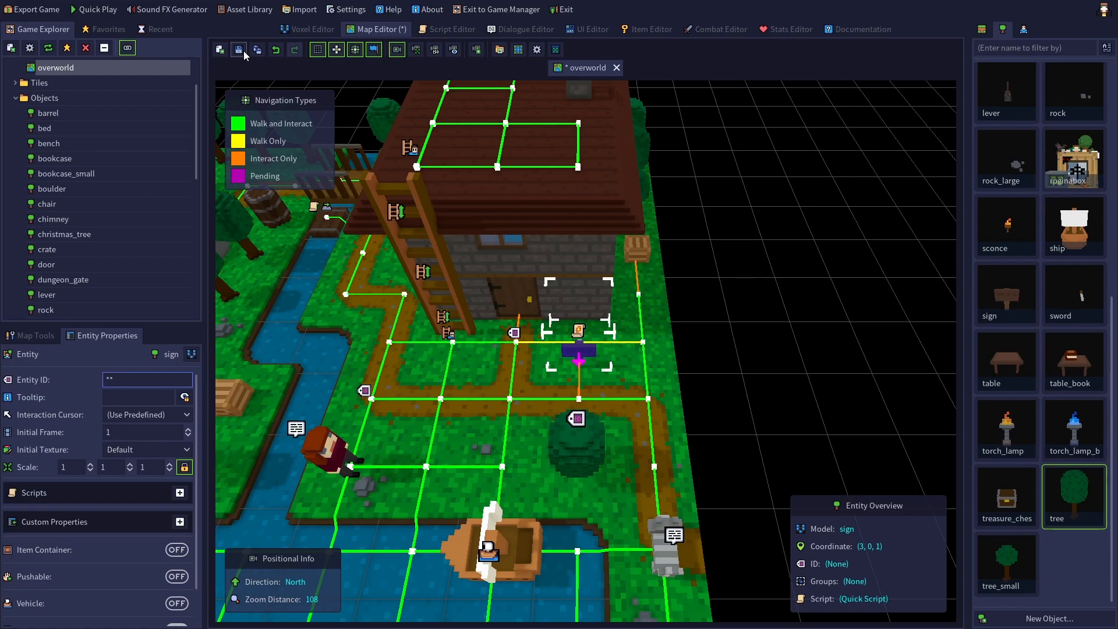
Save the overworld map and start a new script named 'seasontree sign'.
left_click(239, 49)
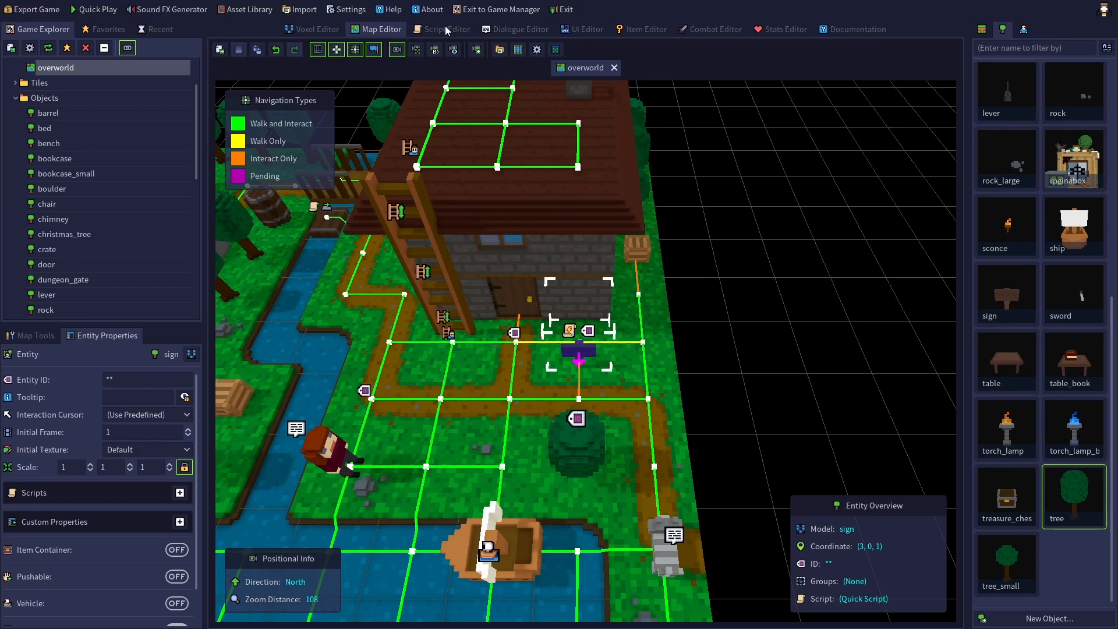
left_click(446, 30)
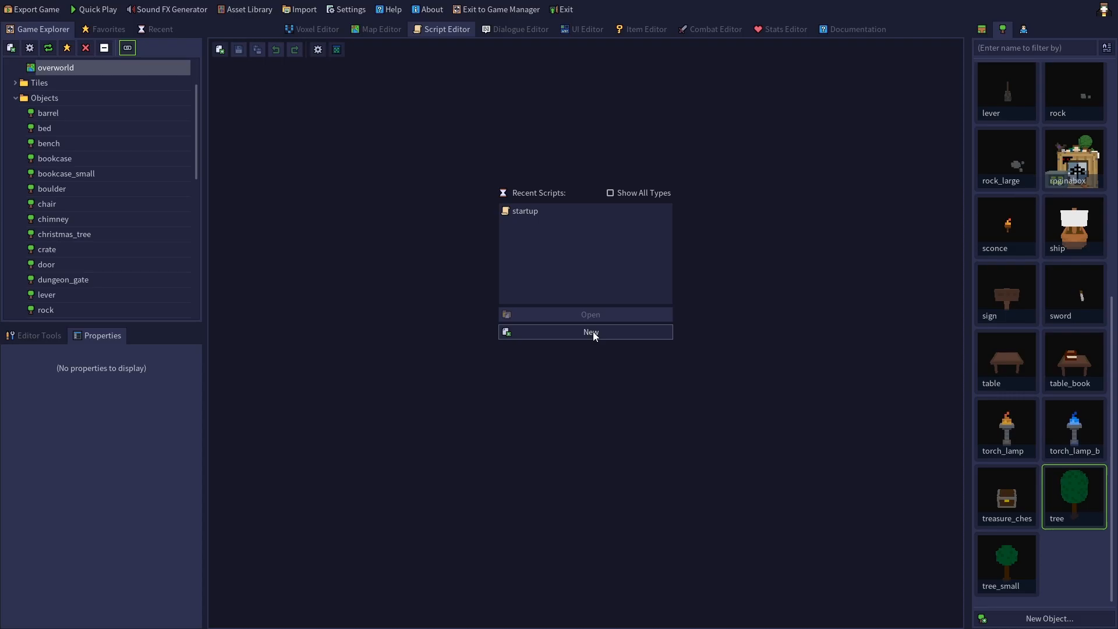
left_click(590, 332)
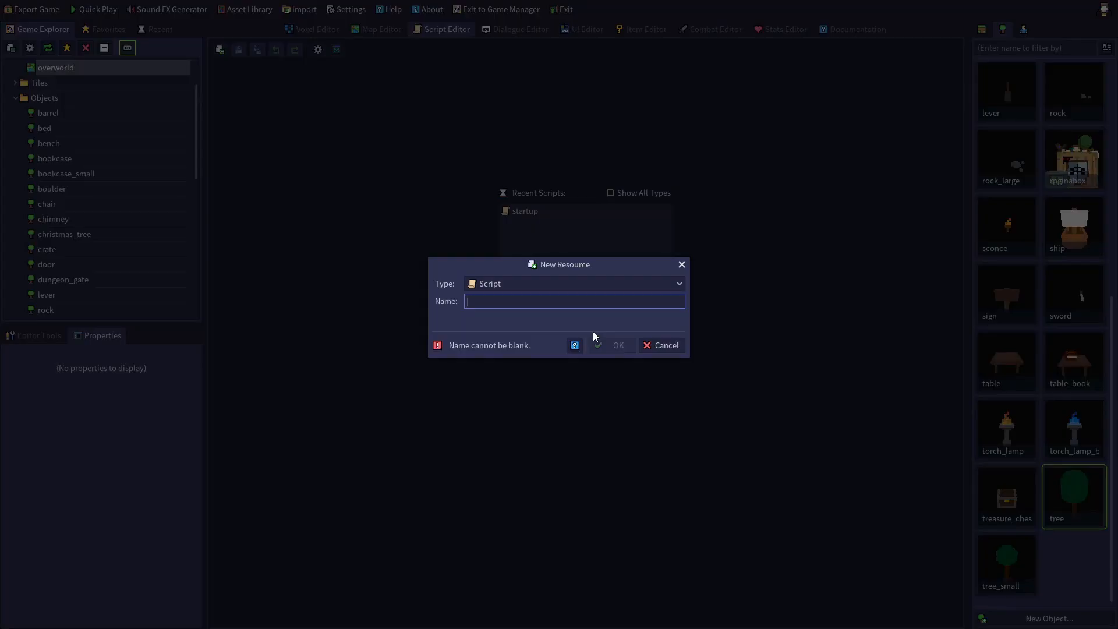
type("seasontree")
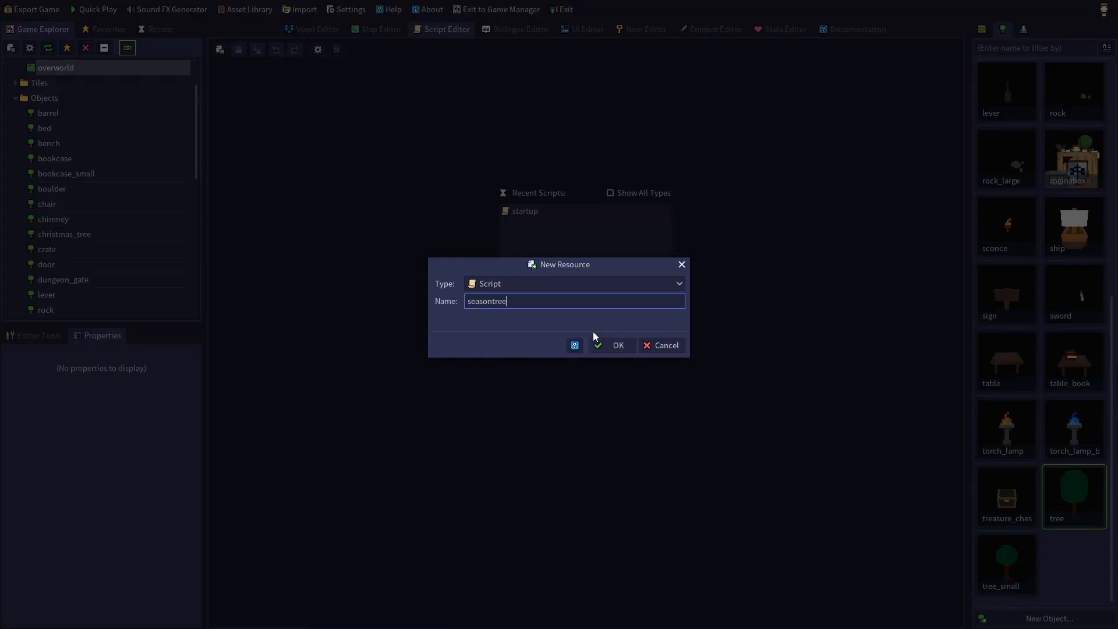
type("sign")
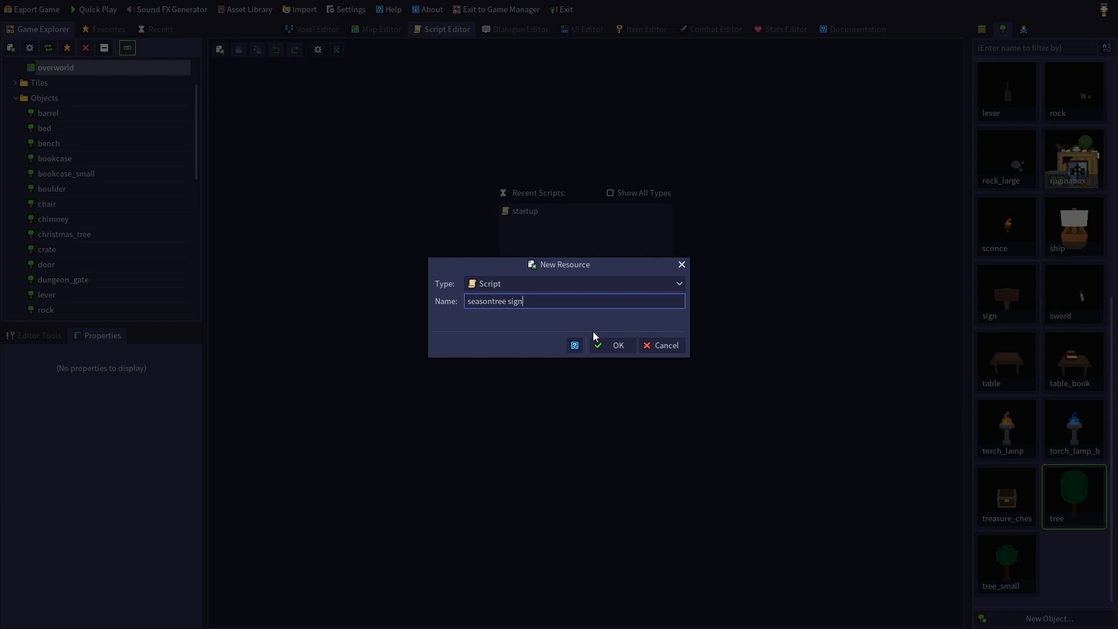
Create the script, remove its default Hello, world! message step, and expand the Script Tools functions list.
left_click(611, 345)
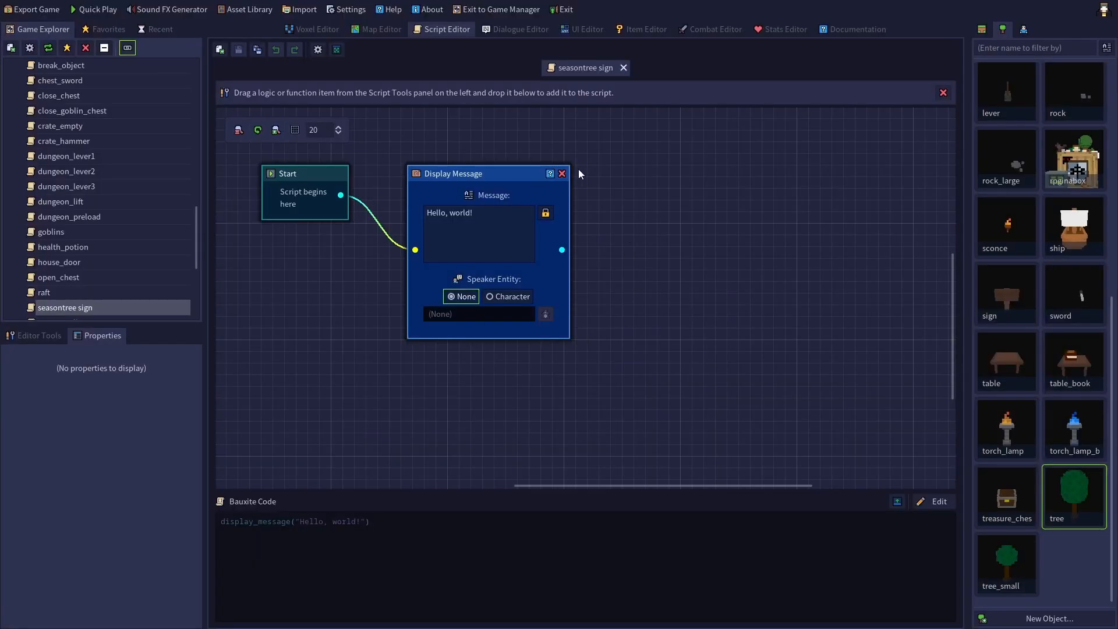
mouse_move(563, 174)
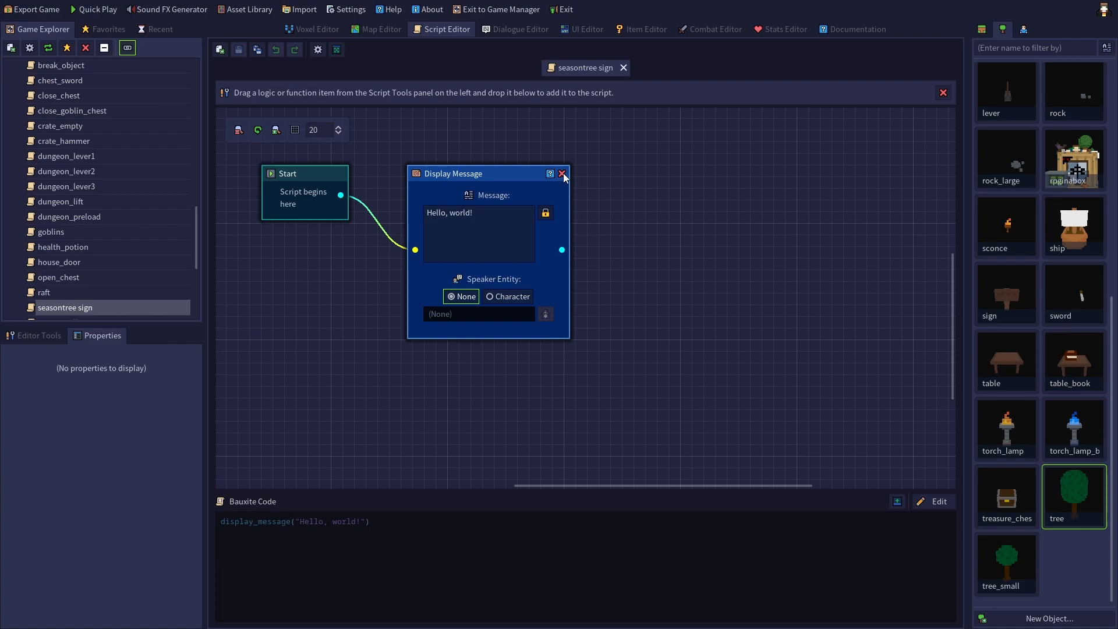
left_click(563, 174)
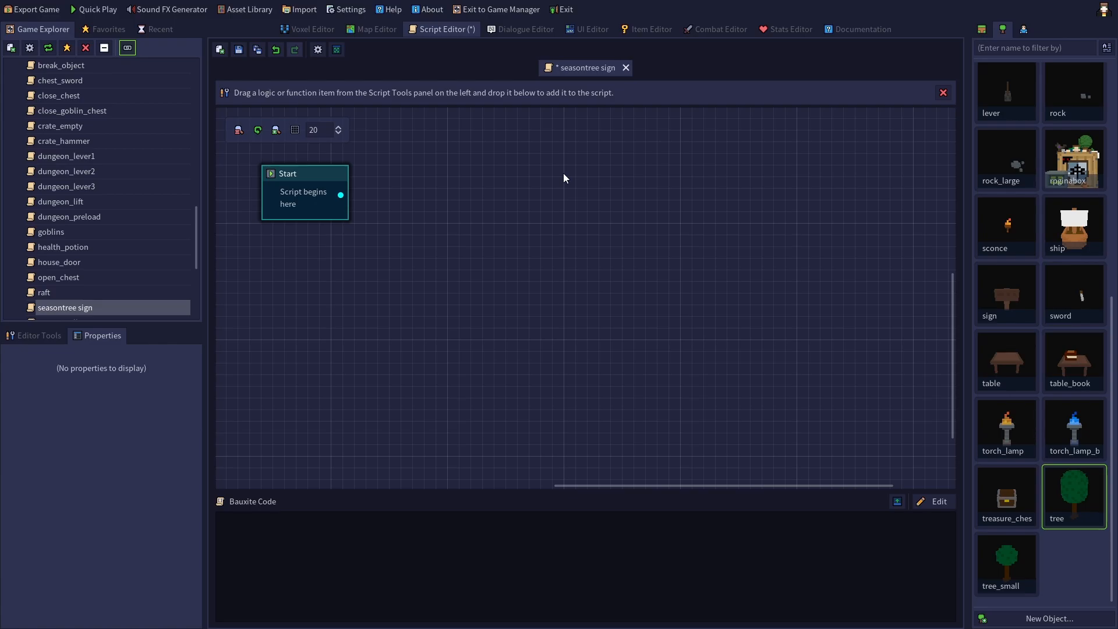
mouse_move(329, 350)
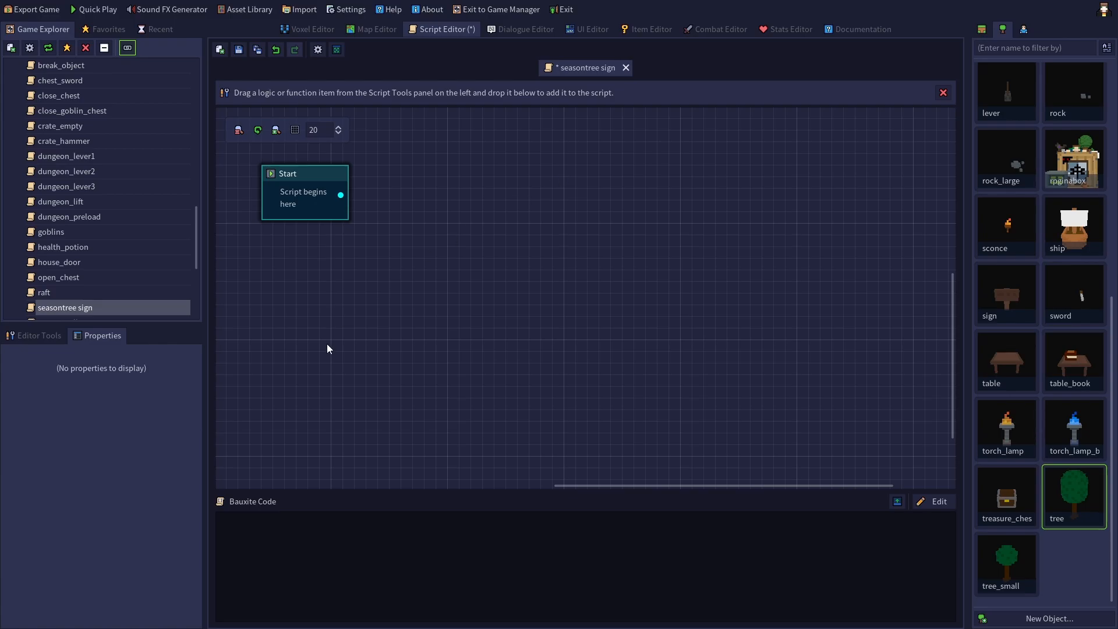
mouse_move(325, 186)
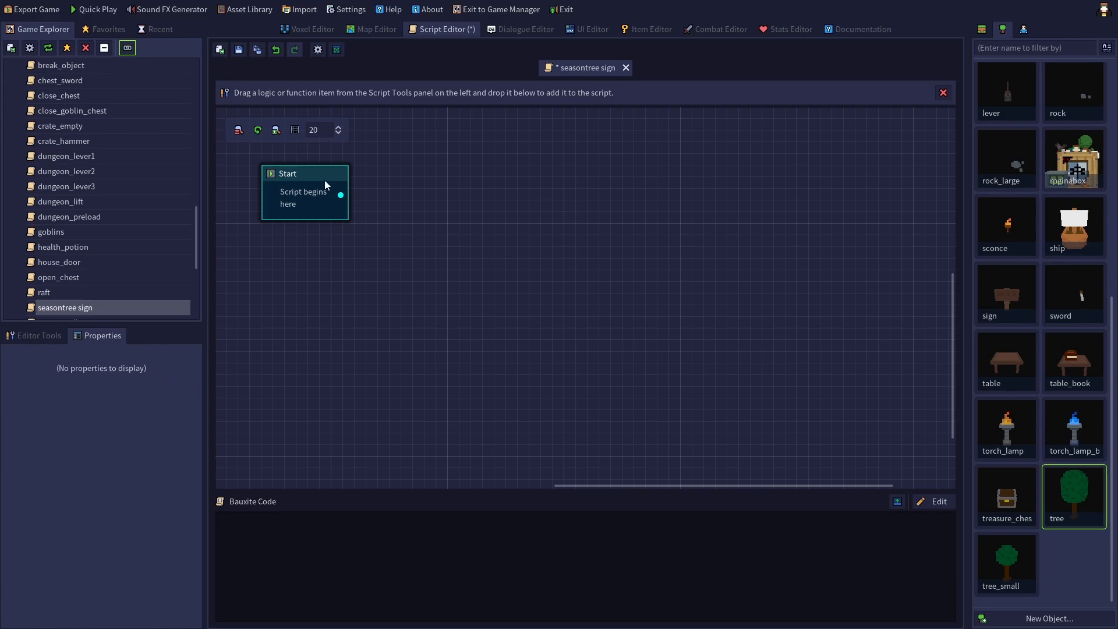
left_click(37, 336)
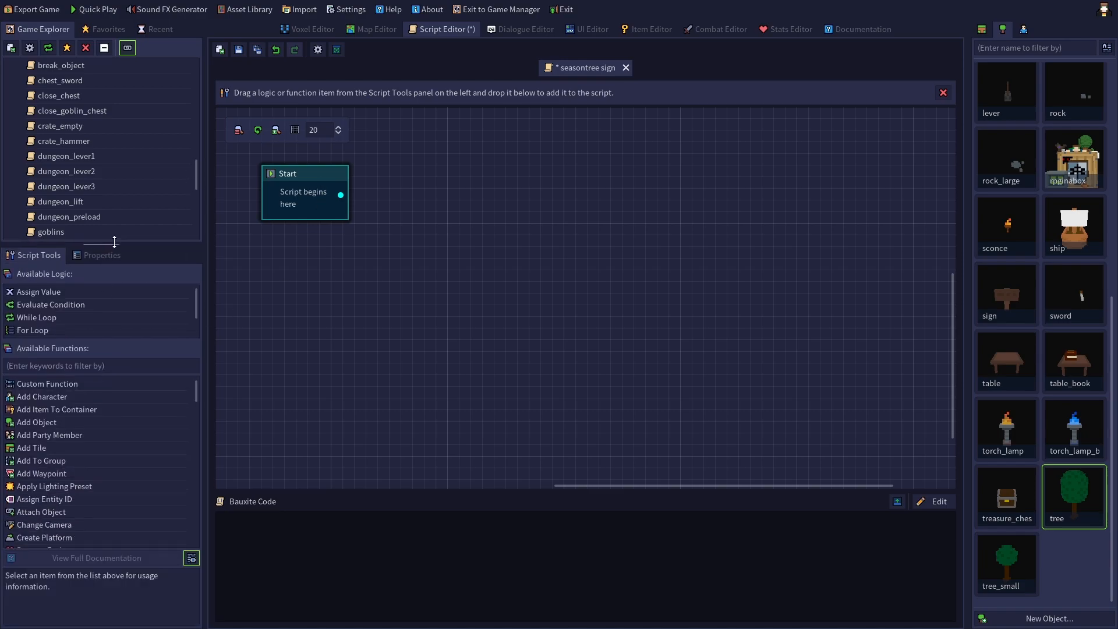
left_click_drag(114, 241, 114, 157)
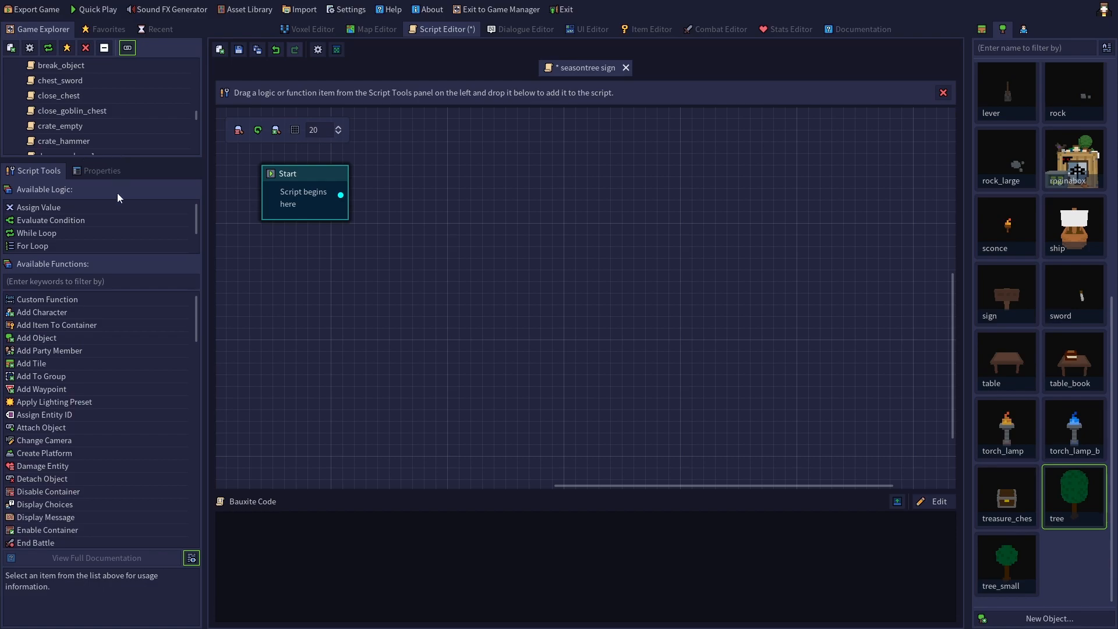
mouse_move(69, 240)
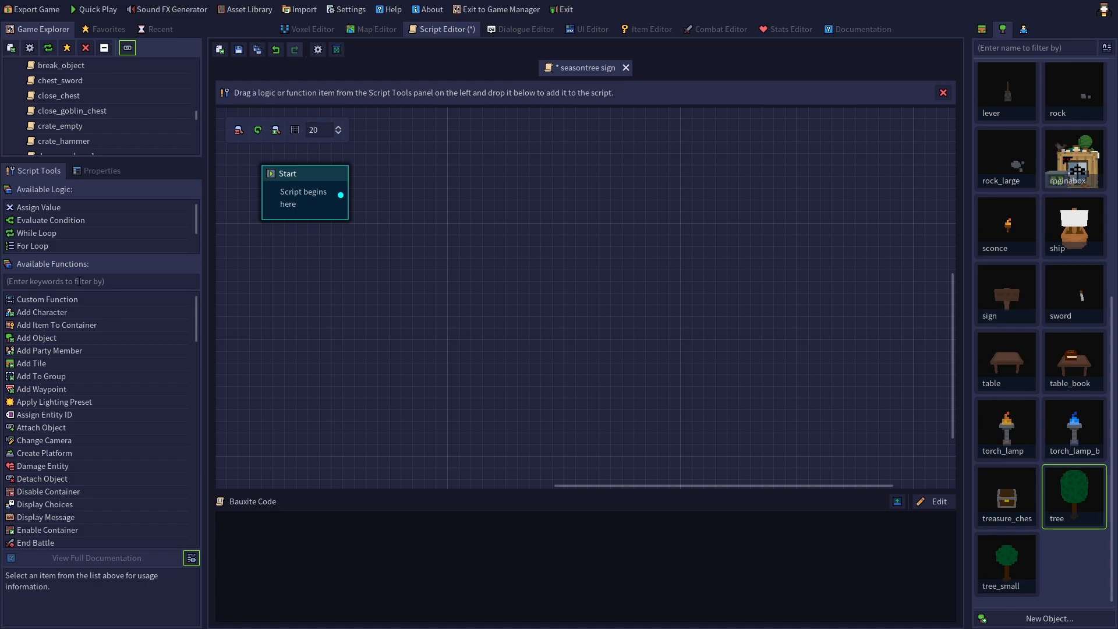
Filter the Available Functions list with 'display choi' to isolate Display Choices.
type("di")
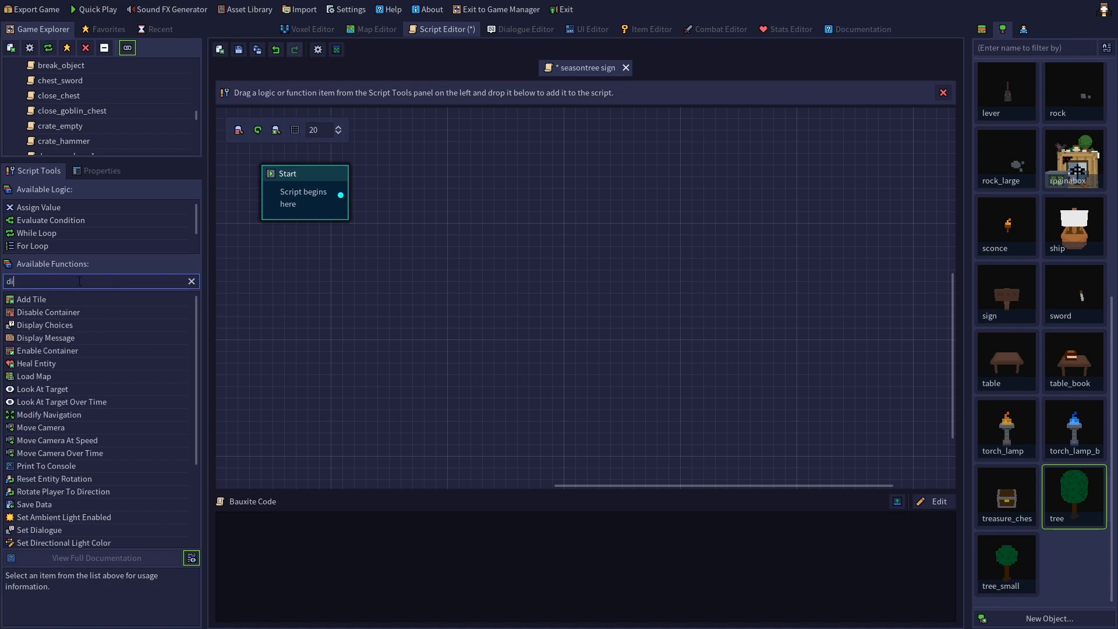
type("isplay c")
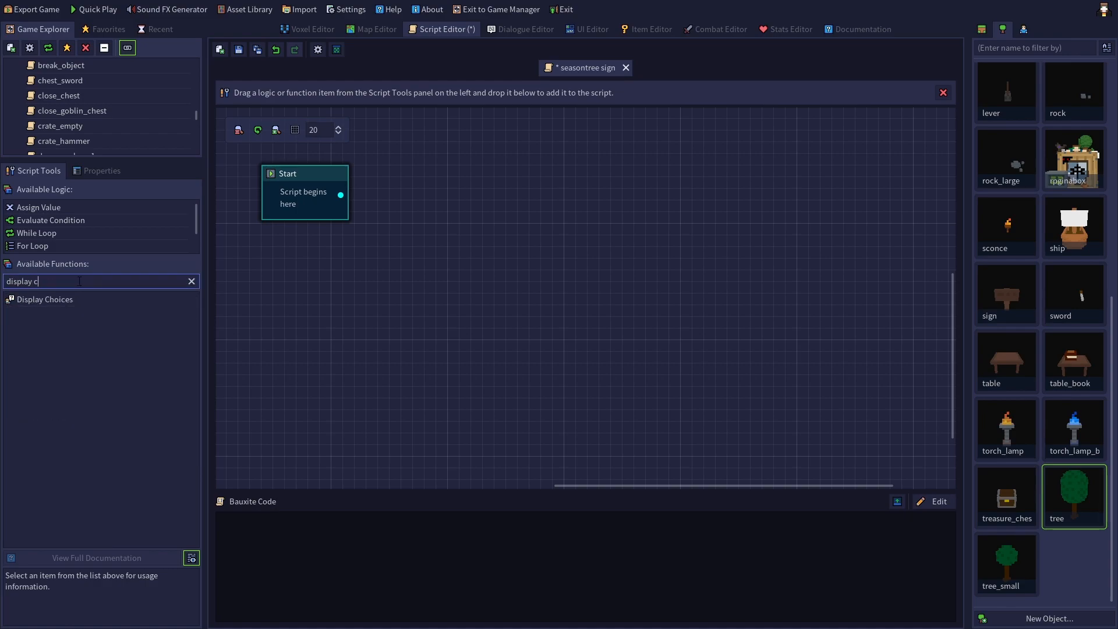
type("hoi")
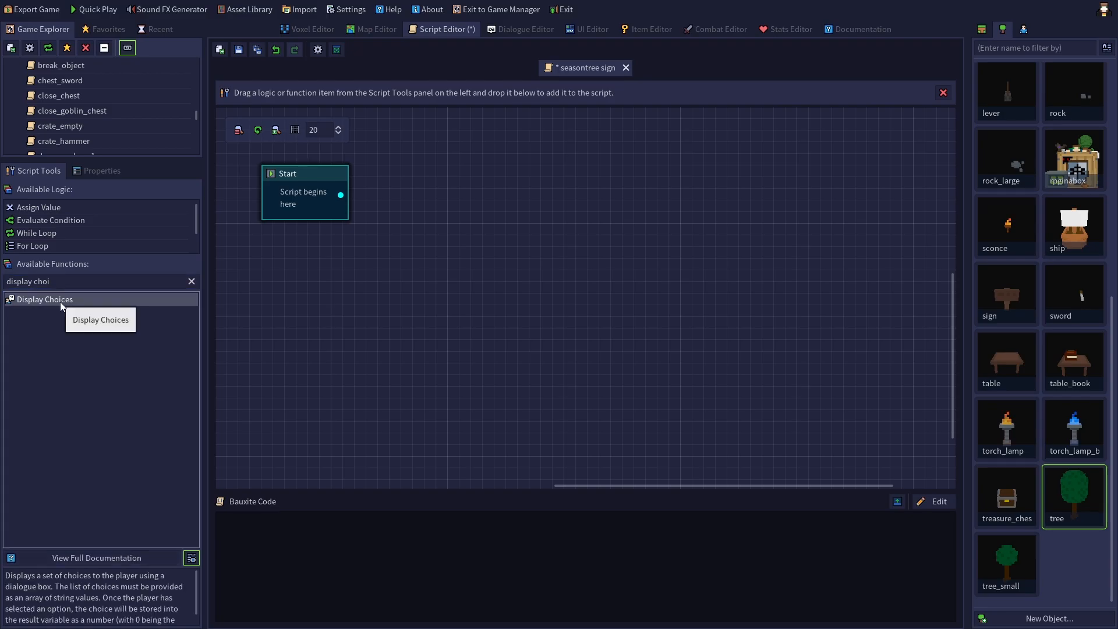
mouse_move(78, 599)
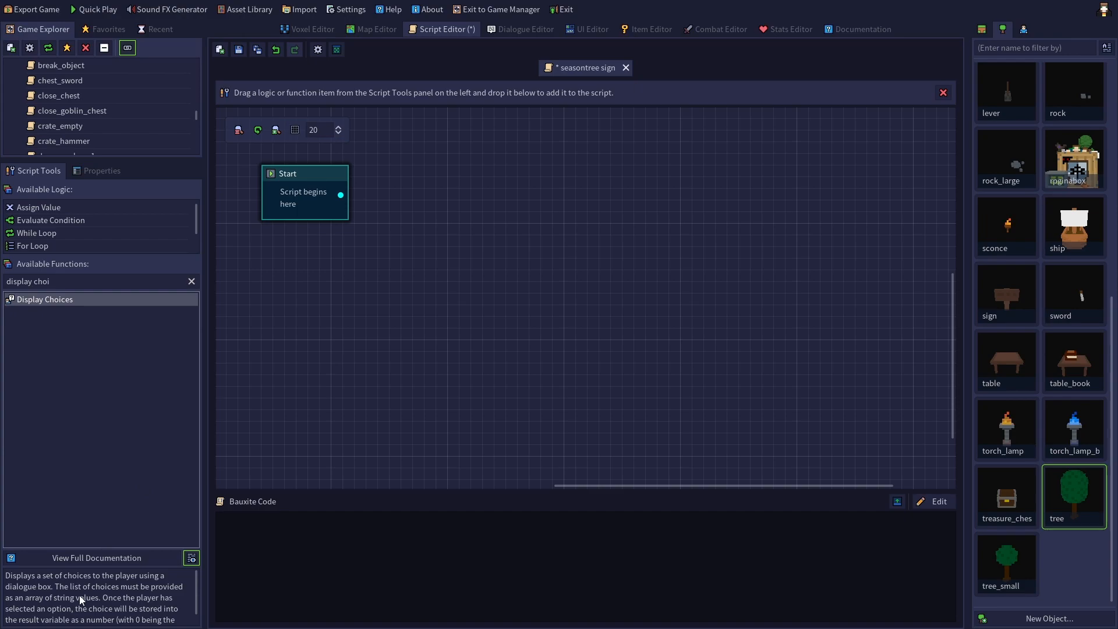
mouse_move(84, 609)
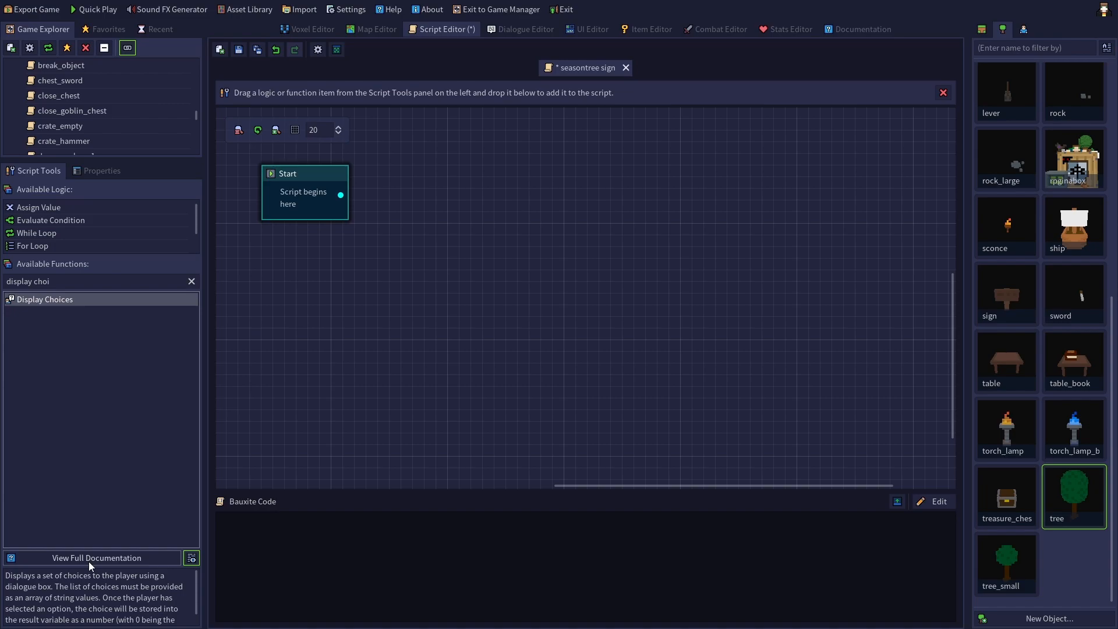
View the full Display Choices documentation, look up the Array reference, and return to Display Choices.
left_click(97, 558)
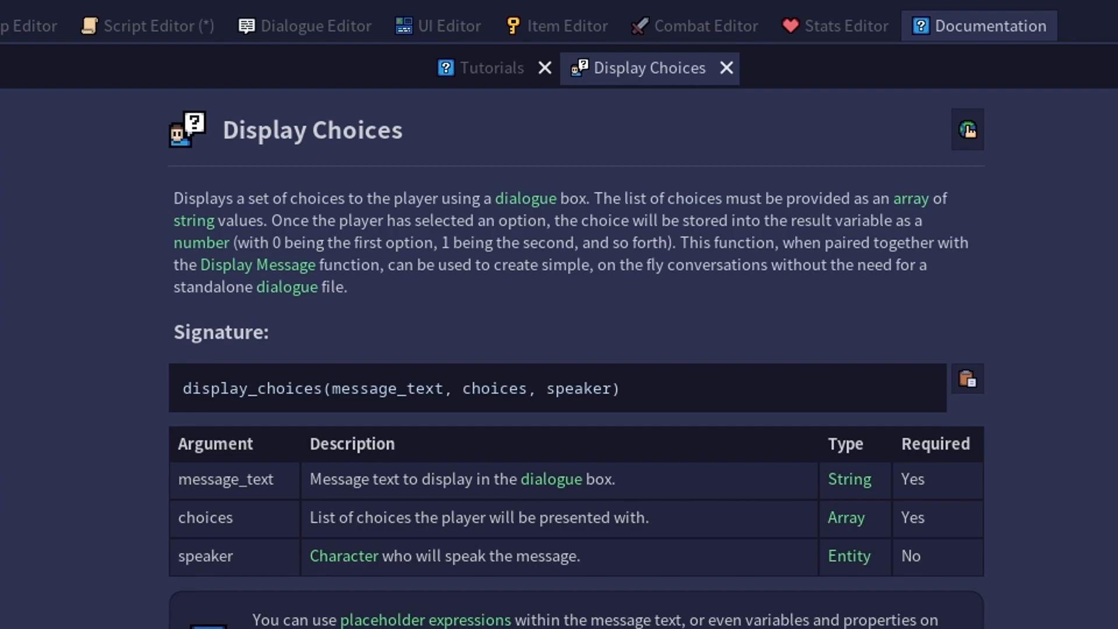
mouse_move(457, 100)
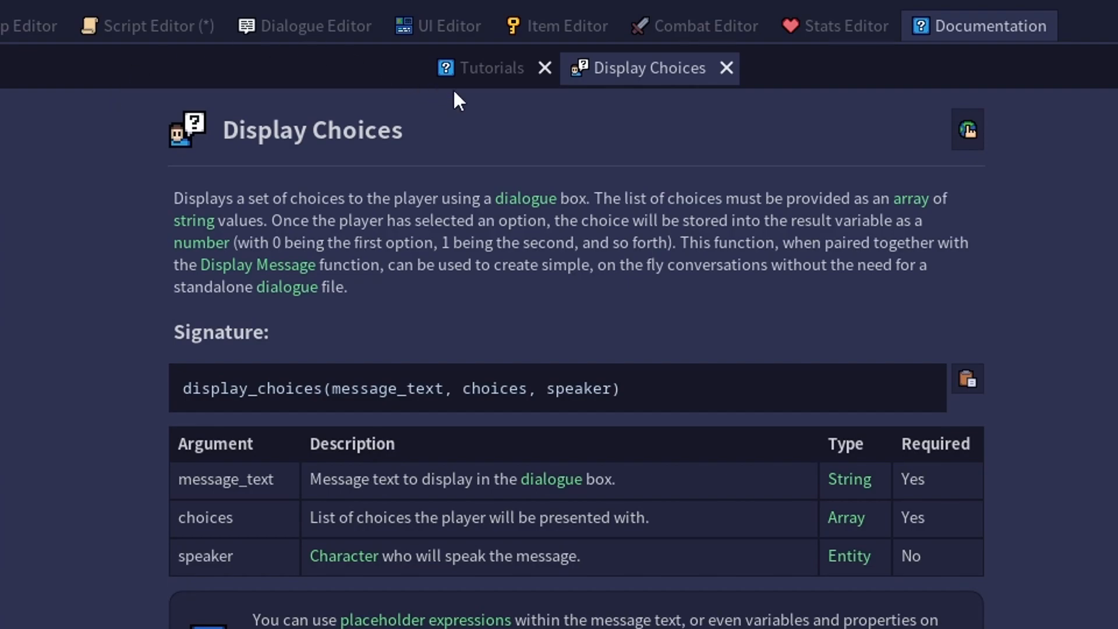
mouse_move(909, 209)
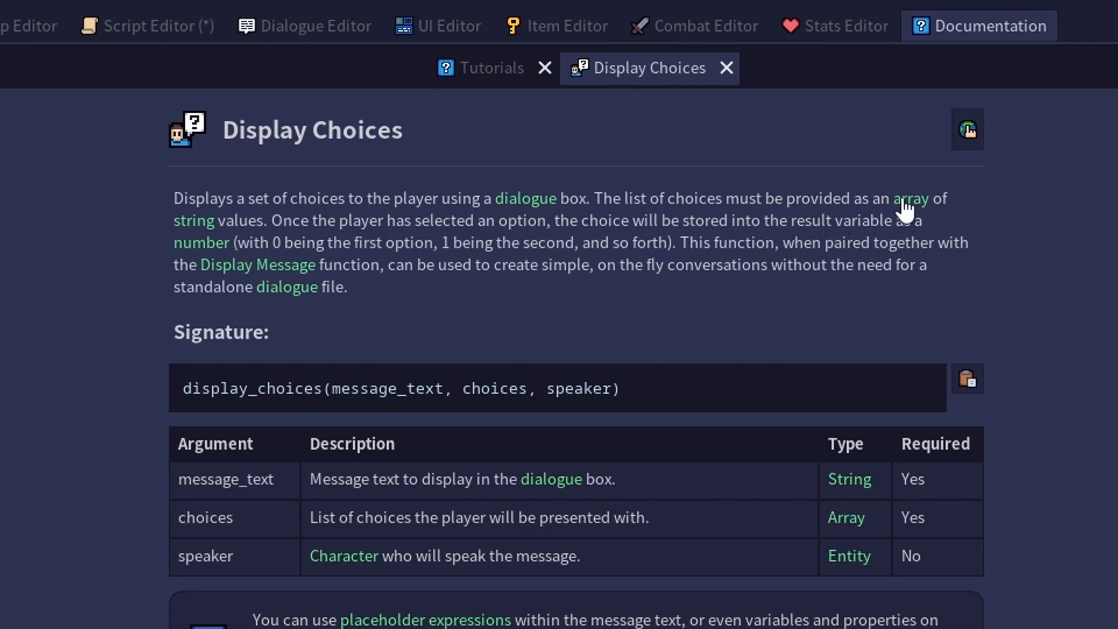
left_click(911, 199)
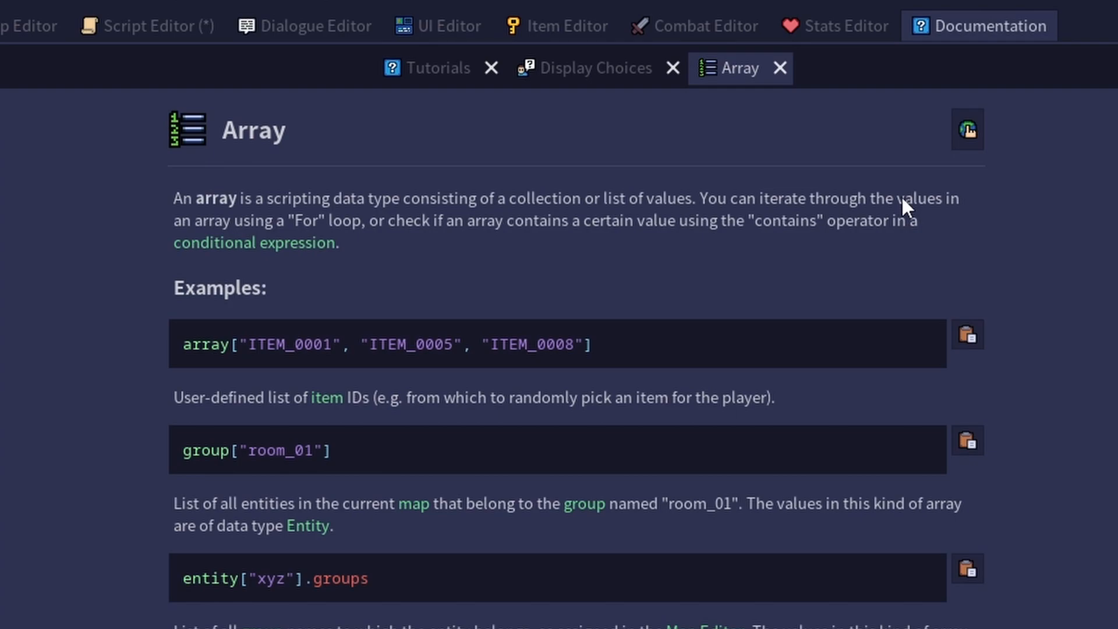
mouse_move(316, 345)
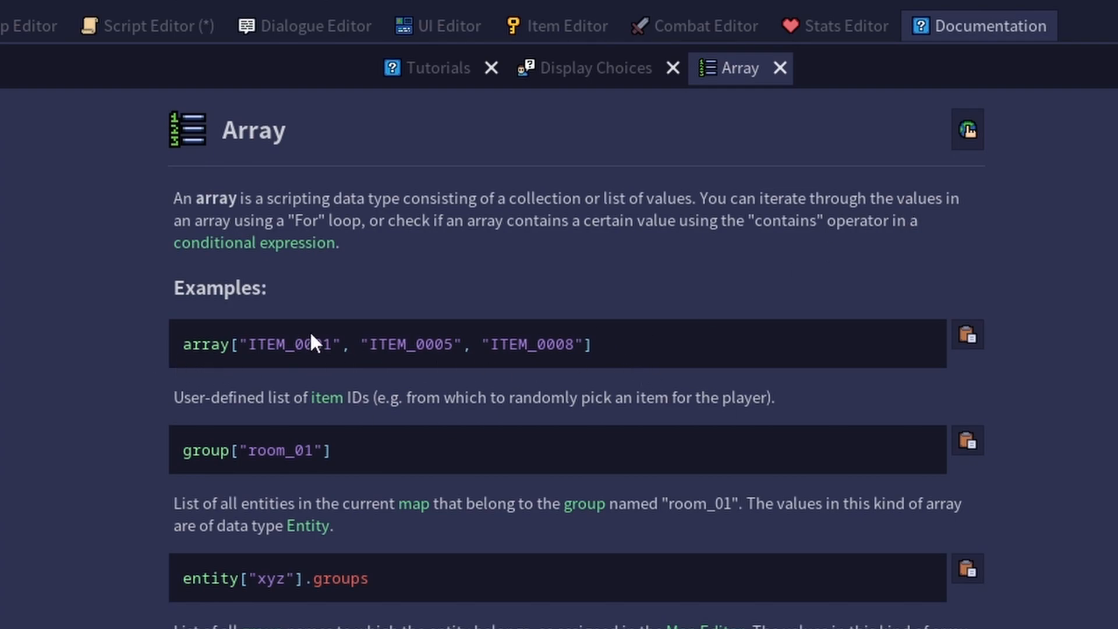
mouse_move(192, 338)
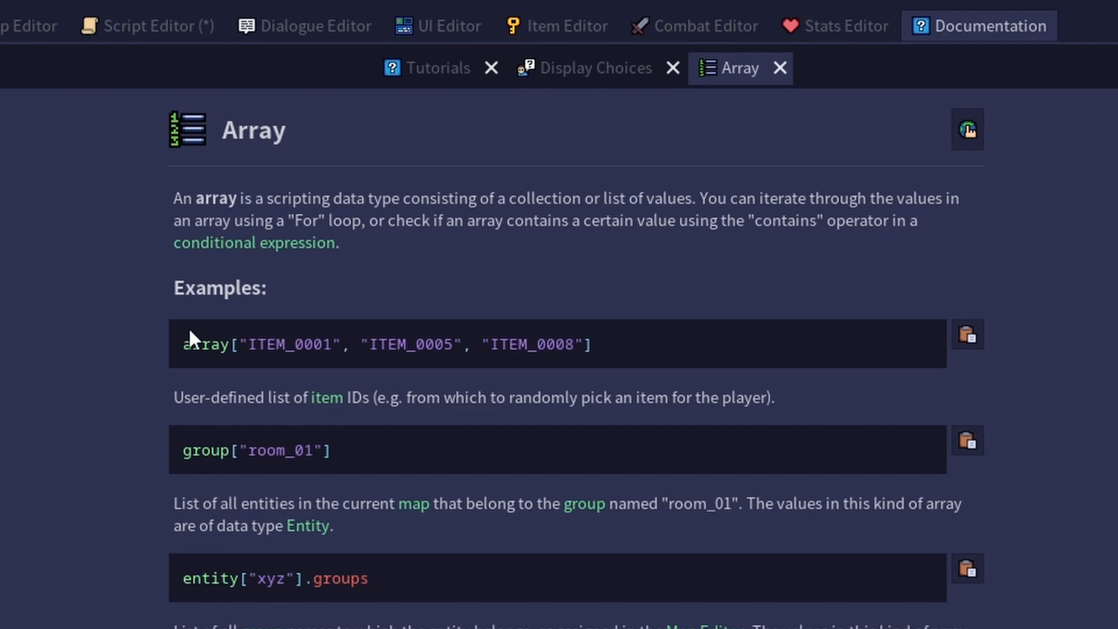
mouse_move(572, 80)
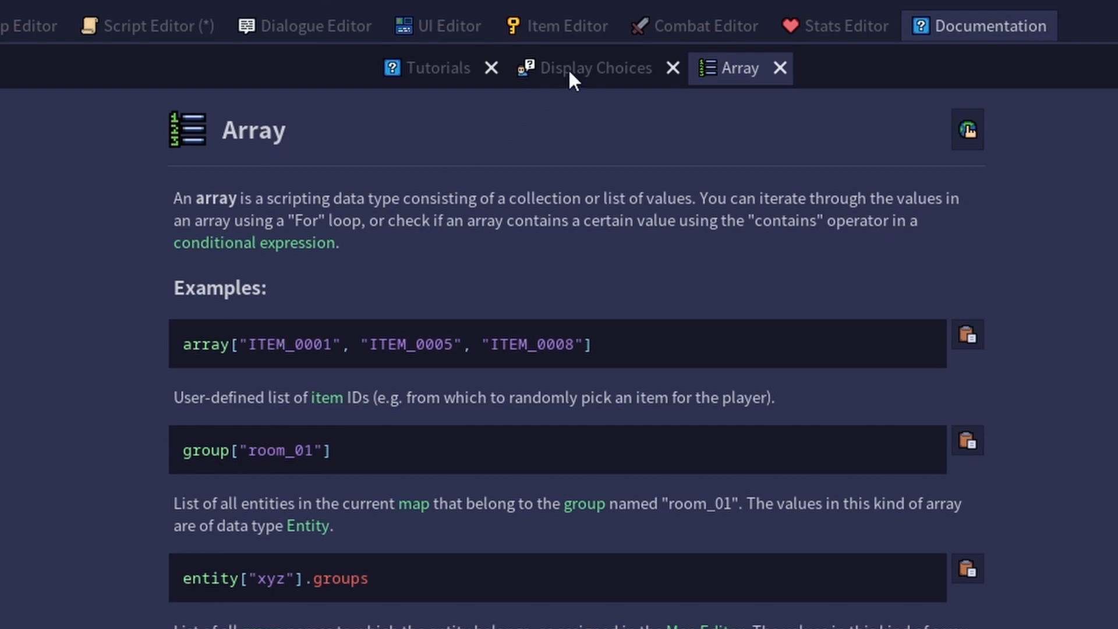
left_click(594, 68)
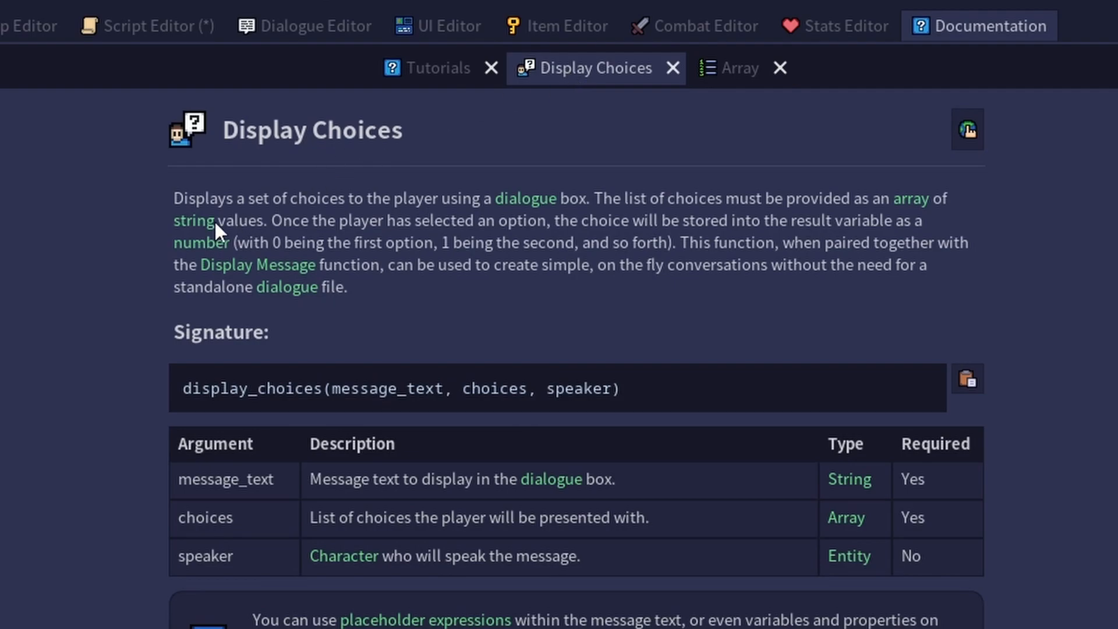
Look up the String data type reference, then show the Array page again.
left_click(195, 220)
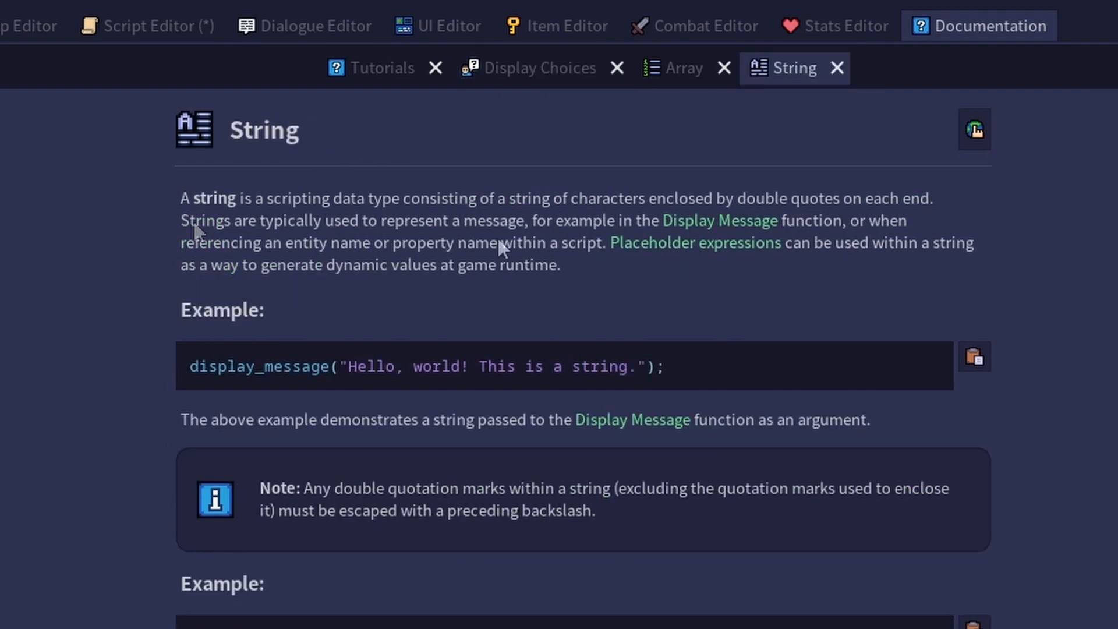
mouse_move(300, 299)
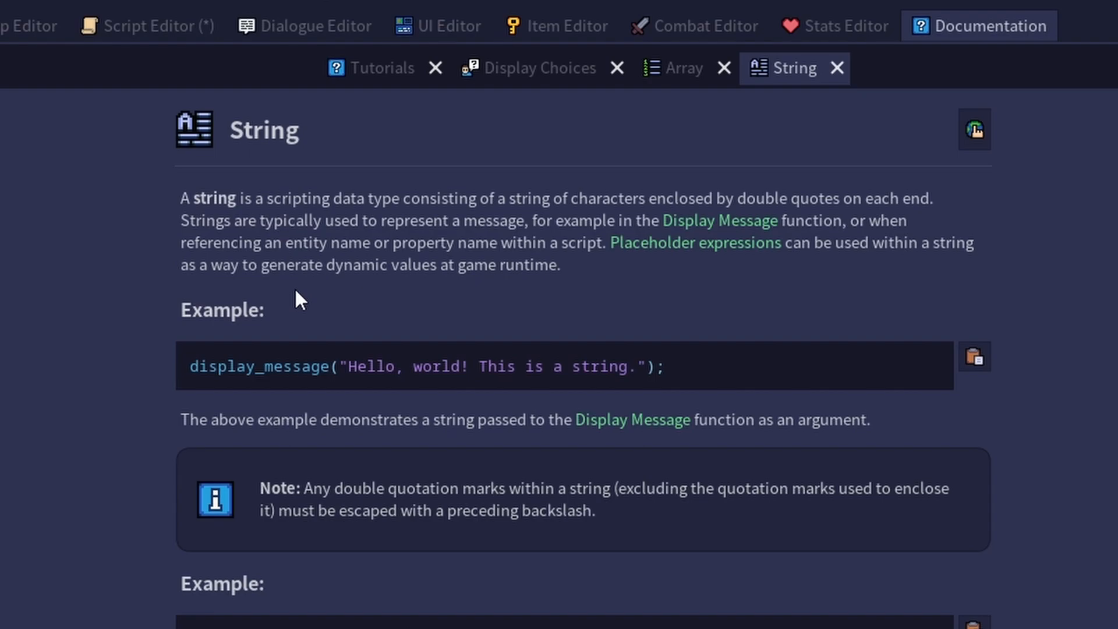
mouse_move(335, 491)
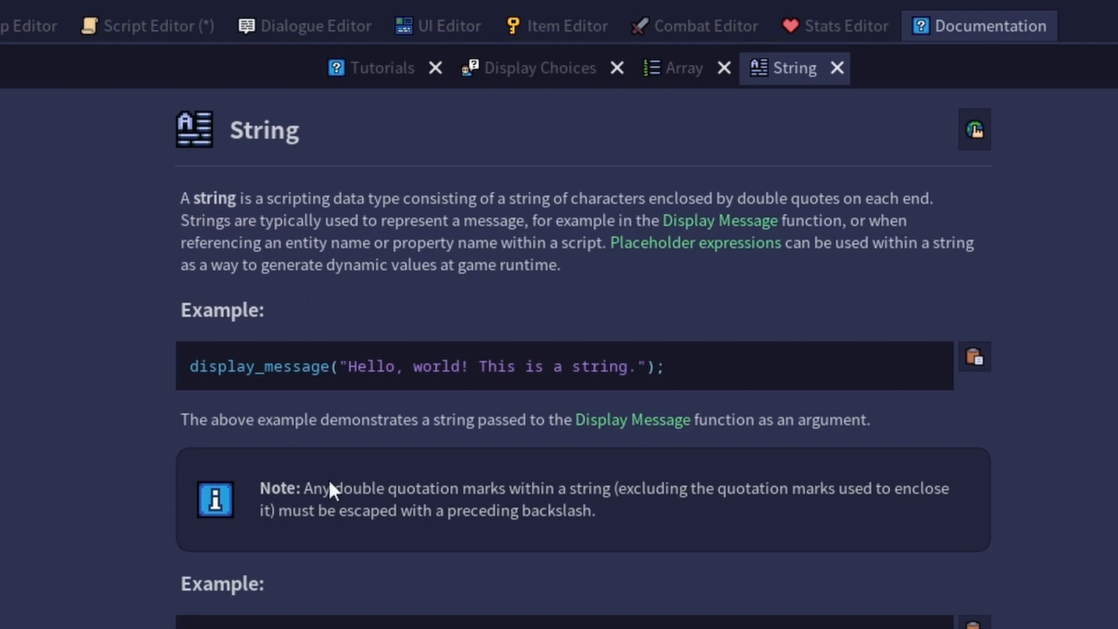
mouse_move(664, 84)
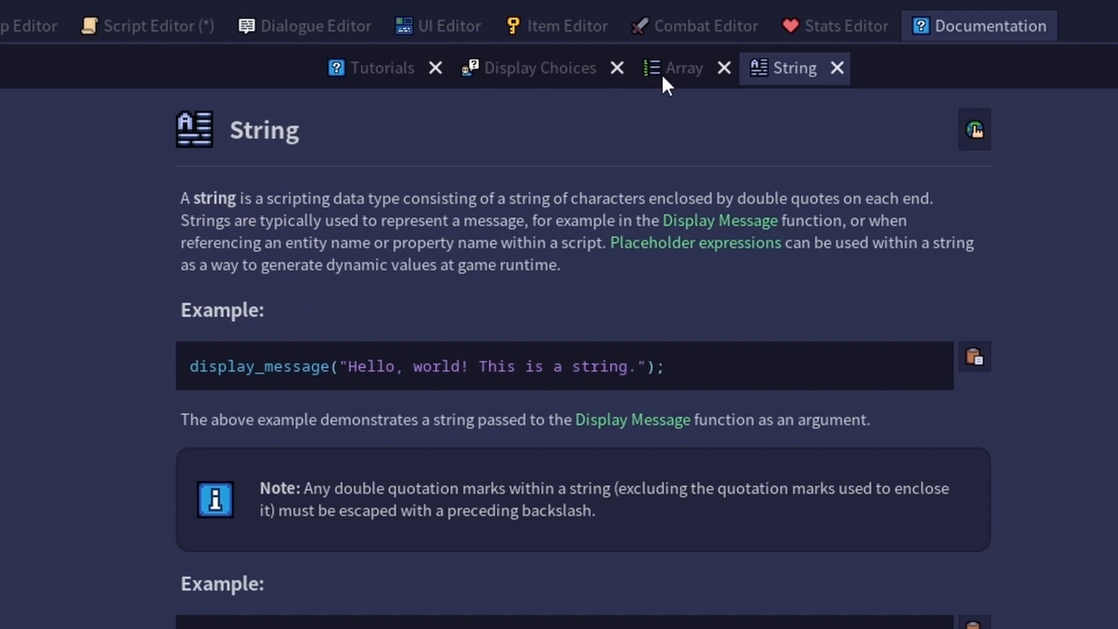
left_click(682, 68)
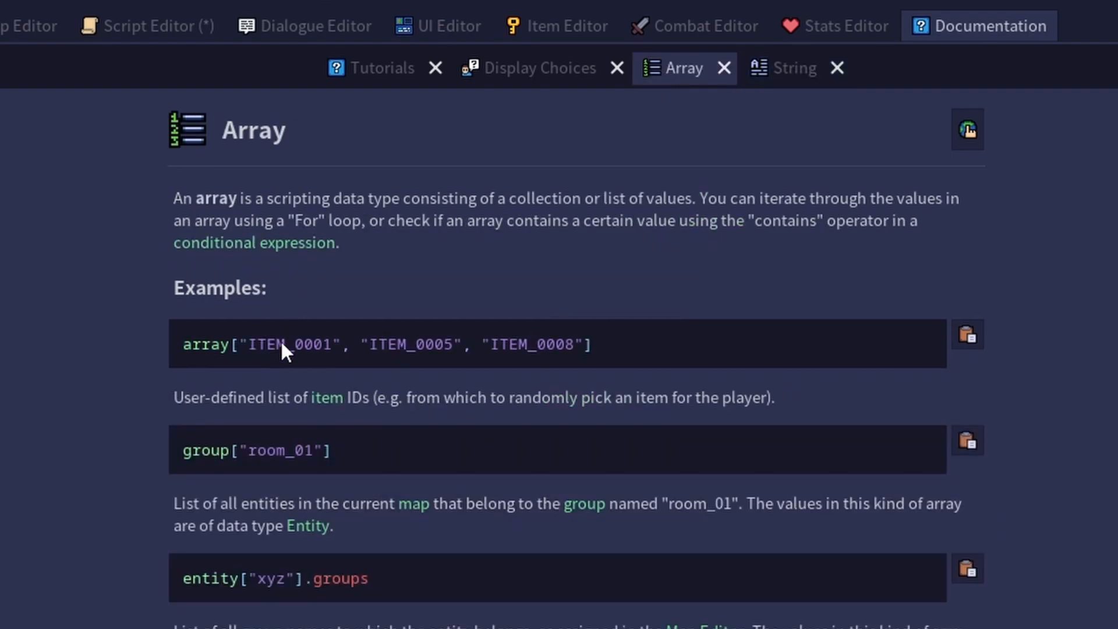
mouse_move(313, 370)
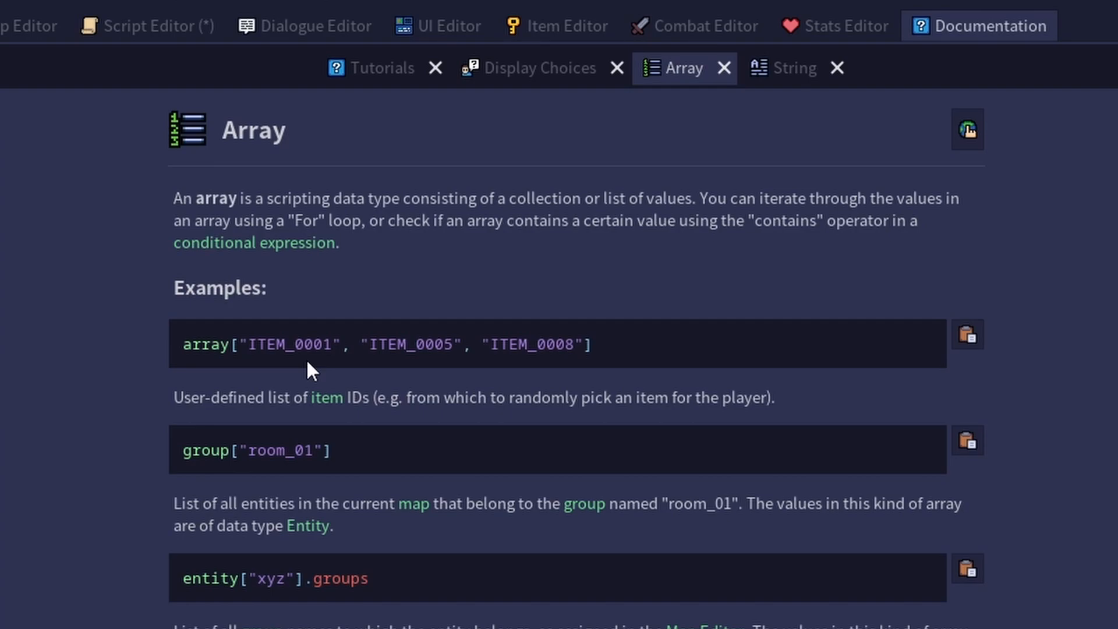
mouse_move(421, 376)
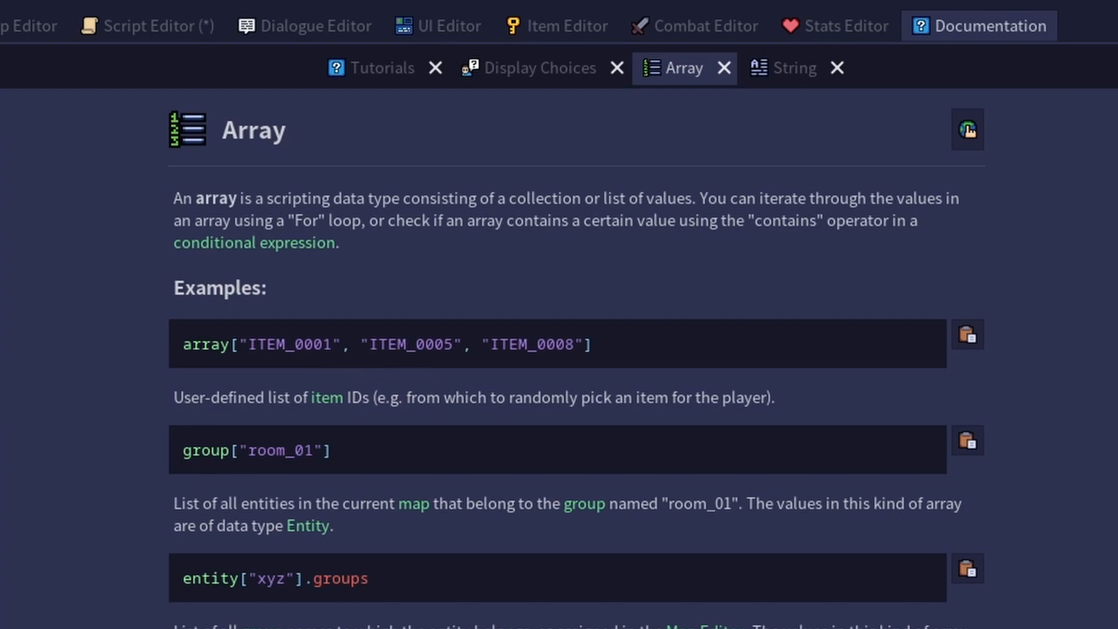
Show the Display Choices reference page again in the Documentation editor.
left_click(539, 68)
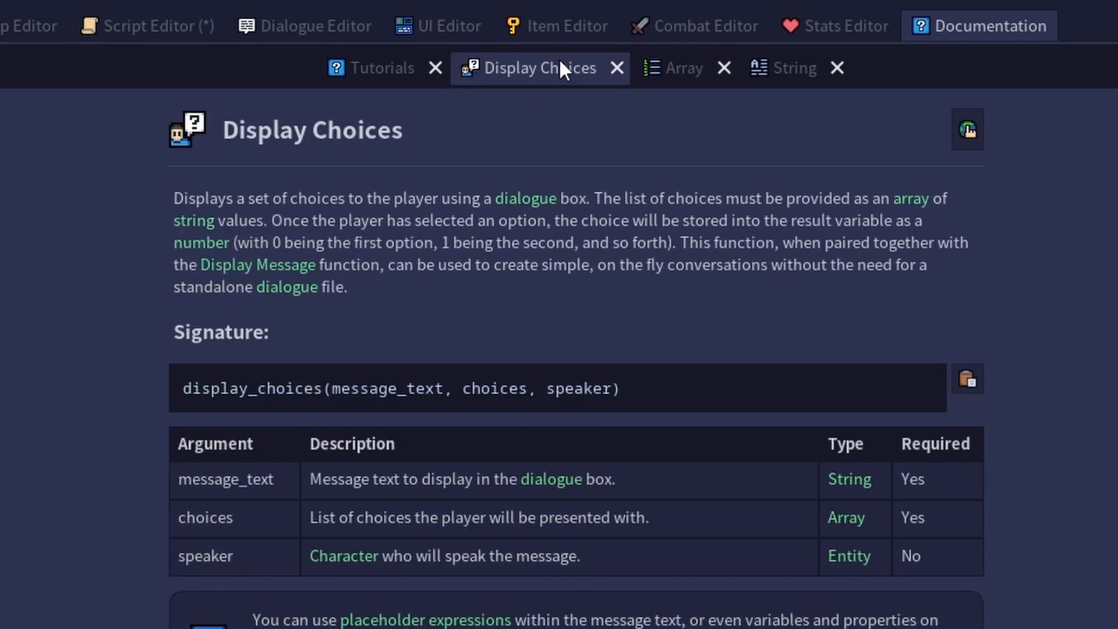
mouse_move(306, 239)
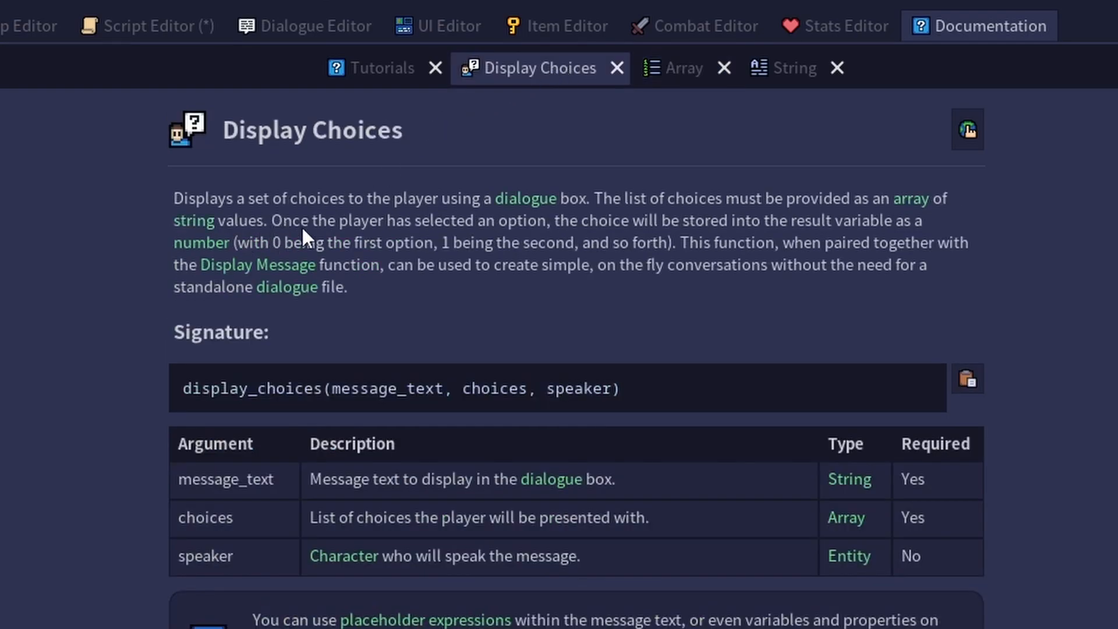
mouse_move(382, 245)
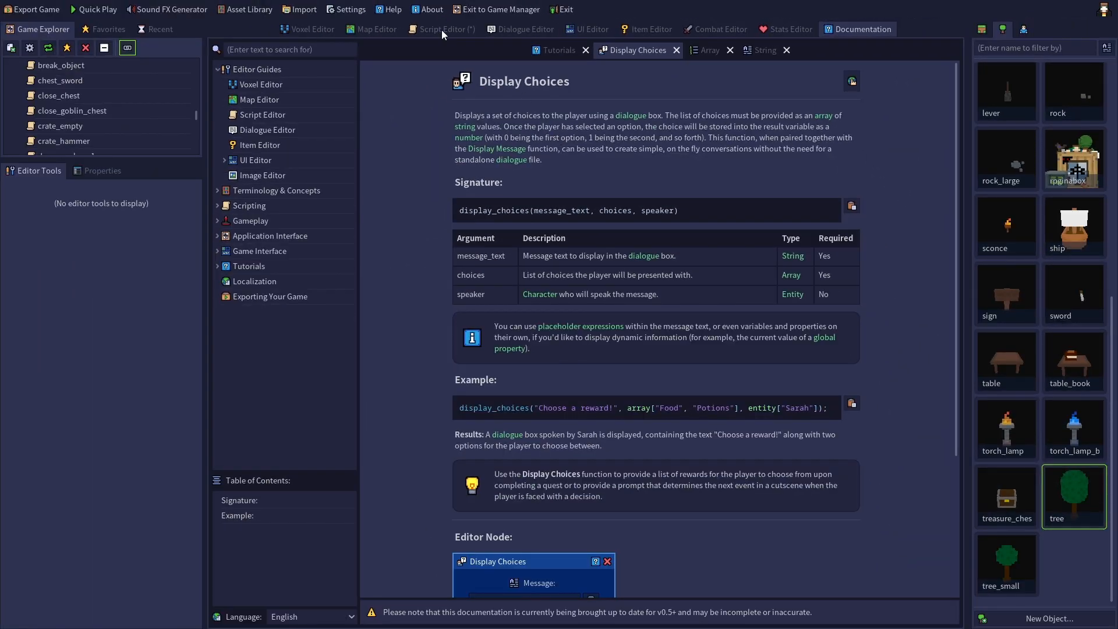
Back in the Script Editor, set the Display Choices message to 'Pick a season:'.
left_click(441, 27)
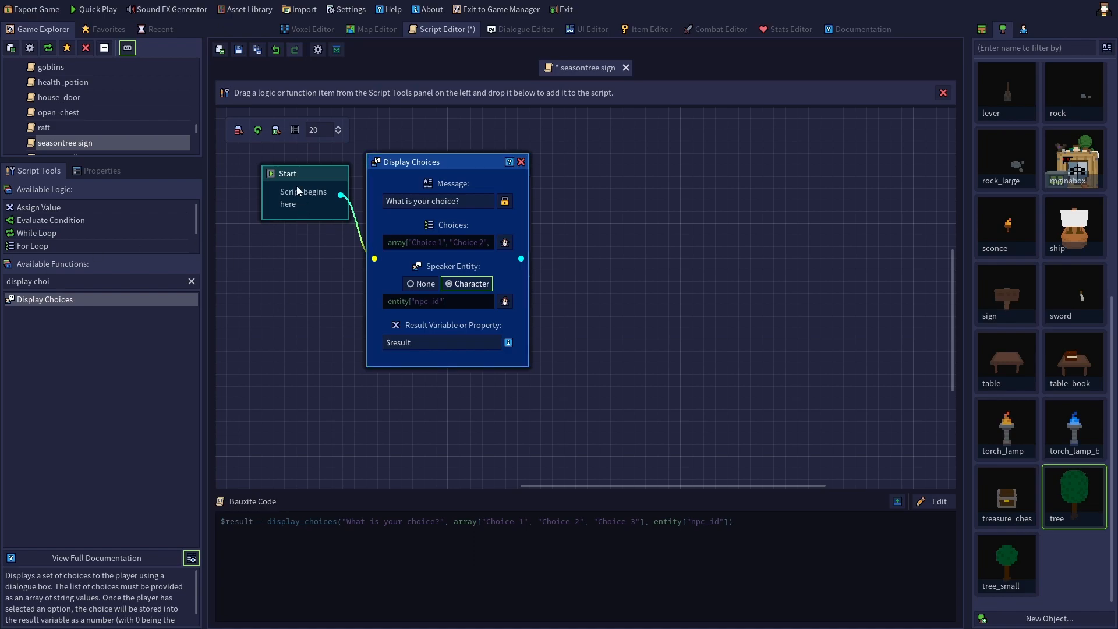
mouse_move(310, 177)
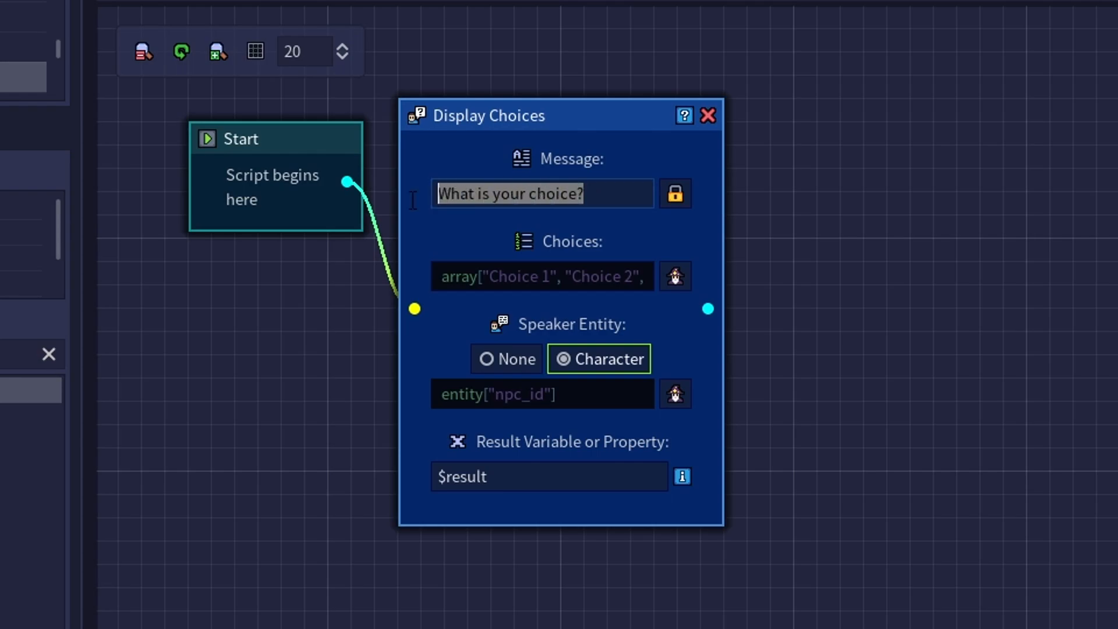
type("Pick")
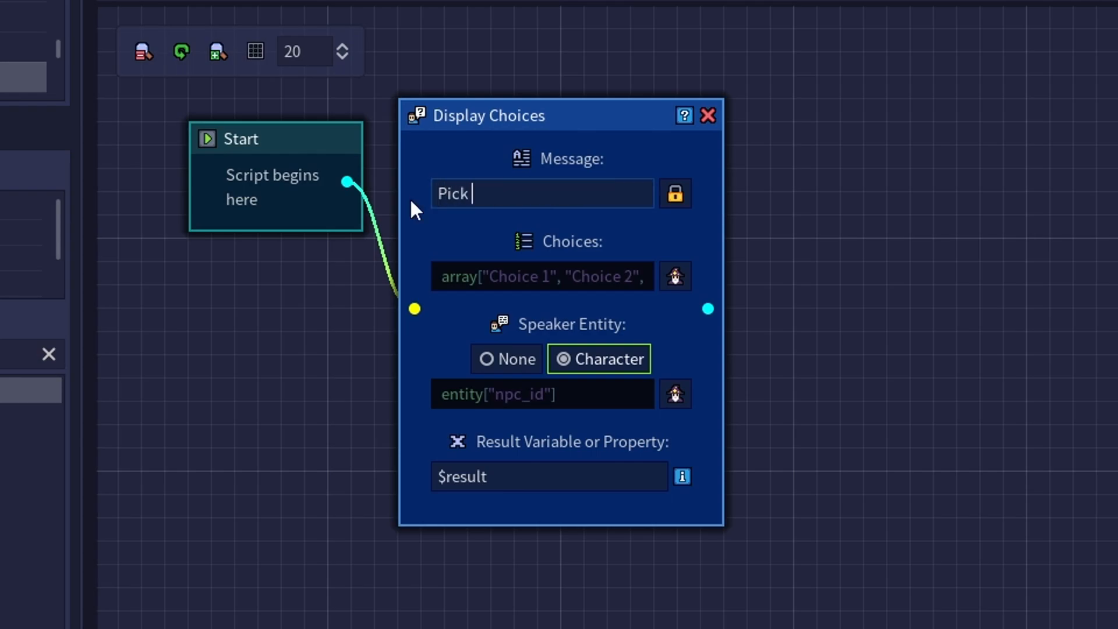
type("a season:")
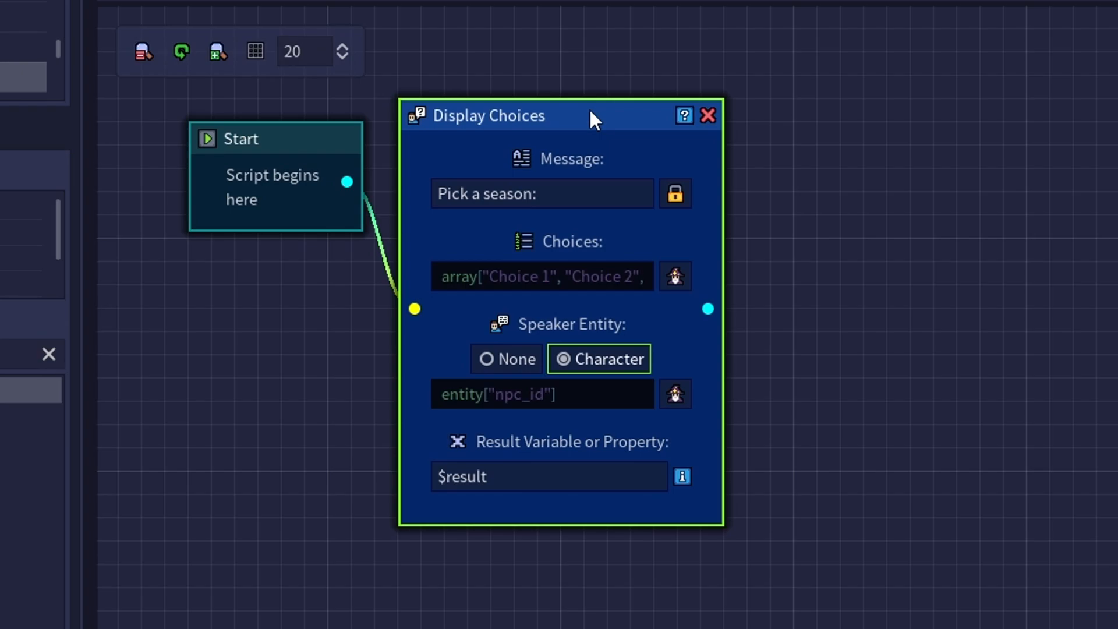
mouse_move(663, 242)
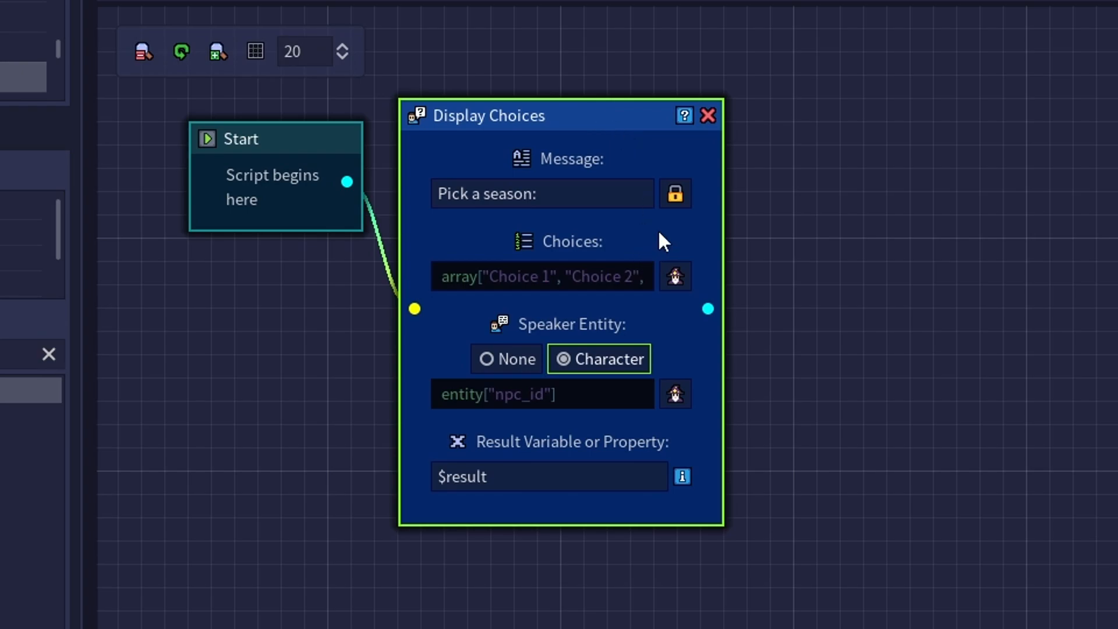
mouse_move(706, 299)
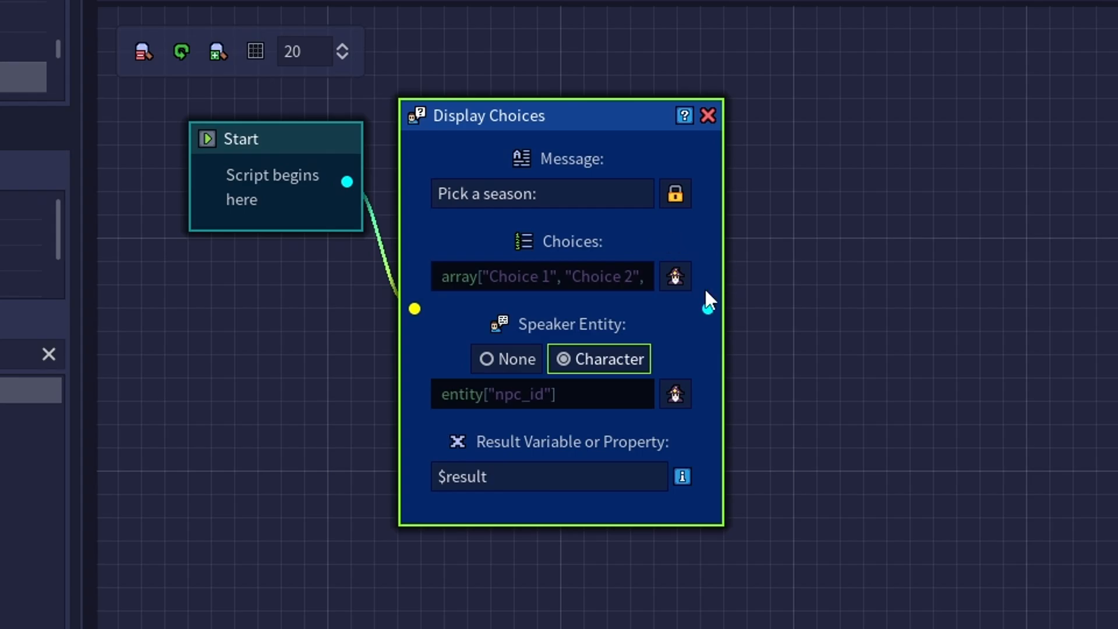
In the expression builder, enter the choices array "Spring", "Summer", "Fall", "Winter".
left_click(674, 277)
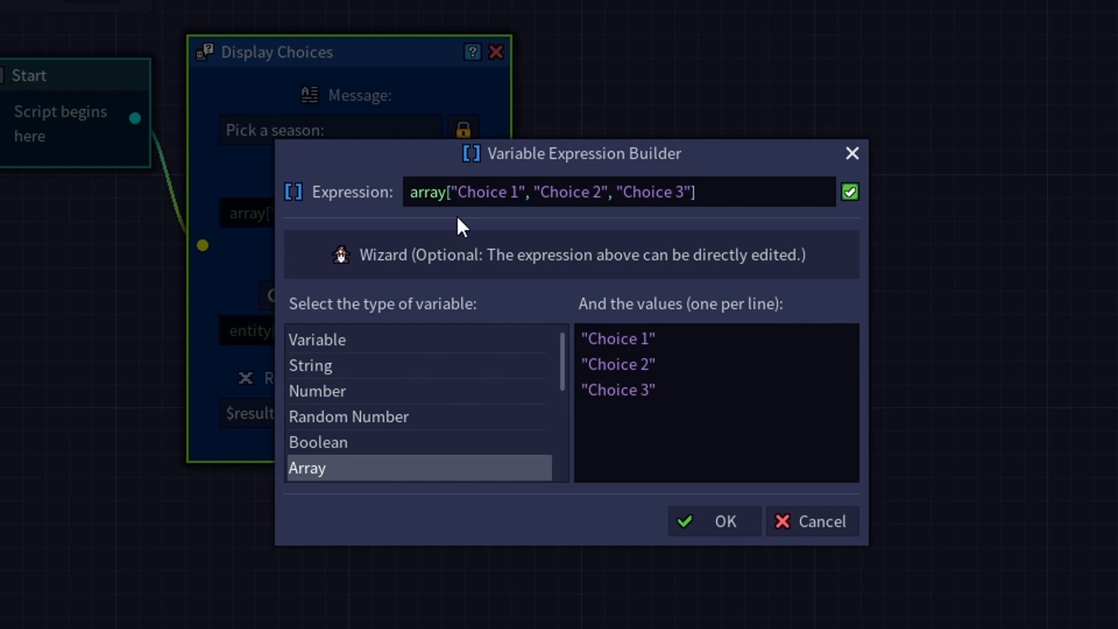
mouse_move(588, 271)
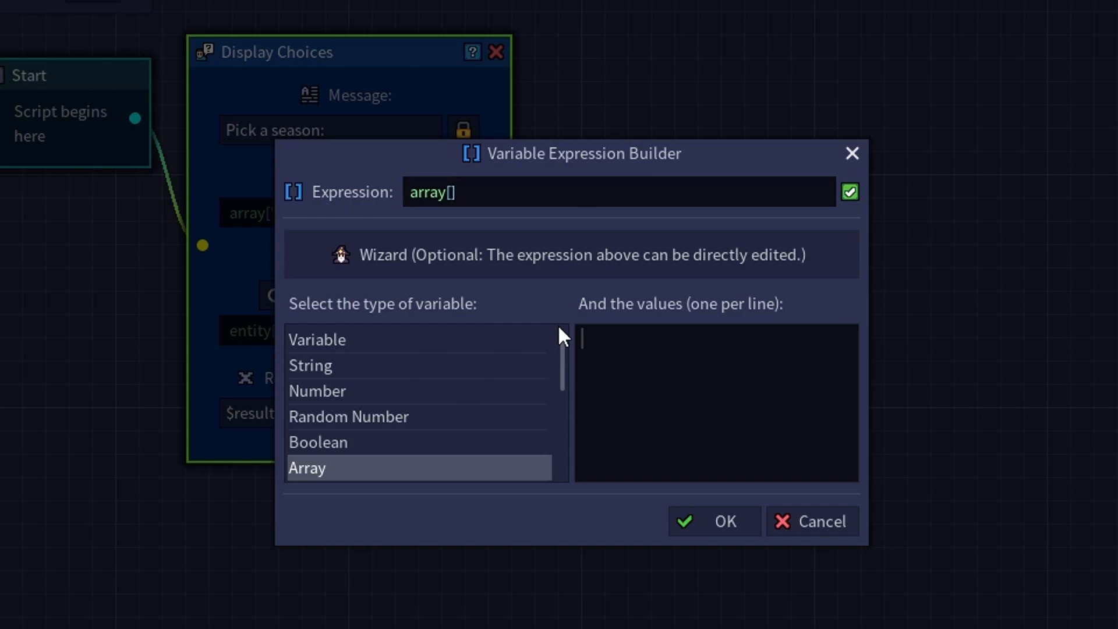
type("\"")
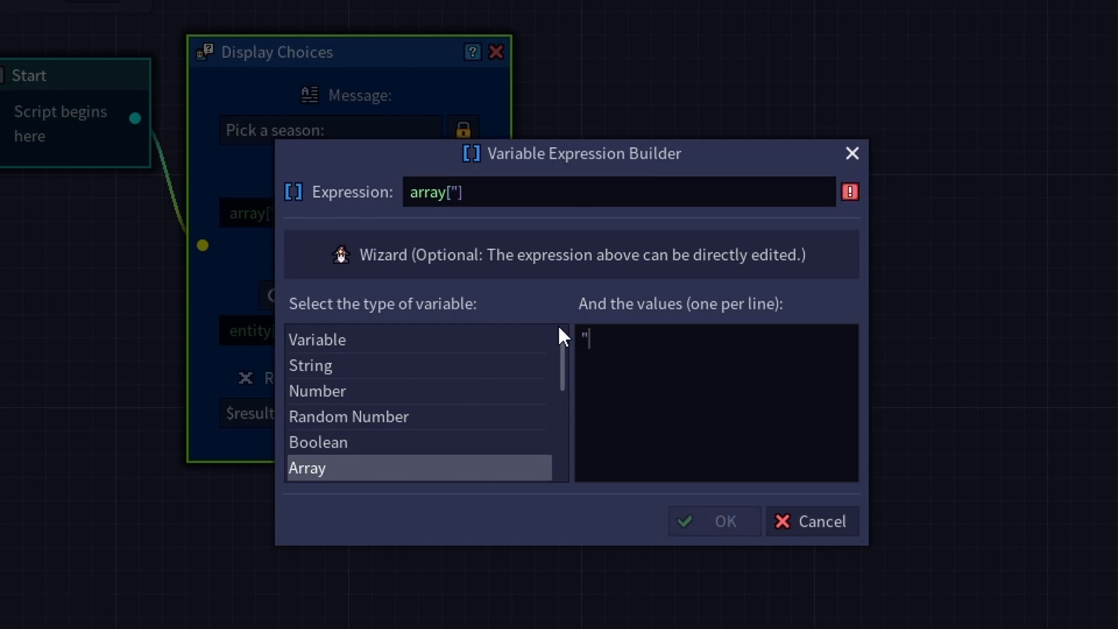
type("Spring")
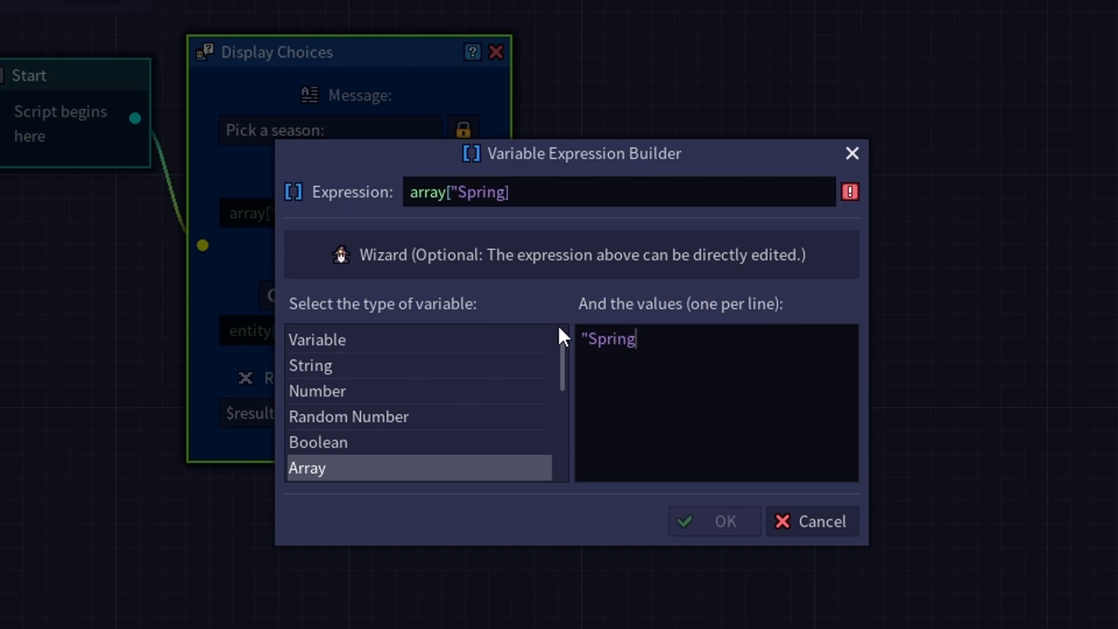
type("\"")
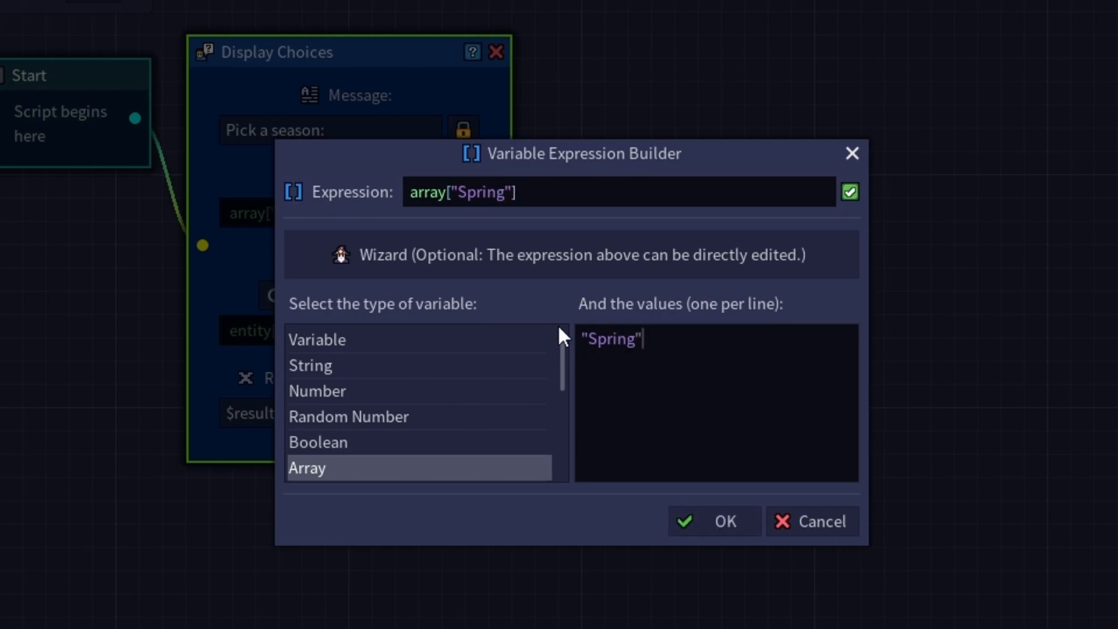
type("Sp")
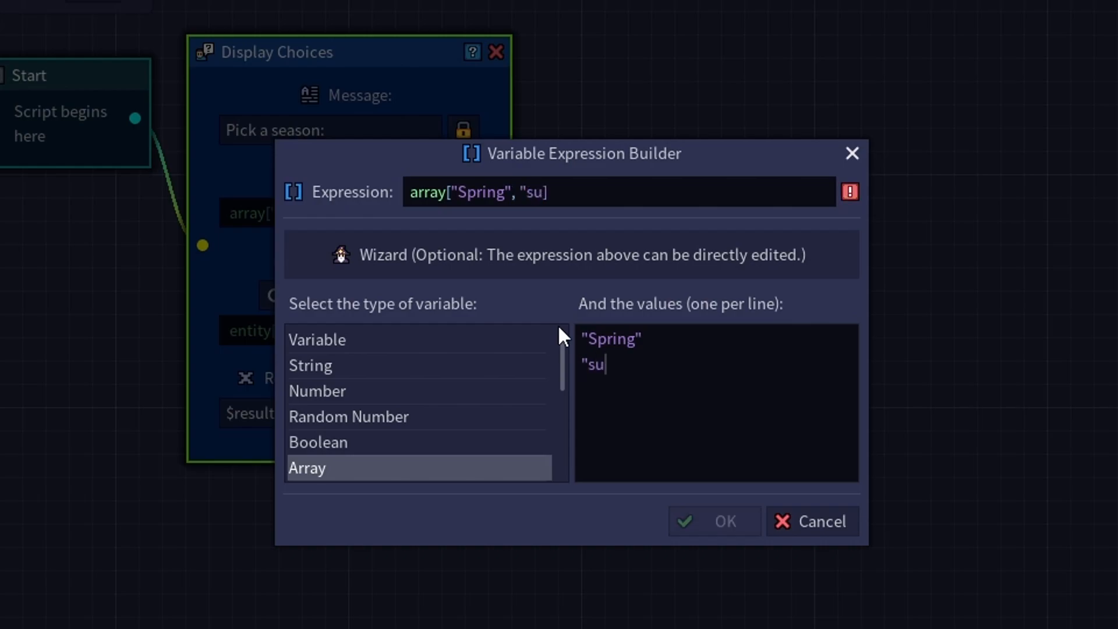
type("mme")
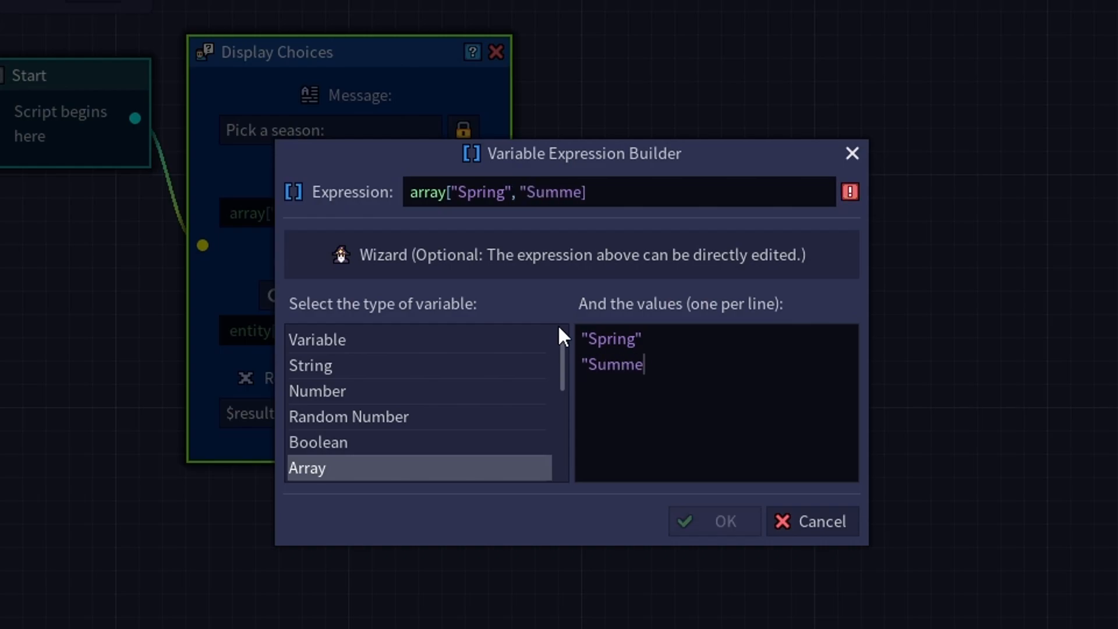
type("r\"")
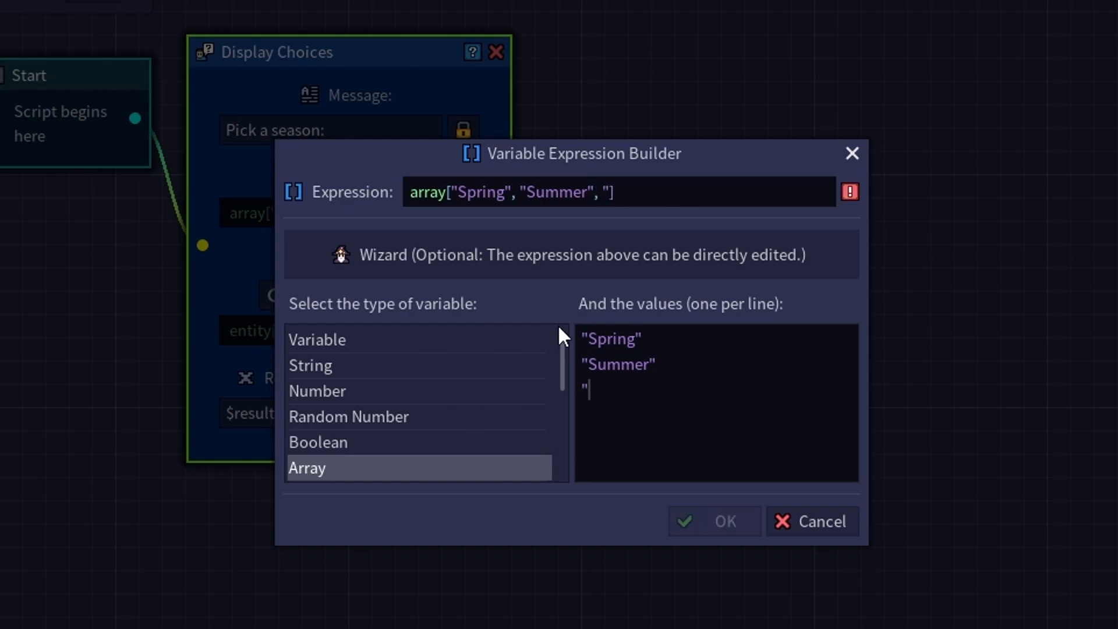
type("Fall")
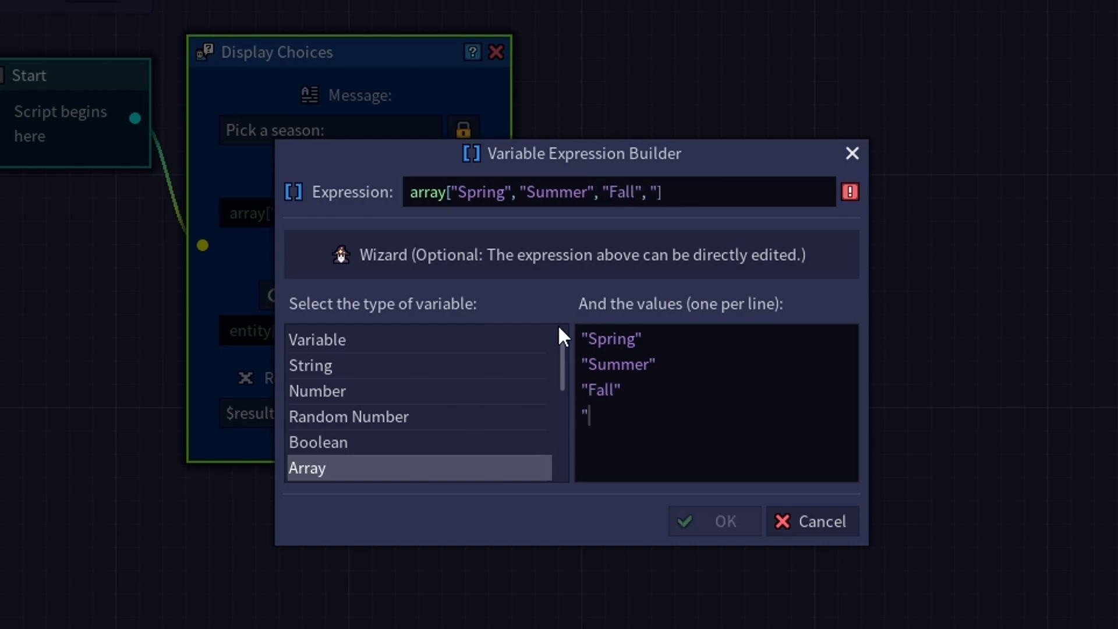
type("Winter")
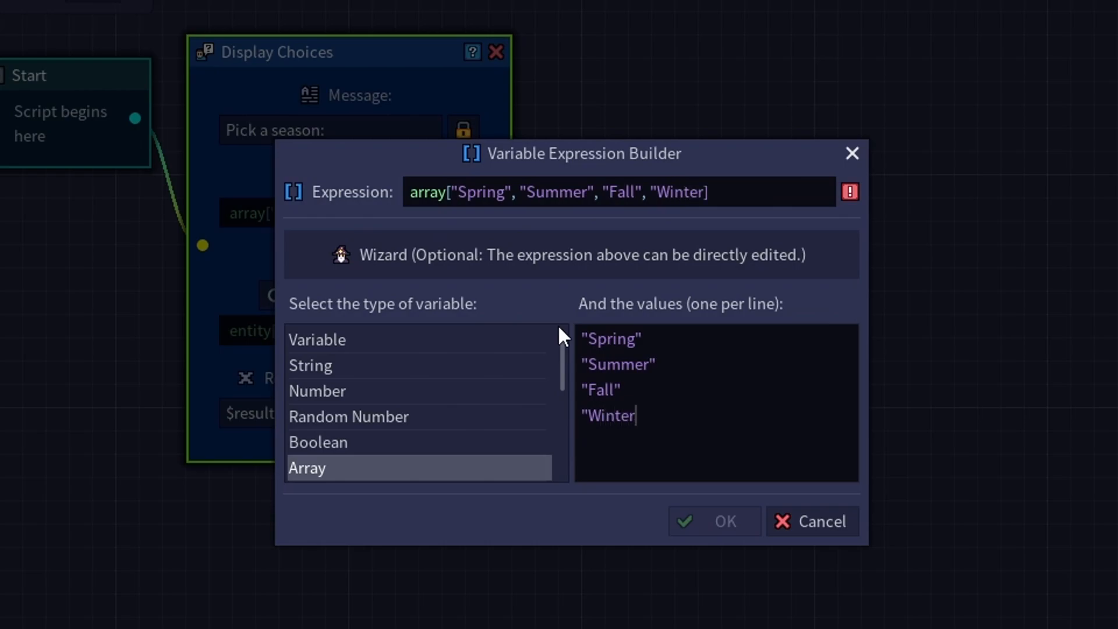
type("\"")
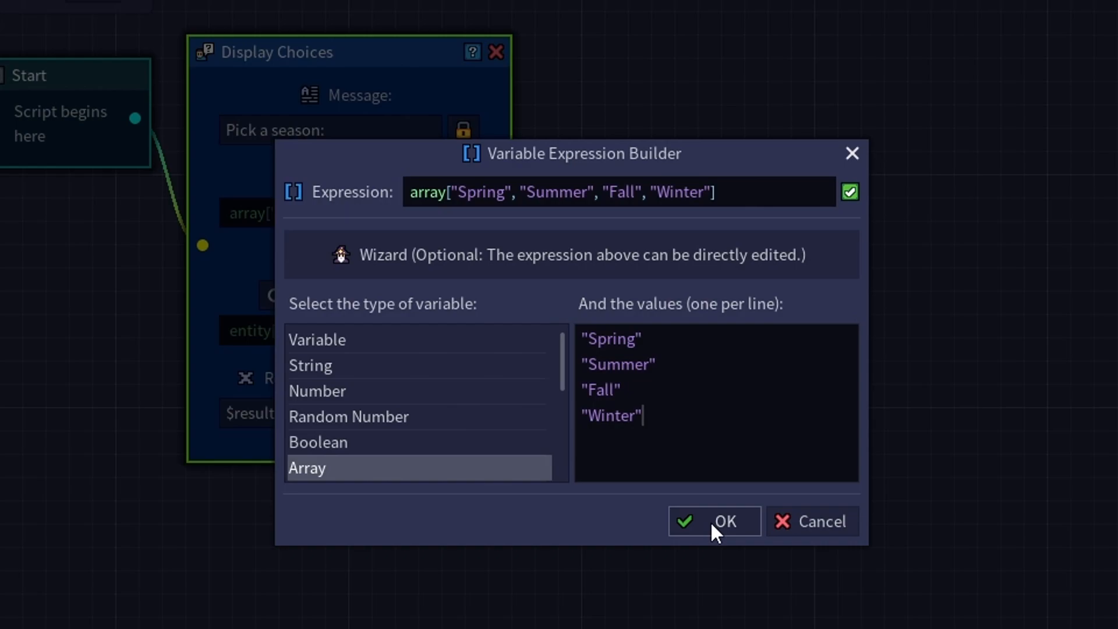
mouse_move(722, 531)
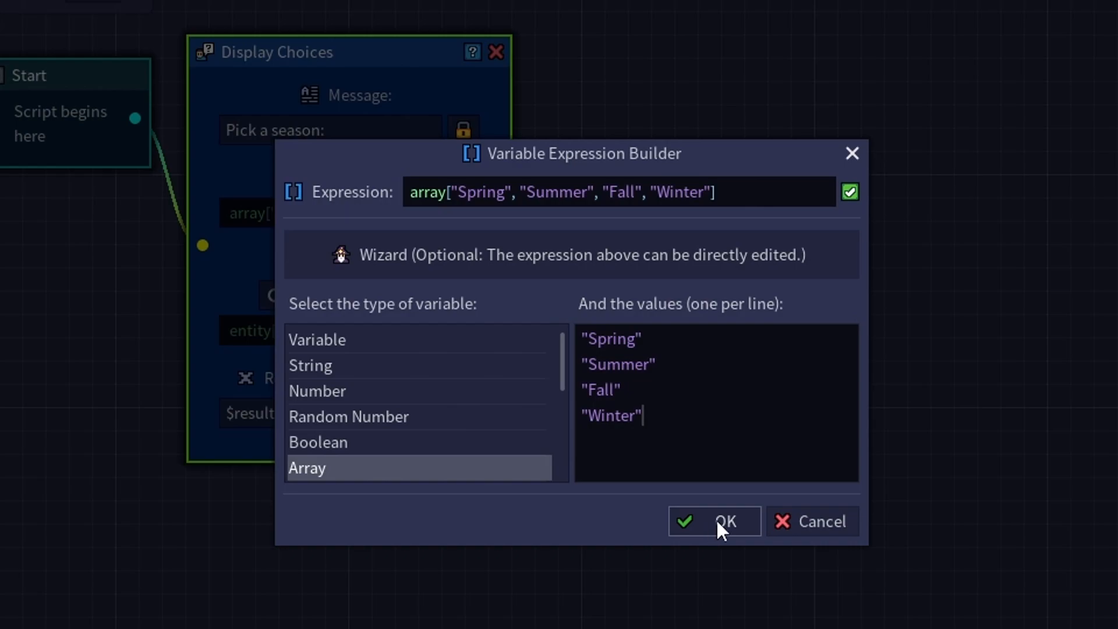
Confirm the season choices, remove the speaker, and rename the result variable to season.
left_click(714, 520)
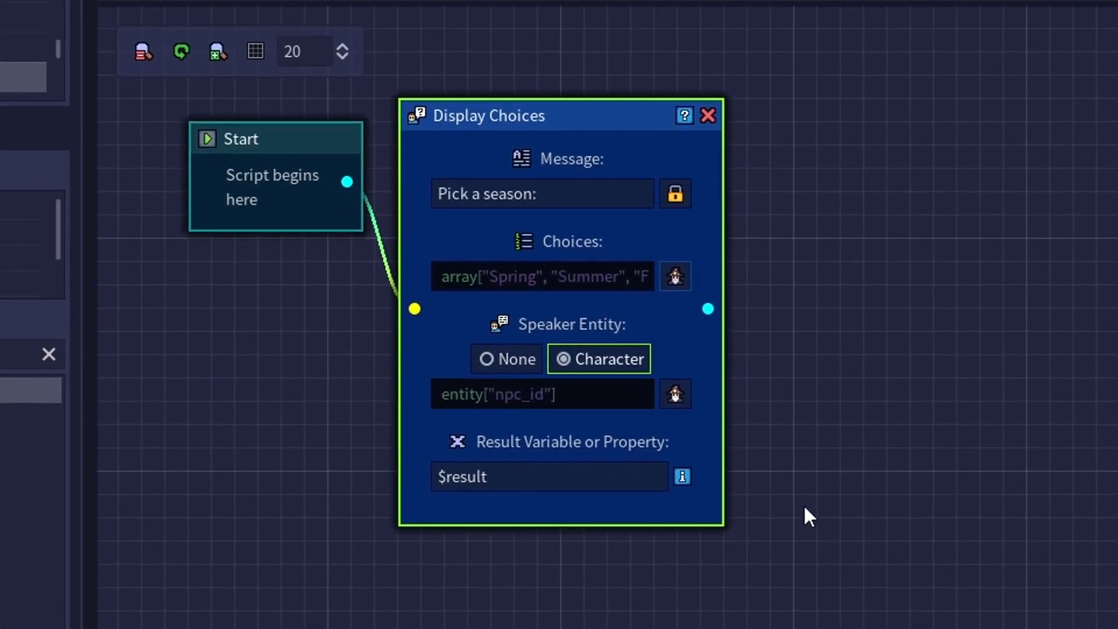
mouse_move(537, 349)
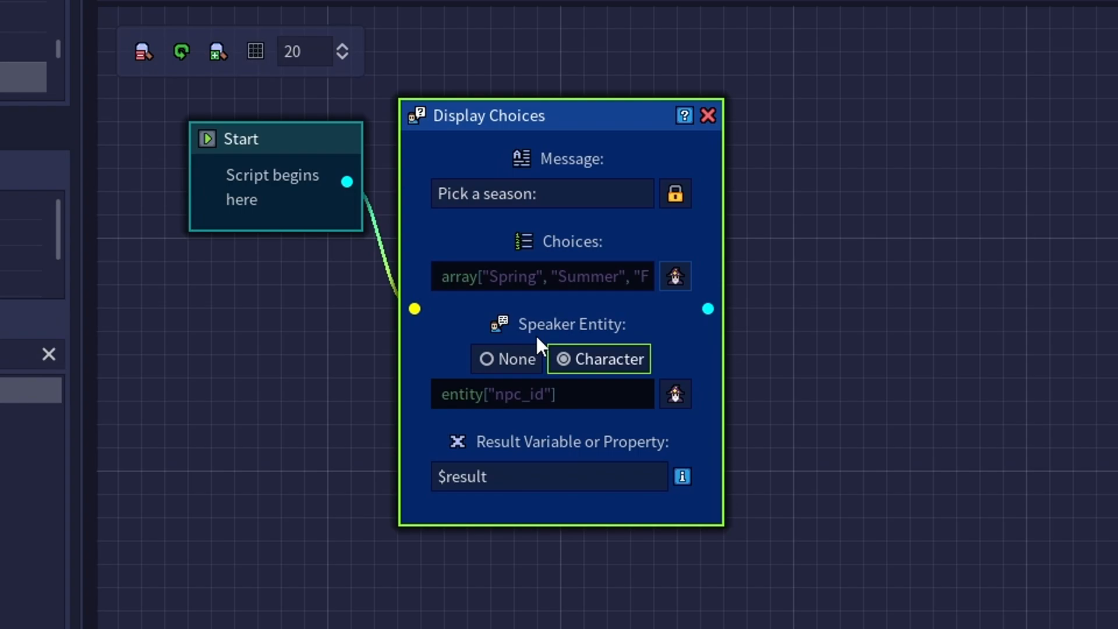
mouse_move(514, 361)
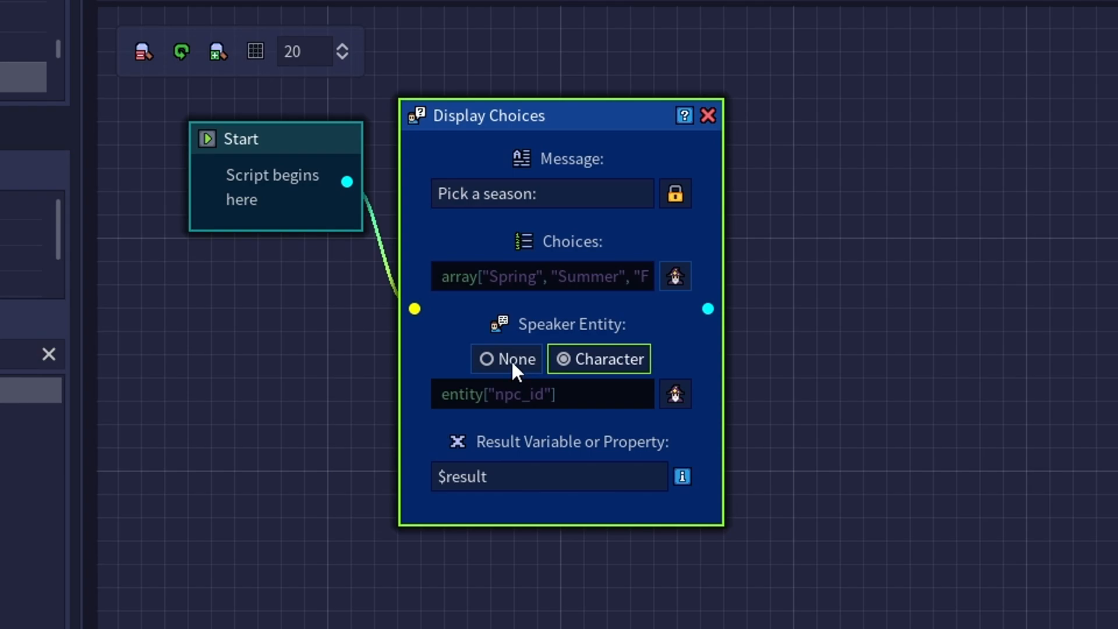
left_click(507, 359)
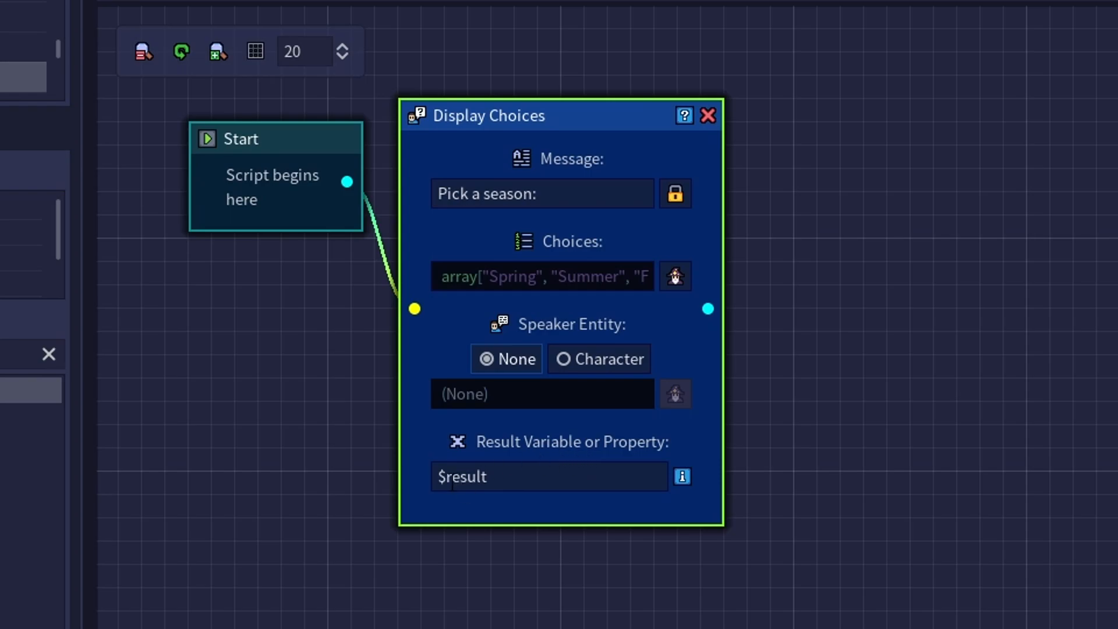
left_click(549, 476)
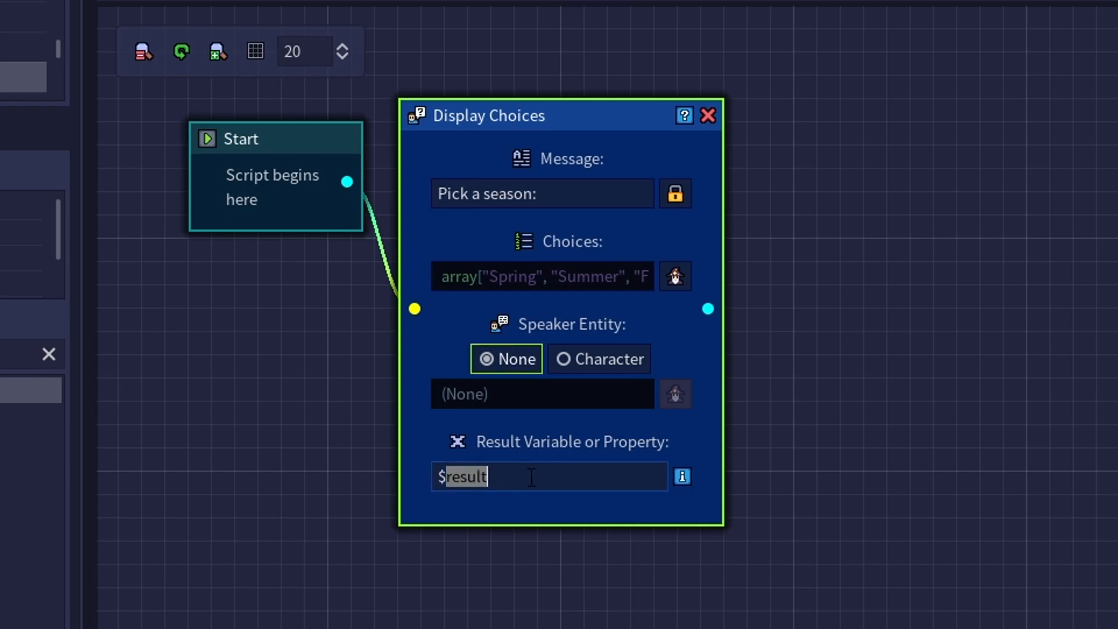
type("season")
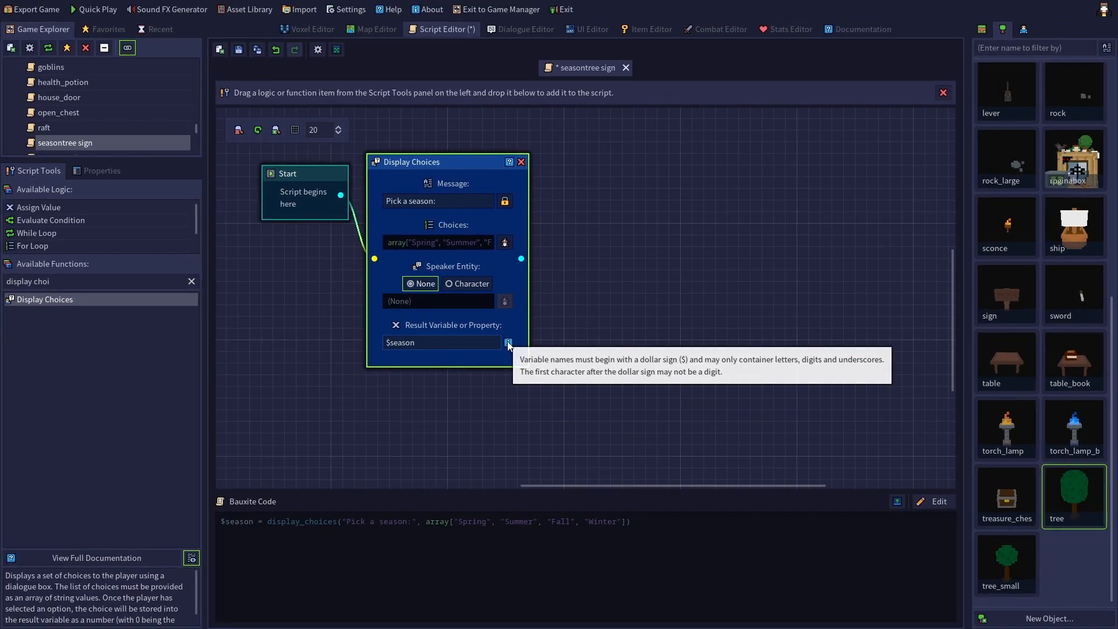
mouse_move(431, 162)
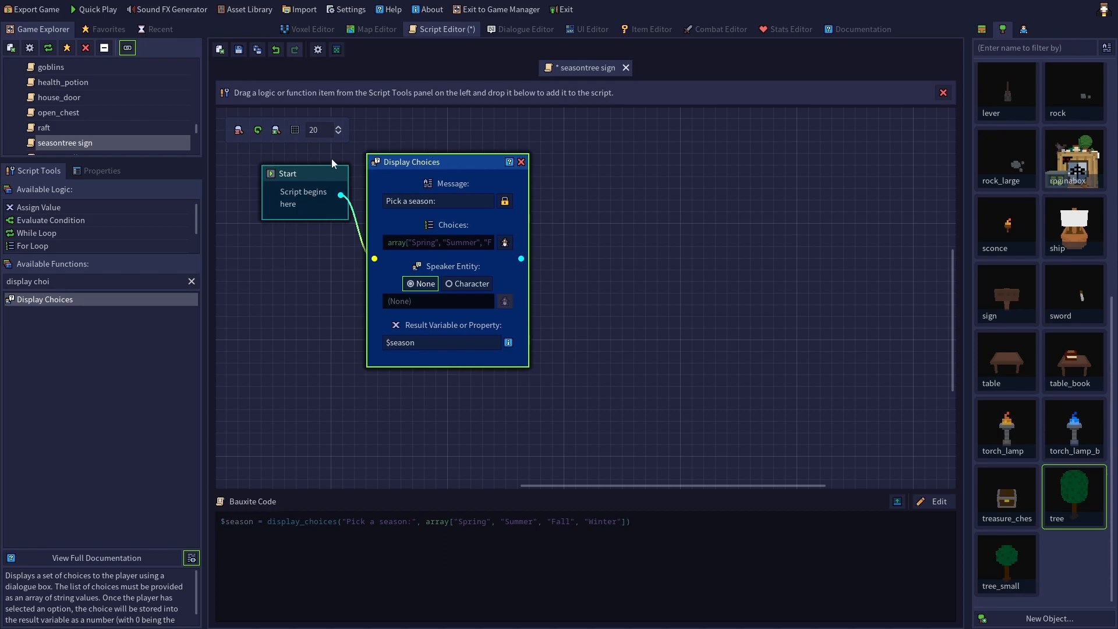
mouse_move(332, 163)
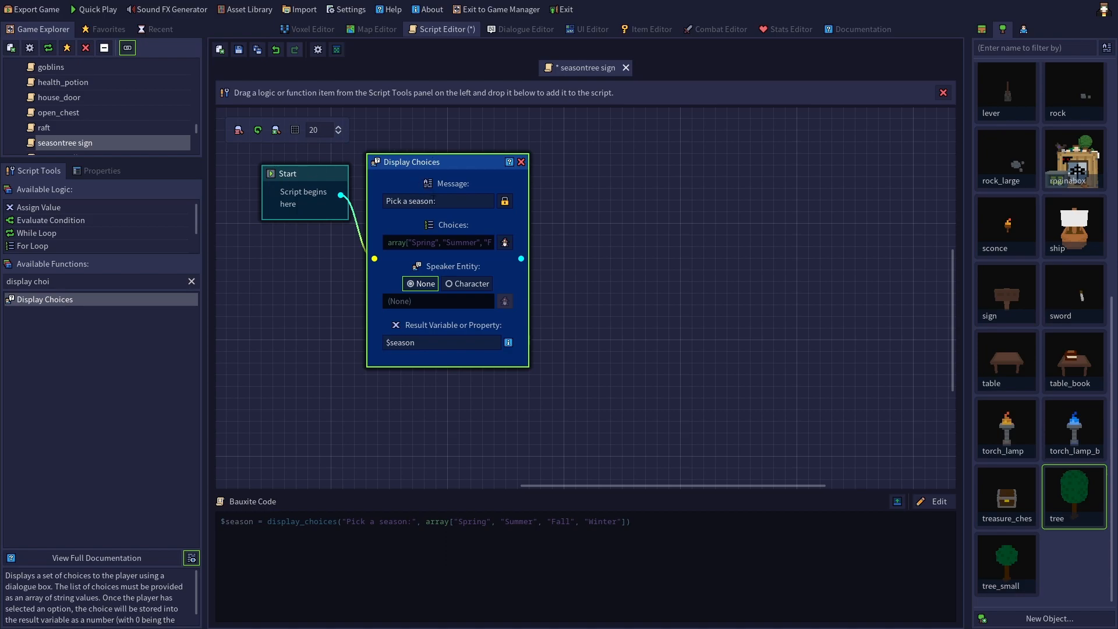
mouse_move(437, 250)
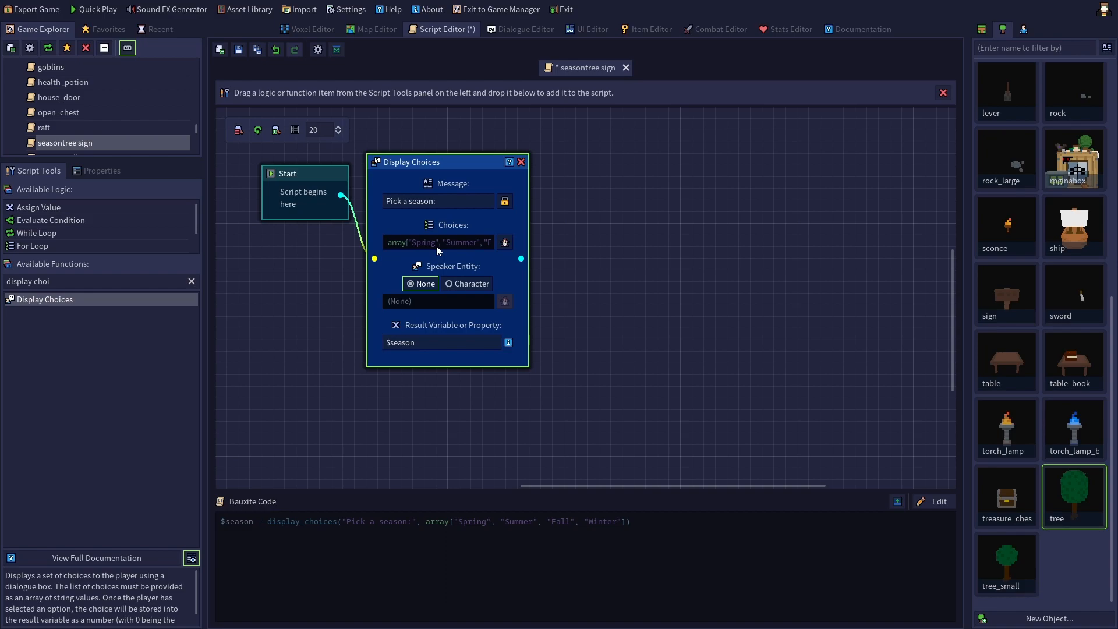
mouse_move(424, 256)
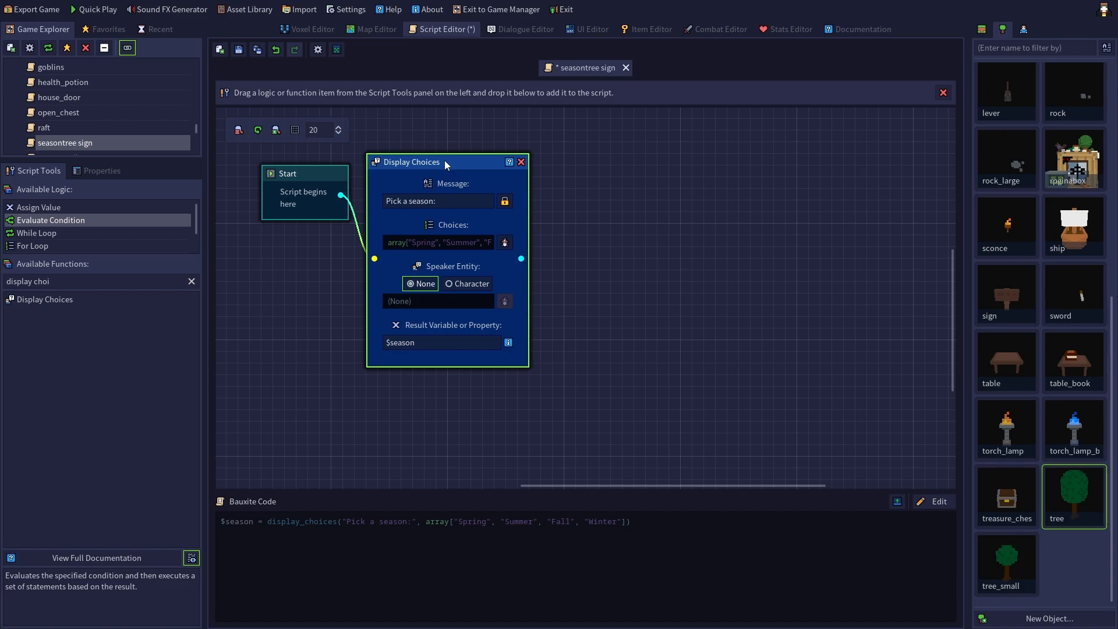
mouse_move(104, 225)
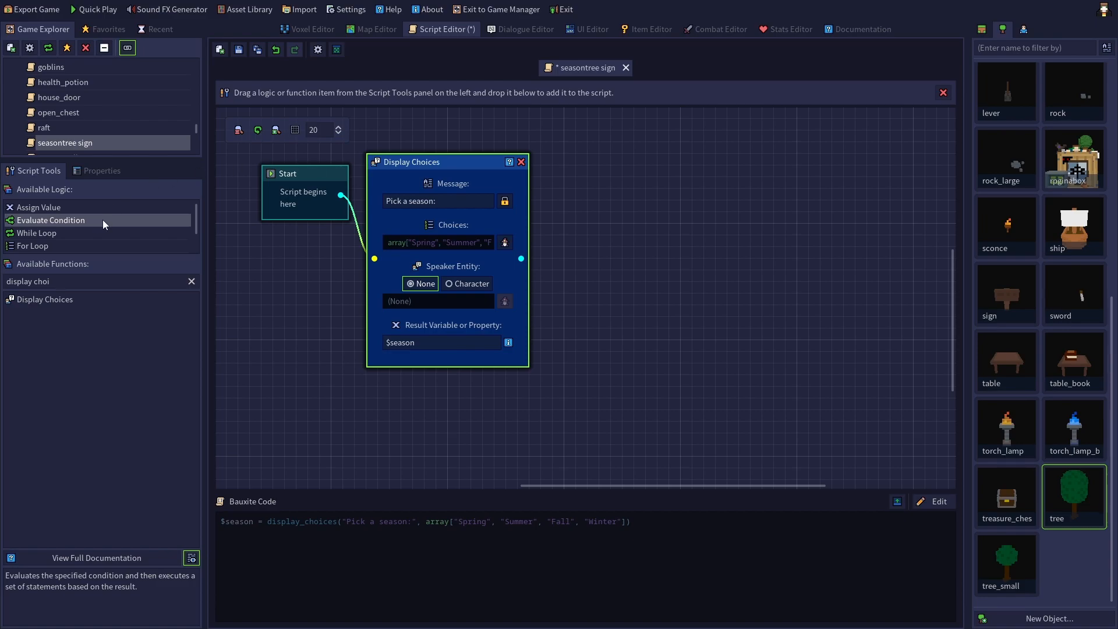
mouse_move(102, 224)
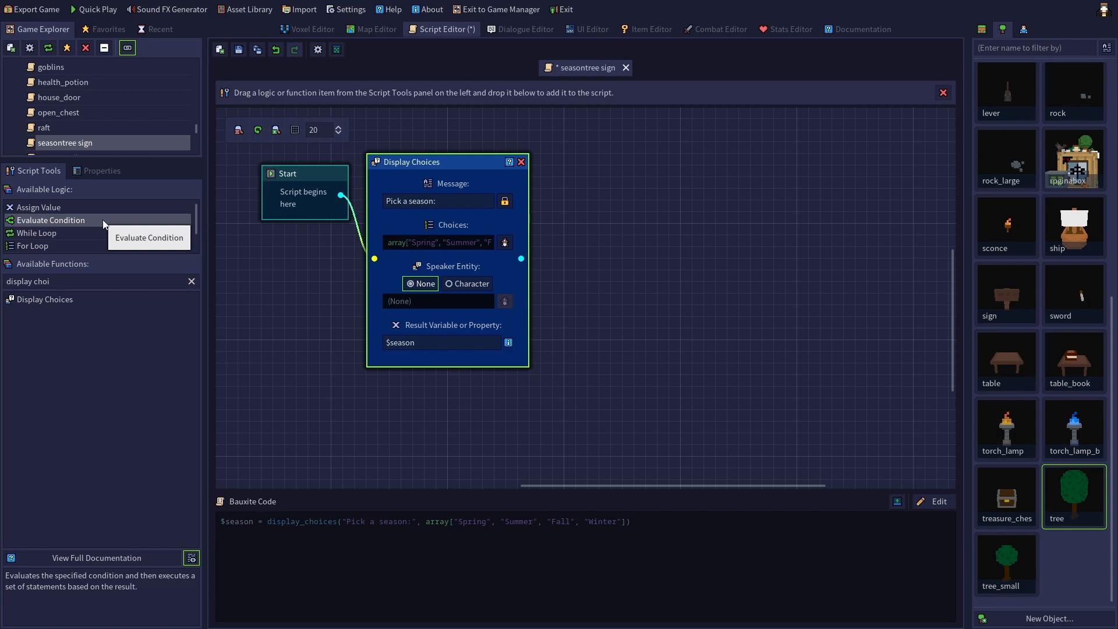
mouse_move(77, 226)
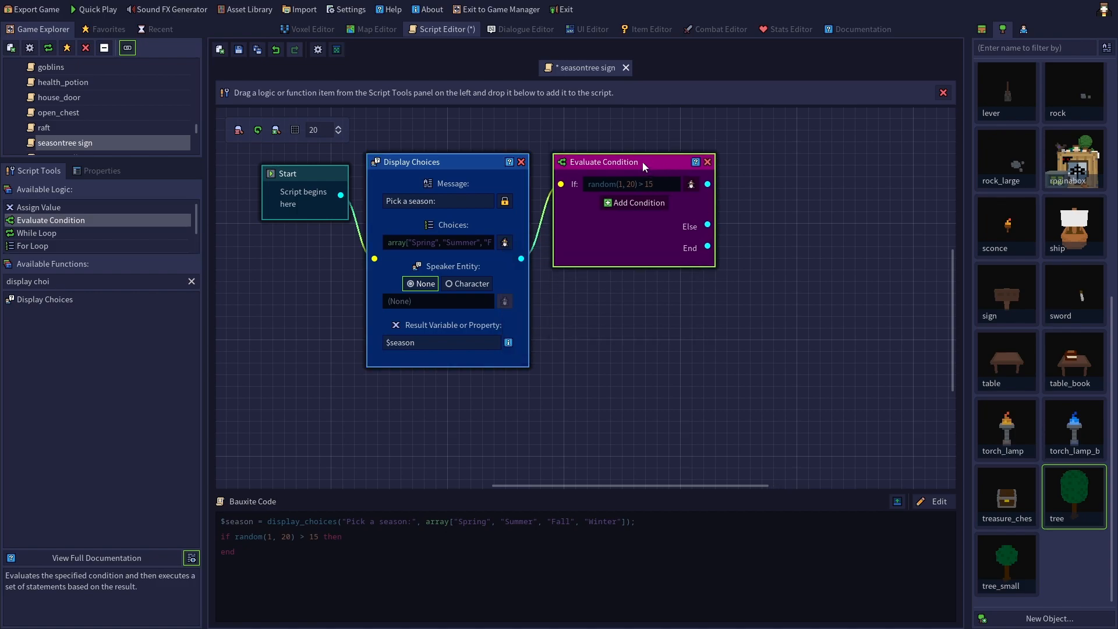
mouse_move(690, 190)
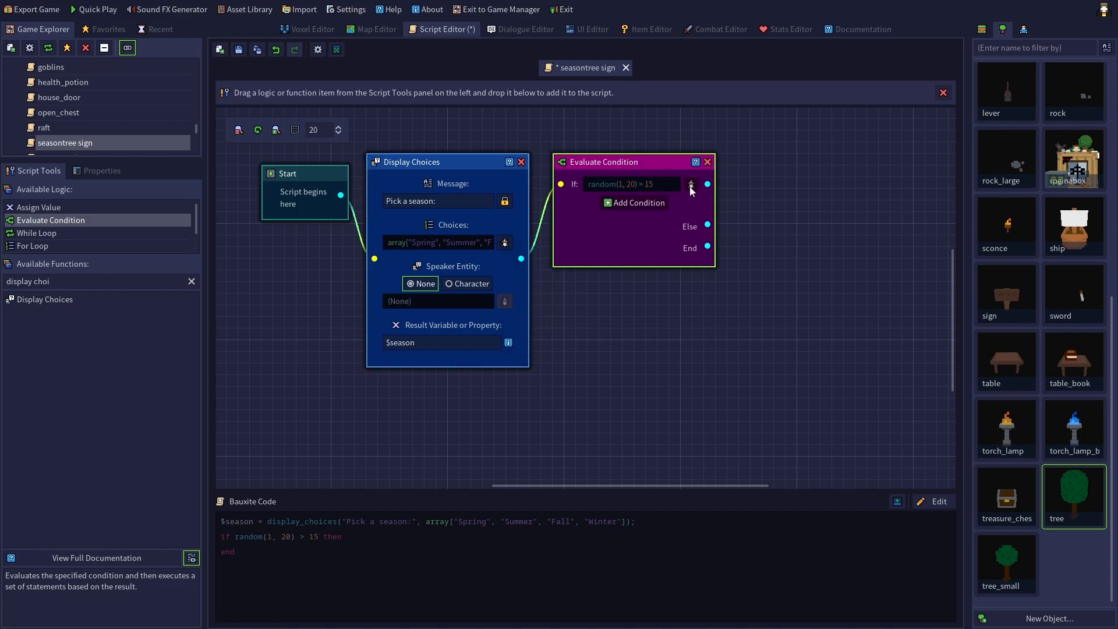
In the condition builder, choose a Variable equals Number comparison.
left_click(690, 187)
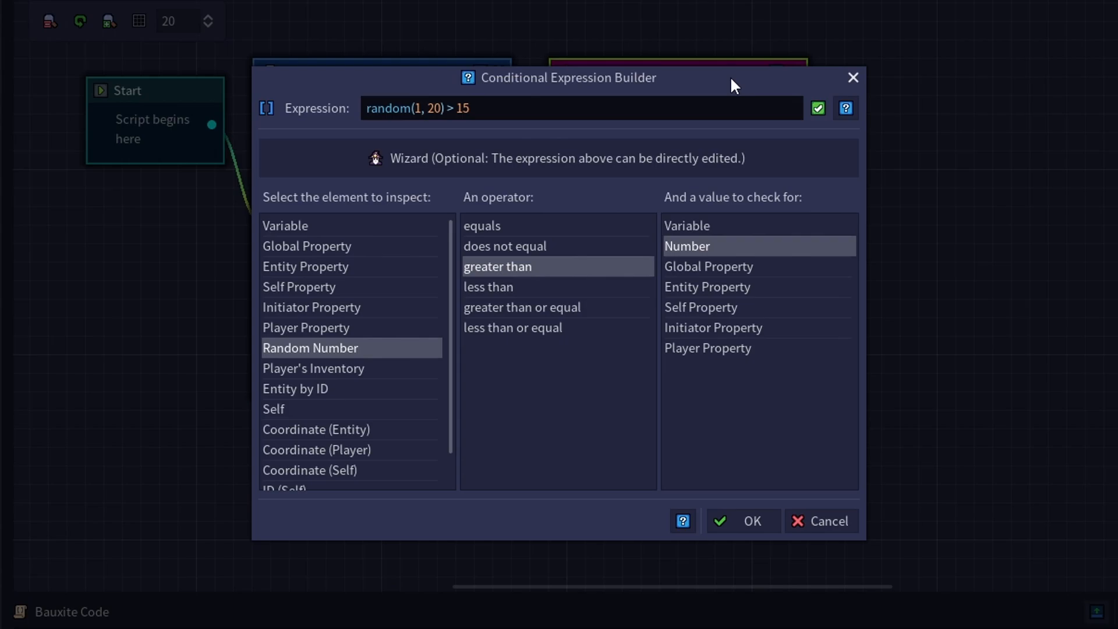
mouse_move(265, 210)
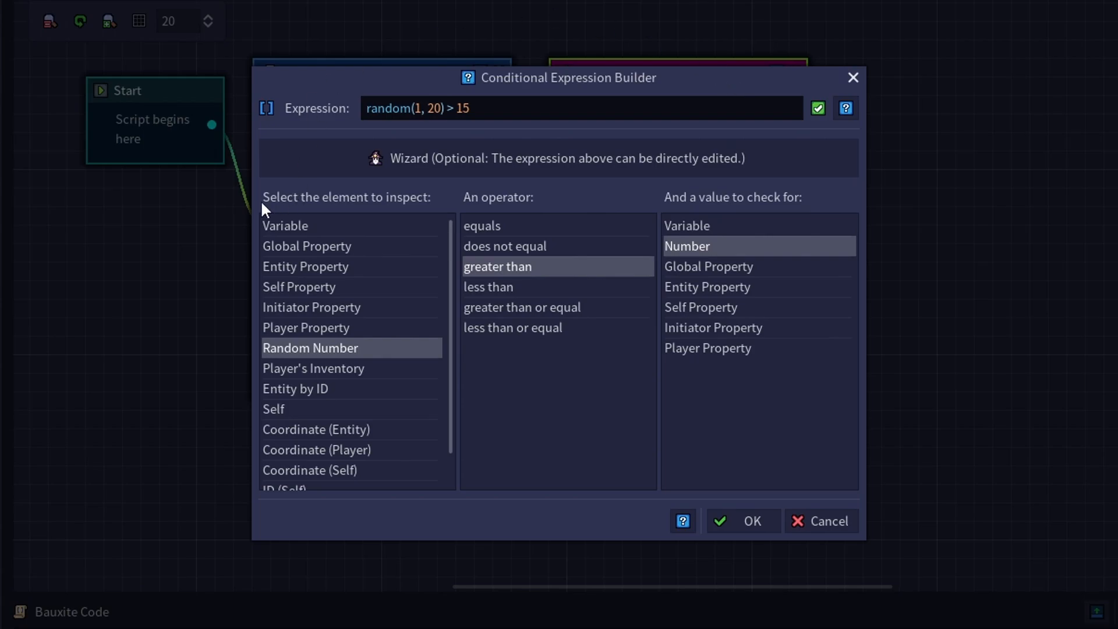
mouse_move(419, 213)
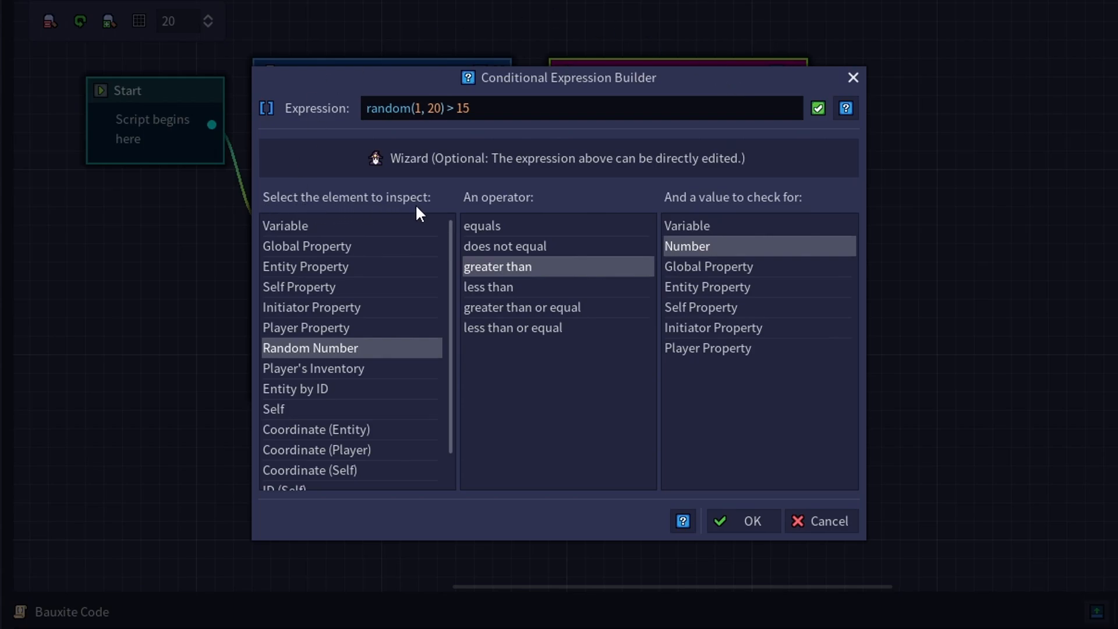
left_click(284, 225)
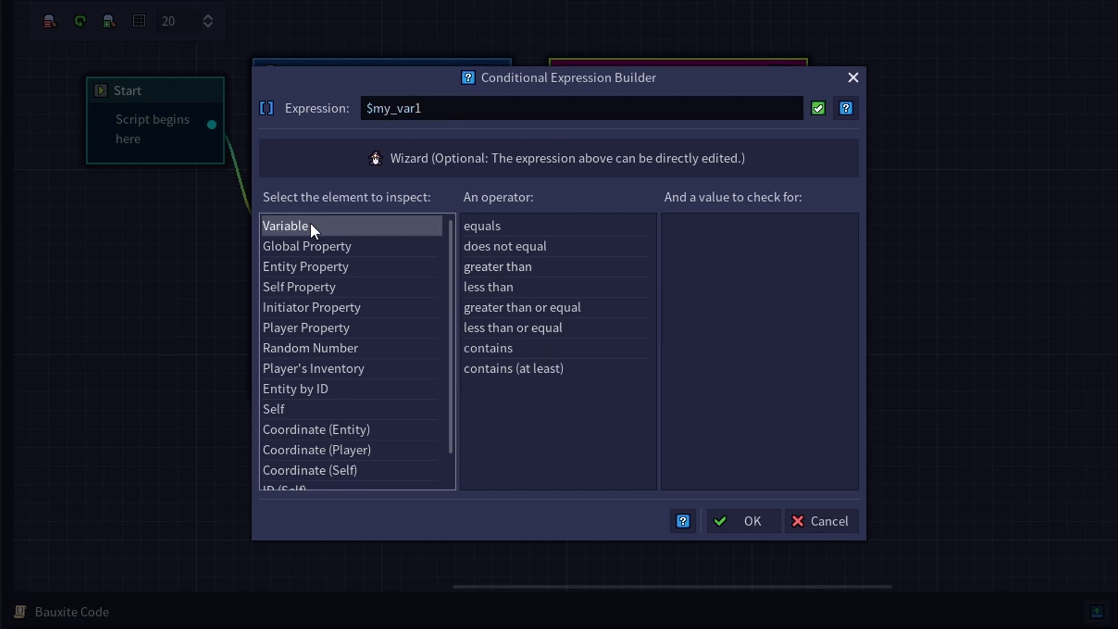
mouse_move(494, 207)
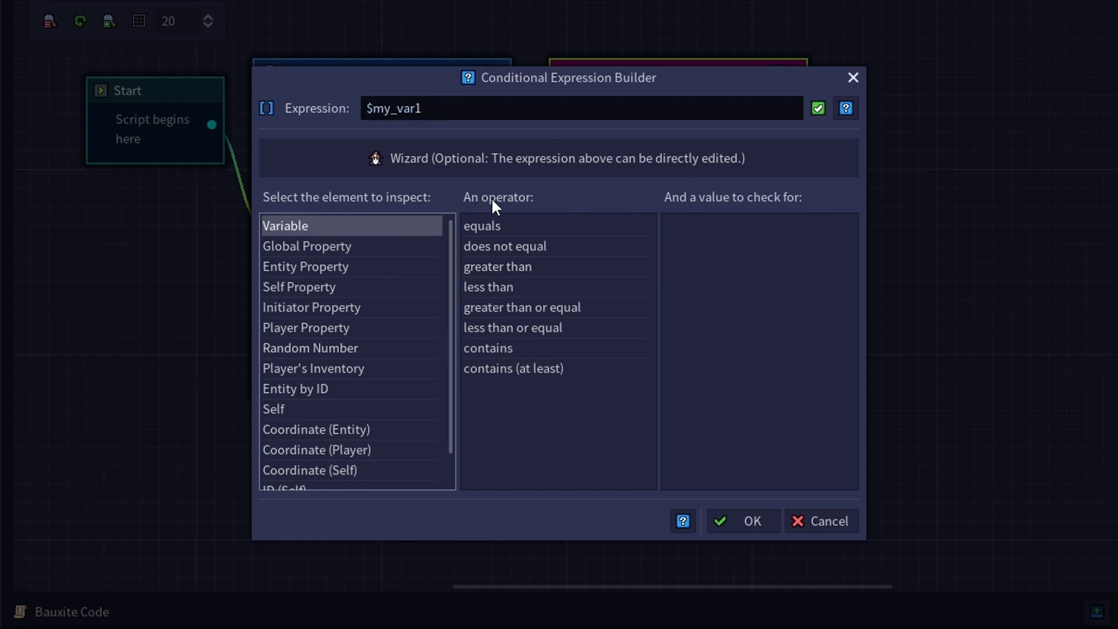
left_click(482, 224)
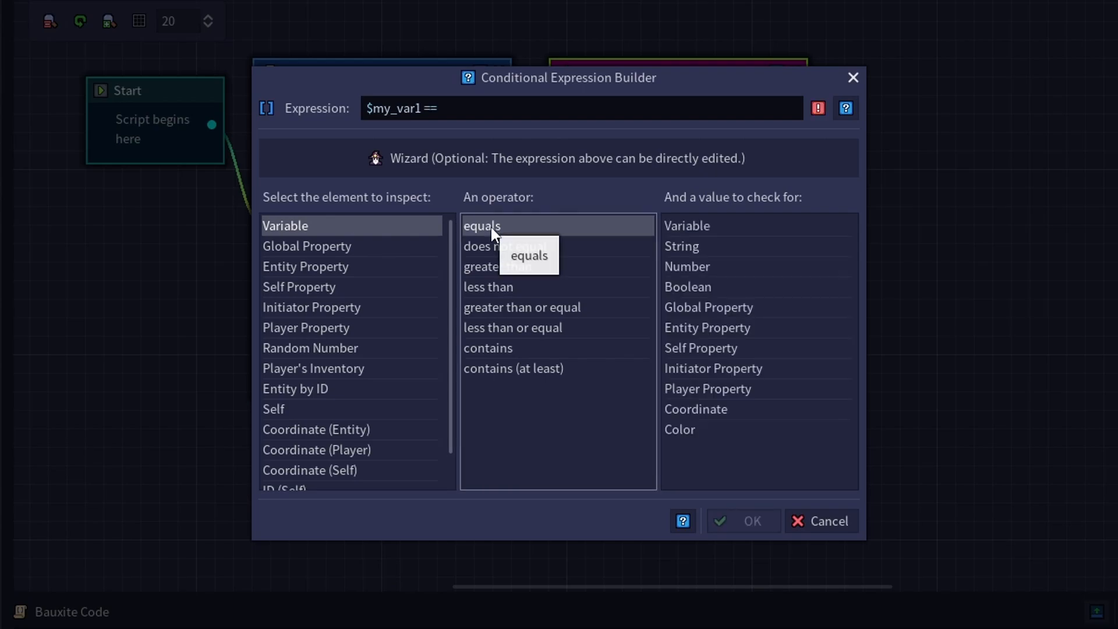
mouse_move(816, 187)
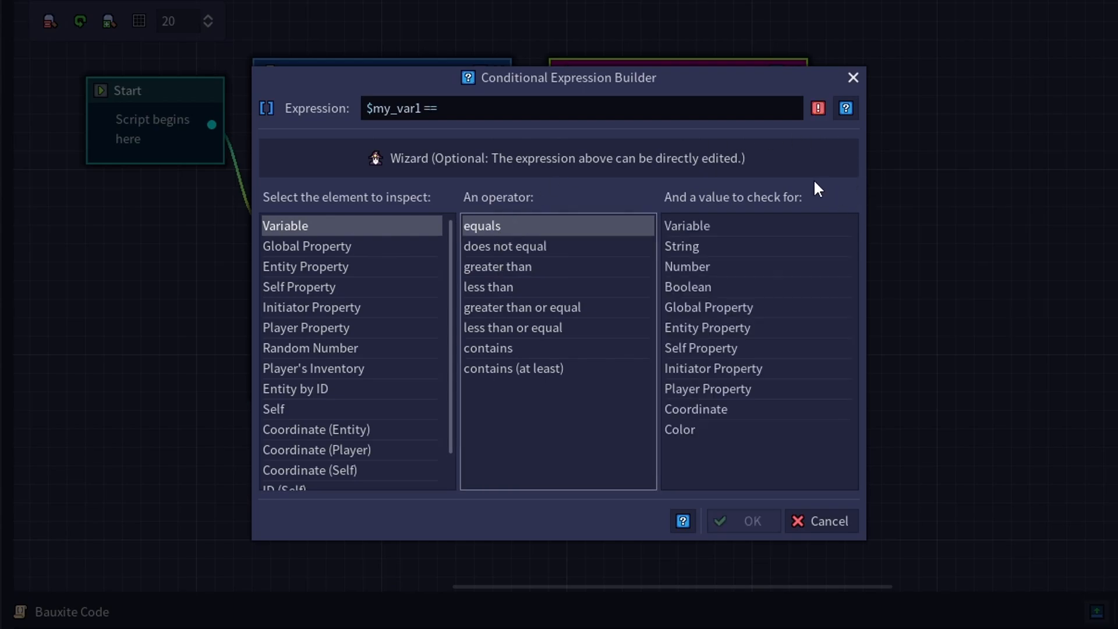
mouse_move(741, 210)
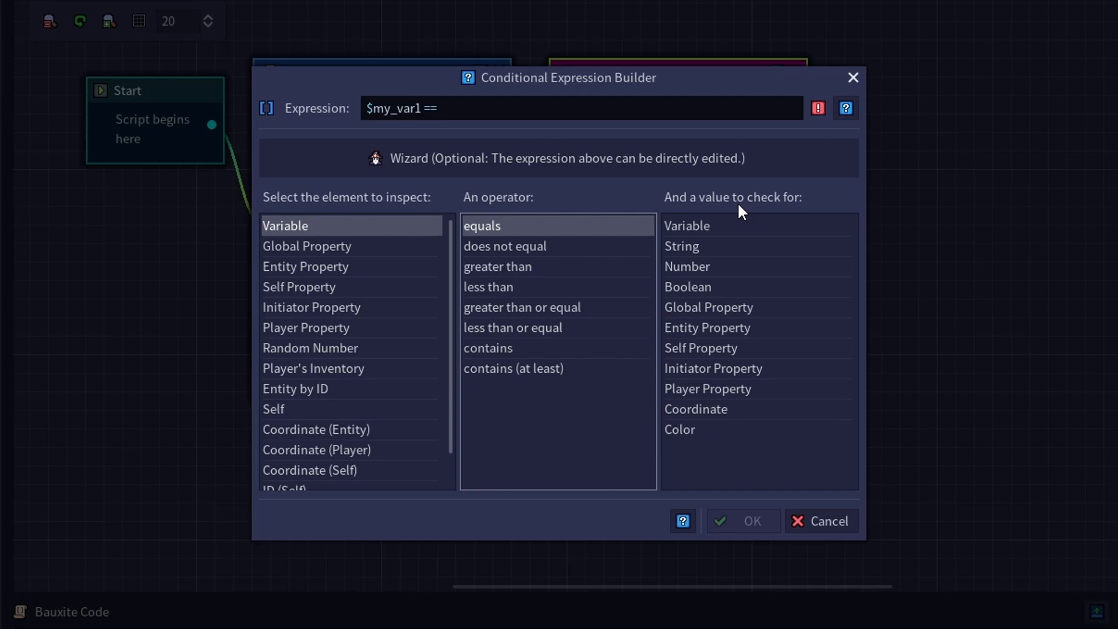
left_click(687, 266)
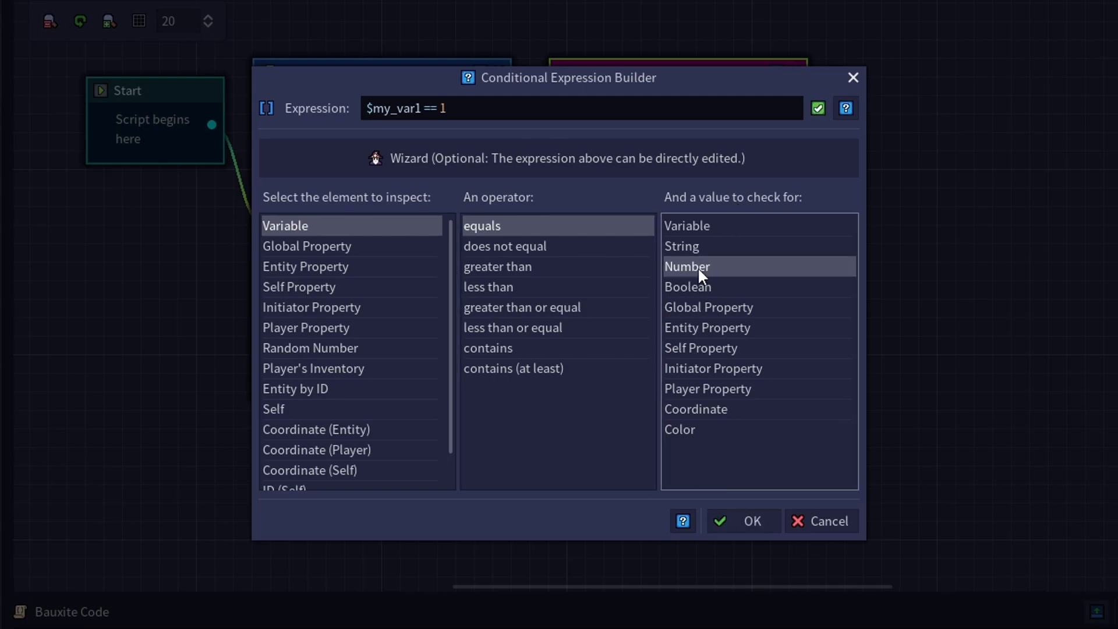
mouse_move(396, 128)
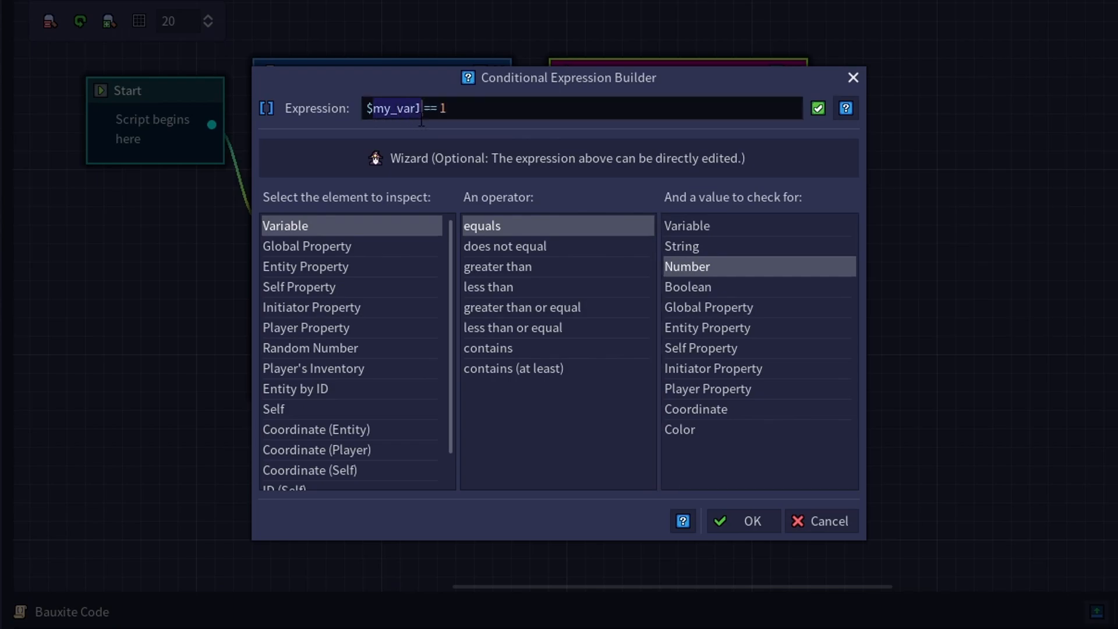
Edit the expression to $season == 0 and confirm it.
type("$sea")
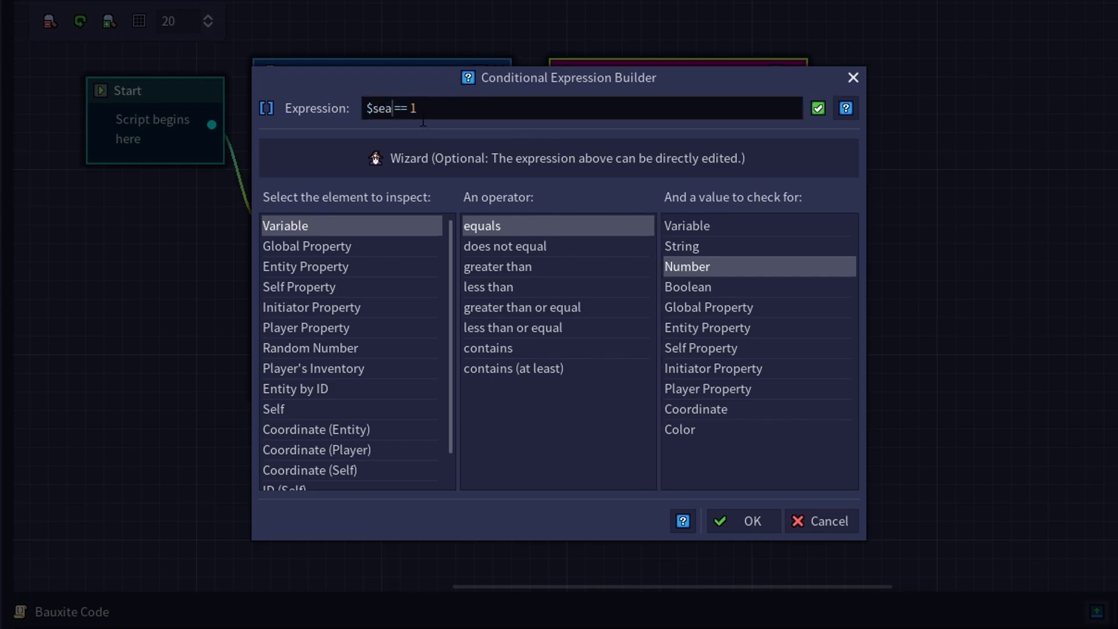
type("son")
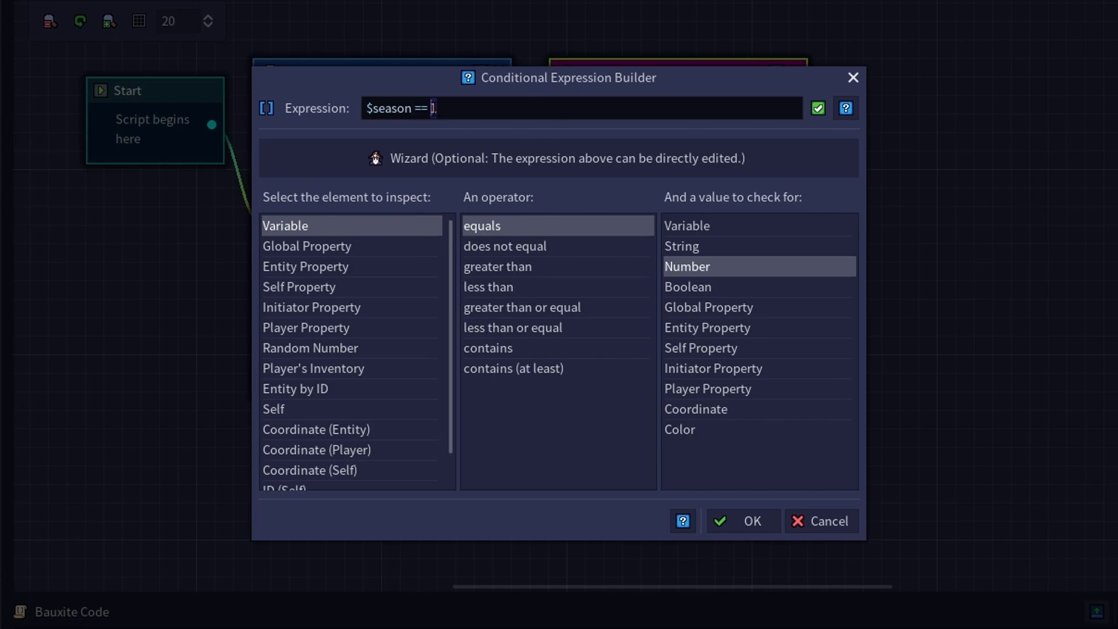
type("0")
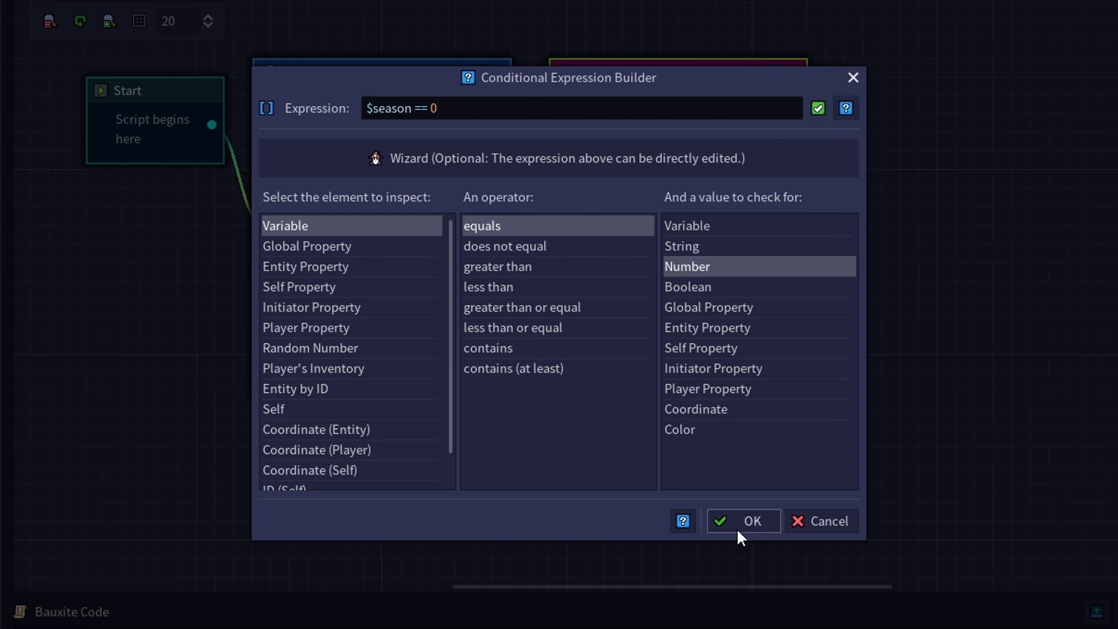
left_click(742, 520)
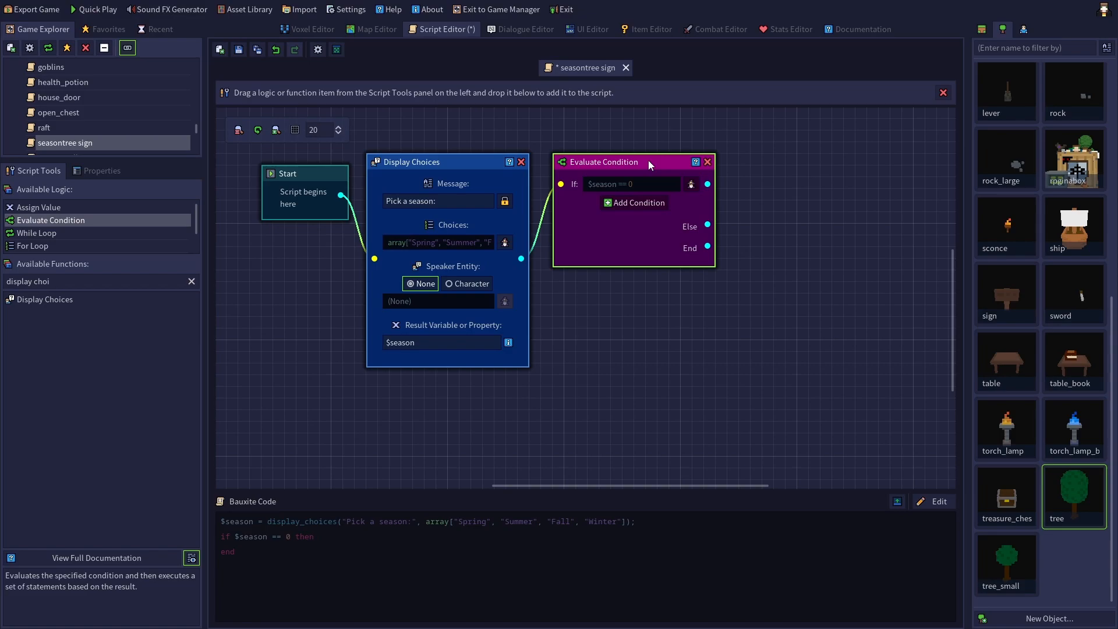
mouse_move(648, 164)
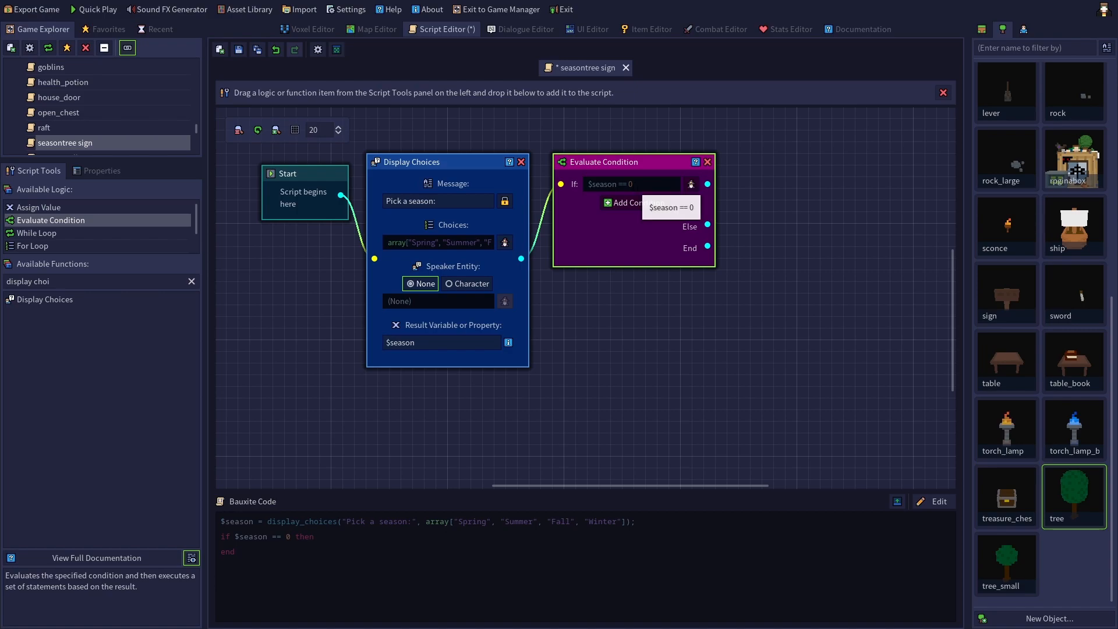
mouse_move(761, 193)
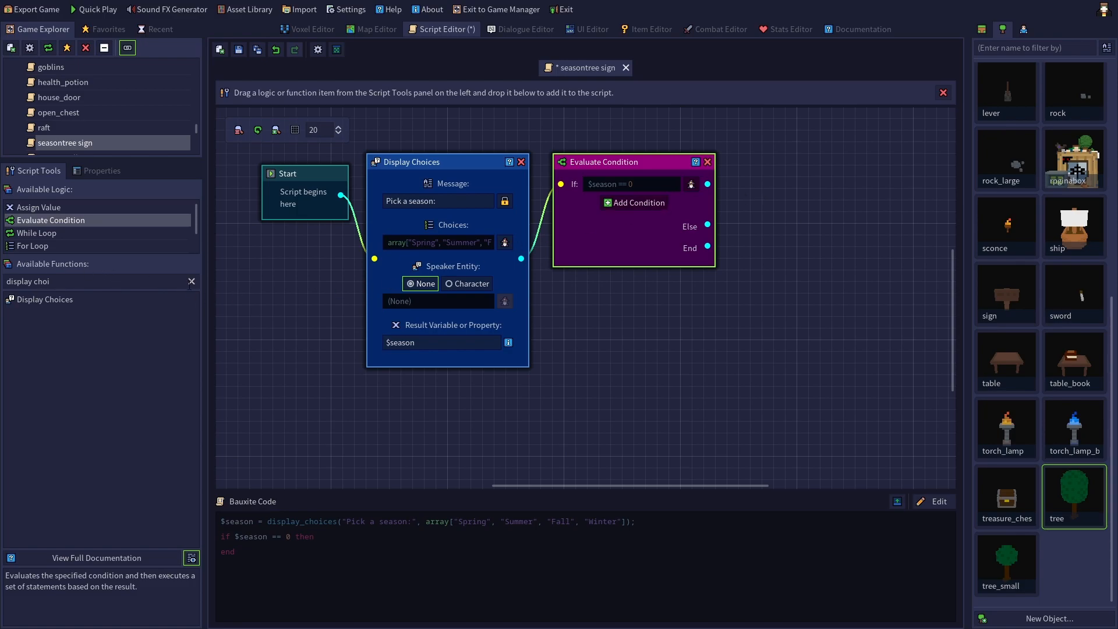
Filter the function list by 'texture' to find Set Entity Texture.
left_click(189, 281)
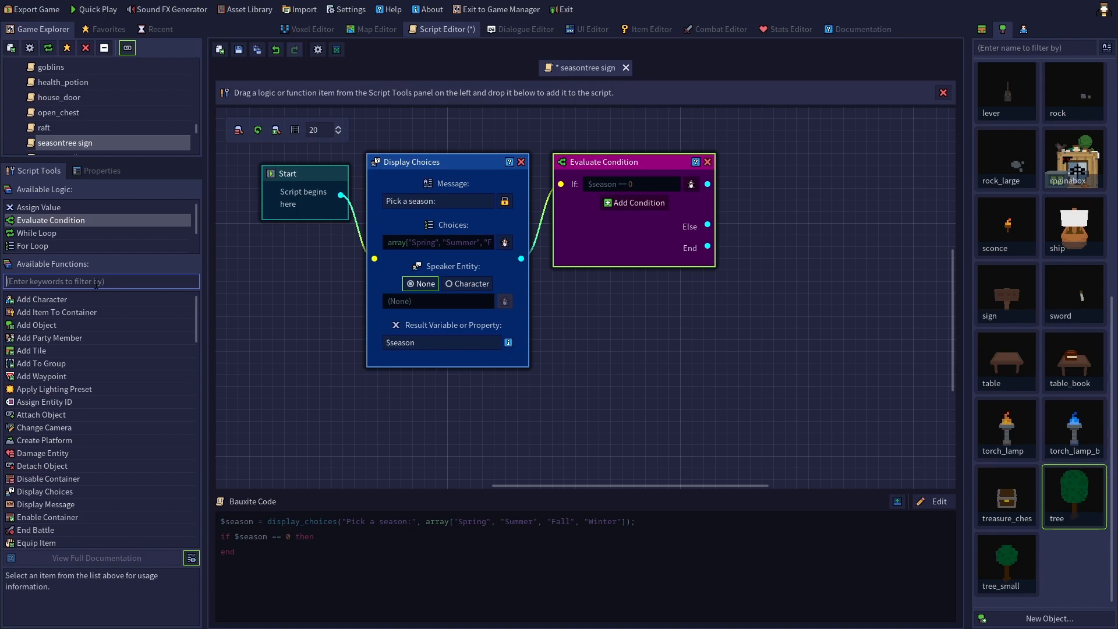
type("texture")
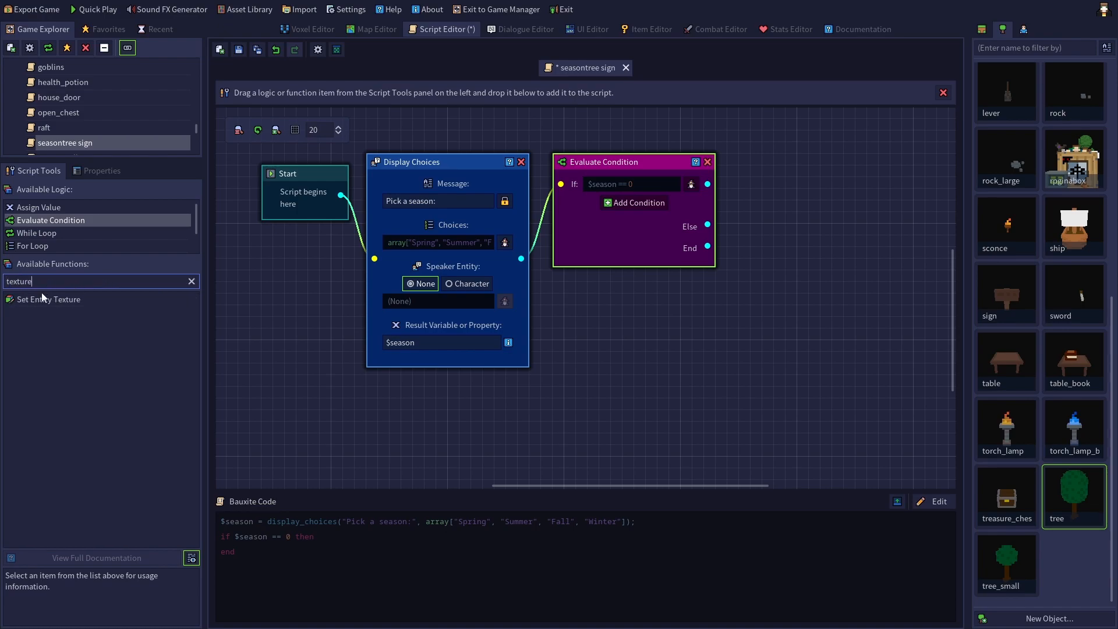
mouse_move(49, 299)
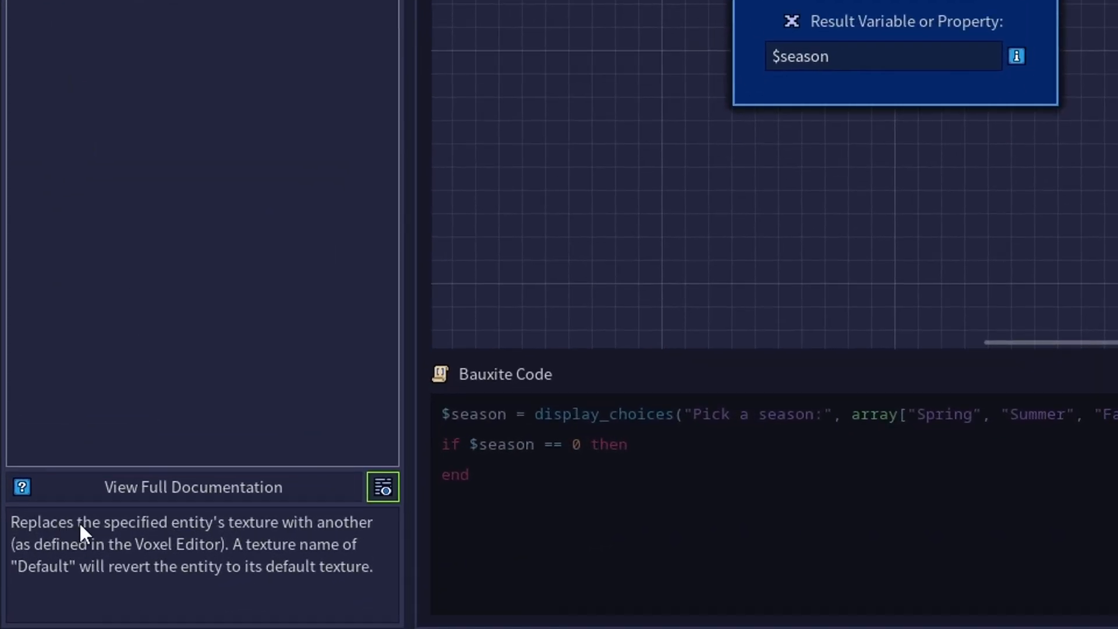
mouse_move(230, 436)
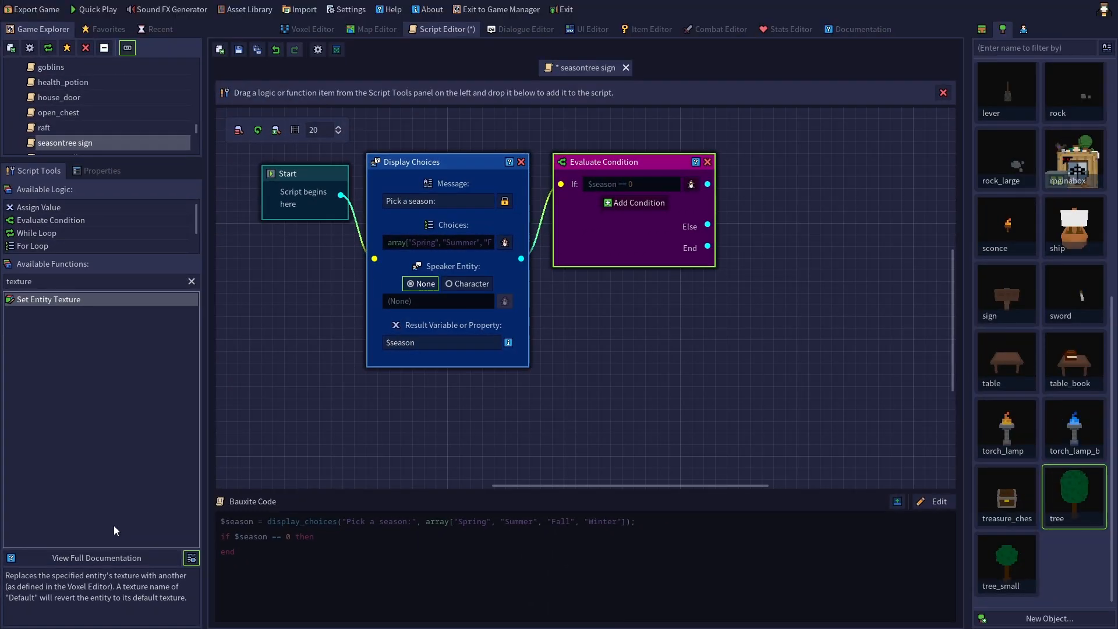
mouse_move(71, 405)
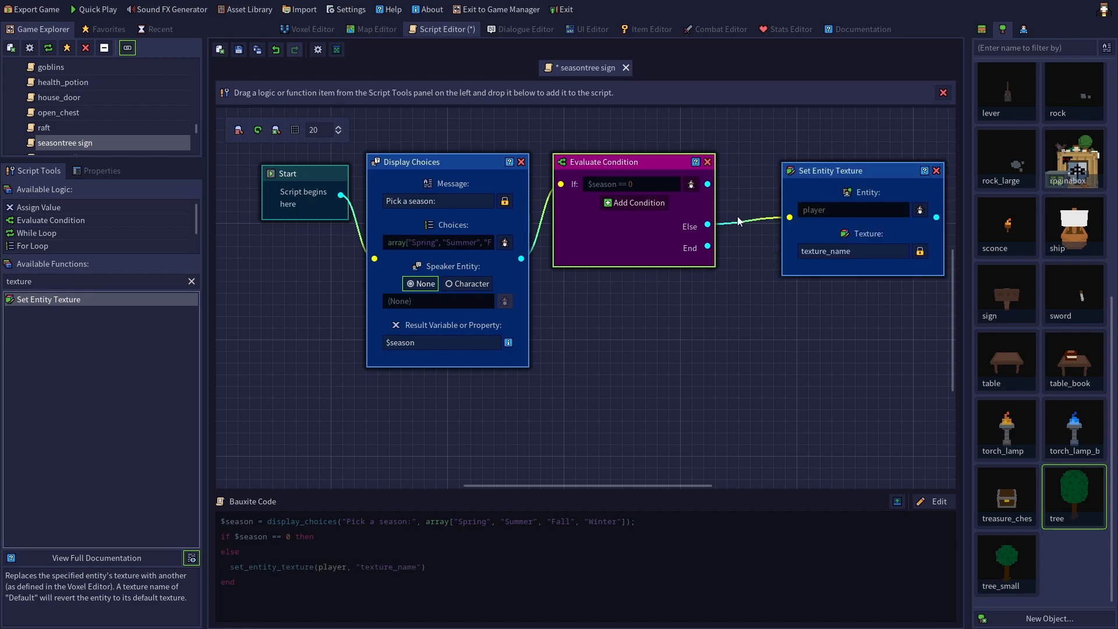
mouse_move(741, 228)
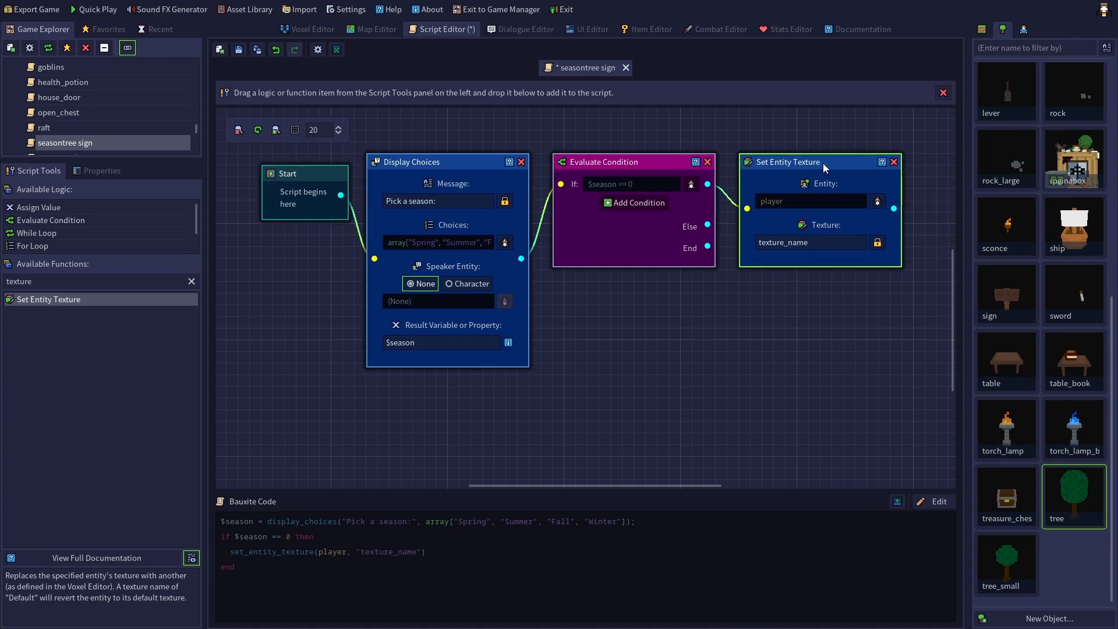
mouse_move(833, 170)
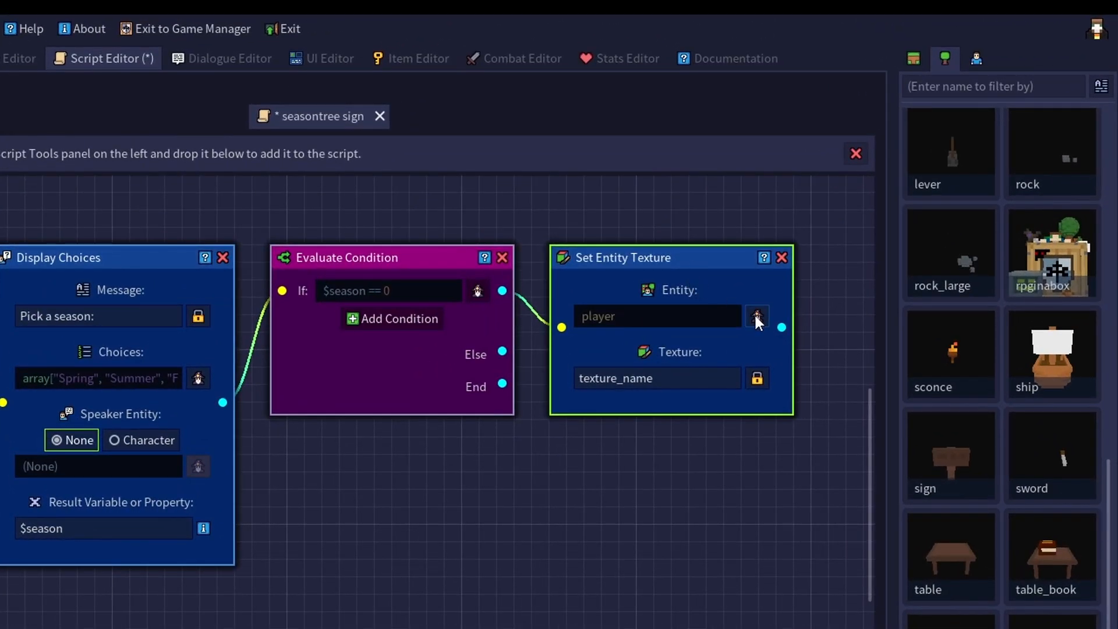
Target the texture change at the entity with ID seasontree and confirm.
left_click(757, 315)
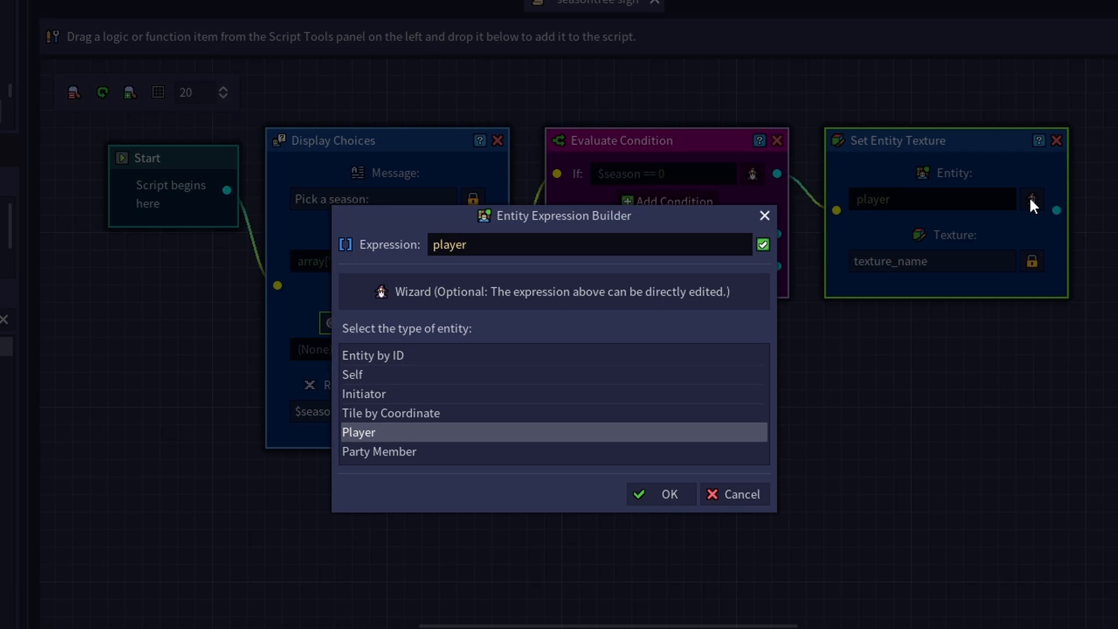
mouse_move(942, 260)
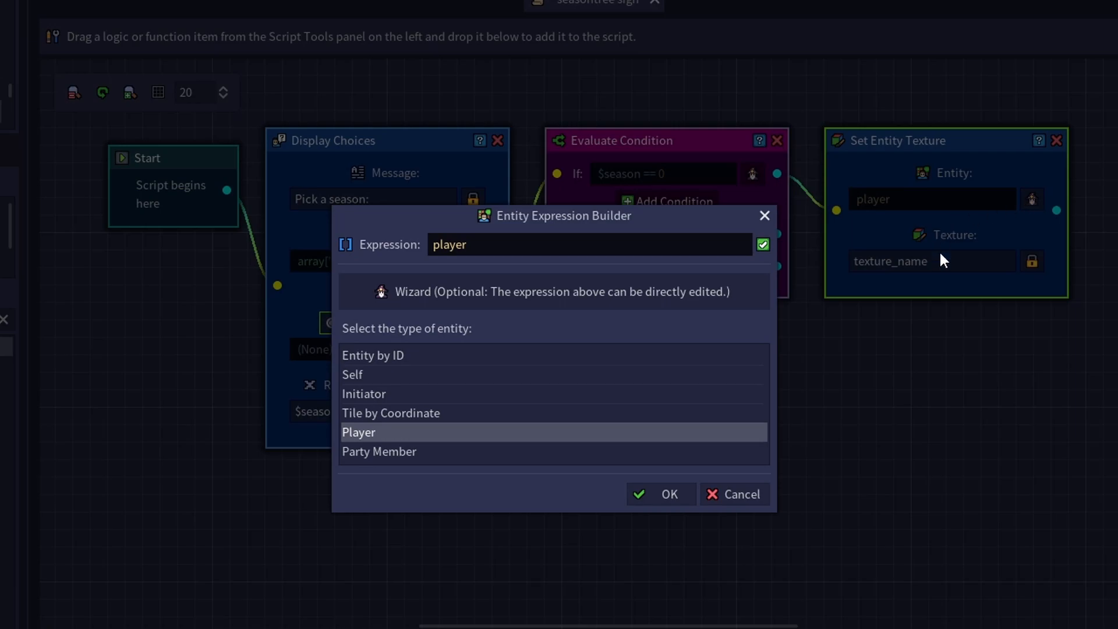
mouse_move(446, 340)
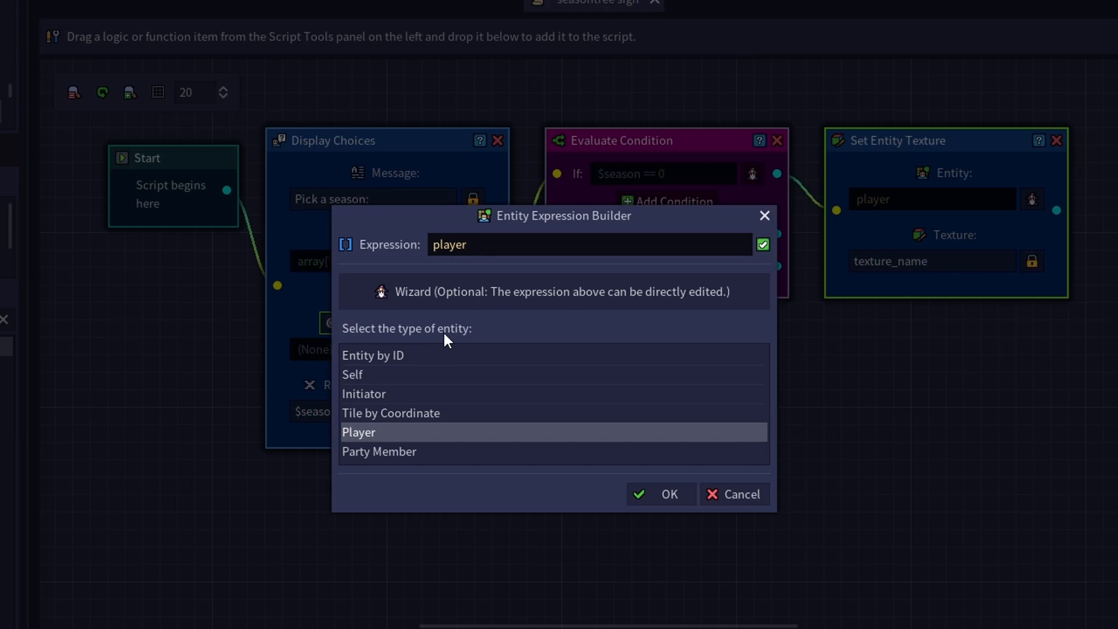
mouse_move(418, 363)
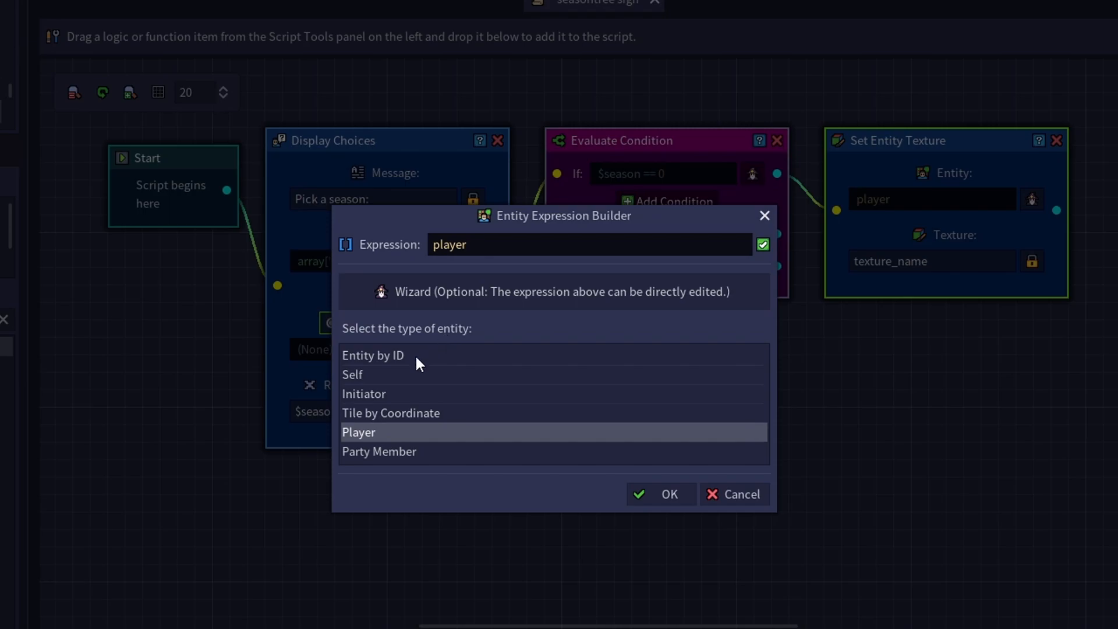
left_click(373, 355)
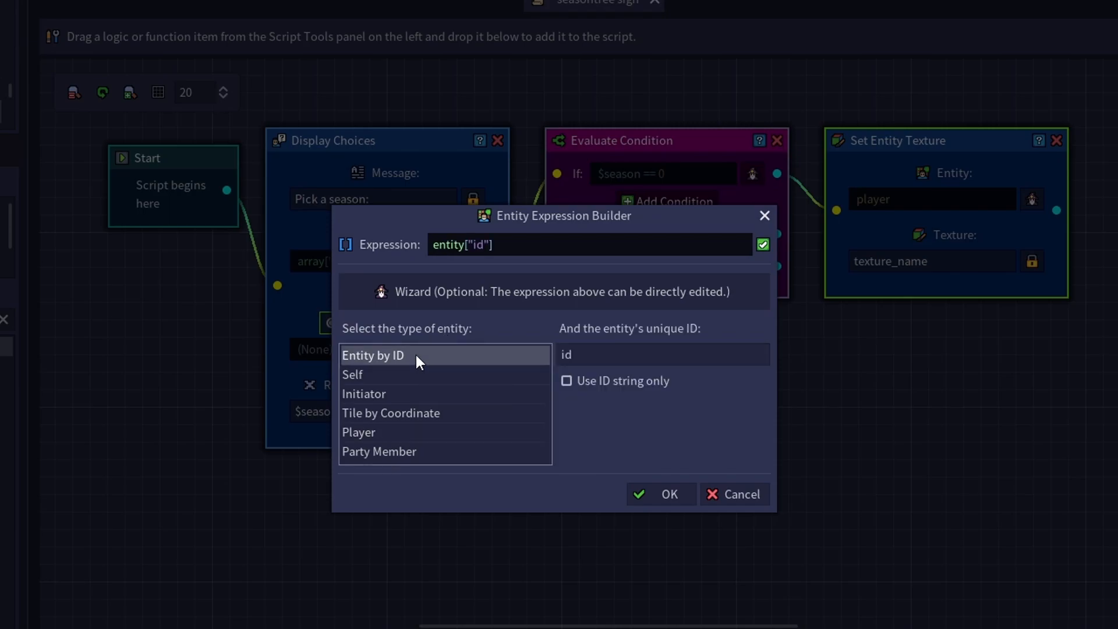
left_click(661, 354)
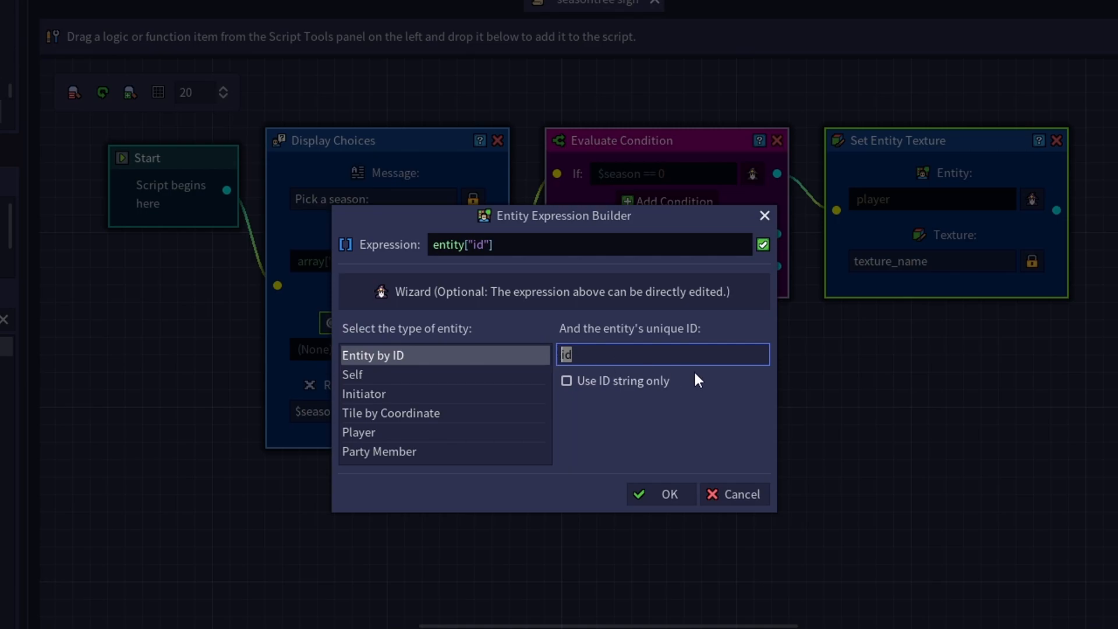
type("s")
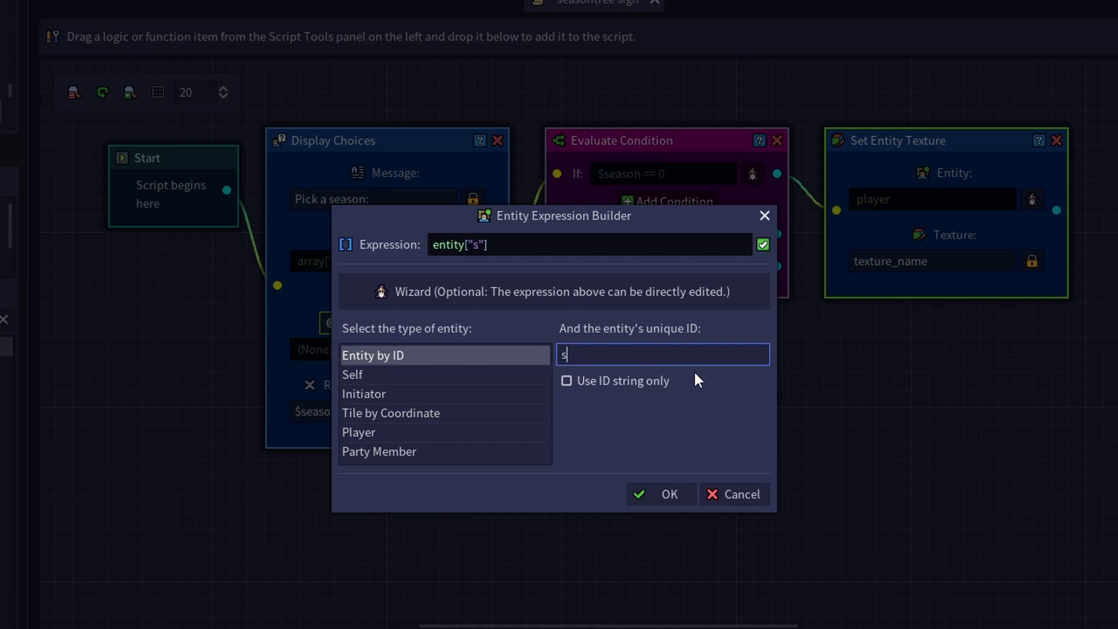
type("easontree")
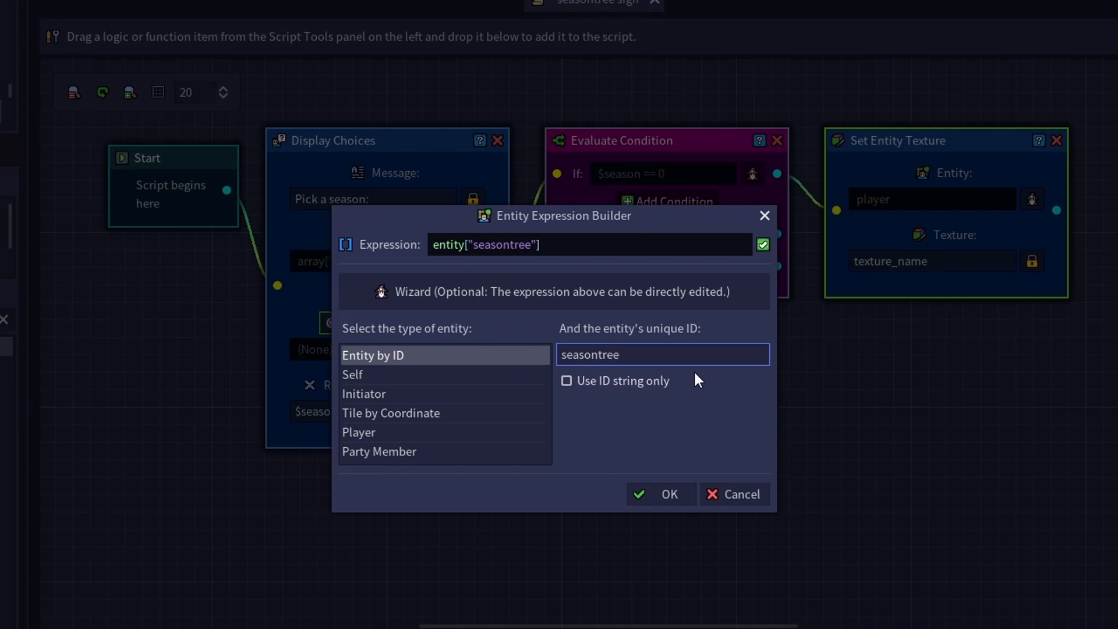
left_click(659, 494)
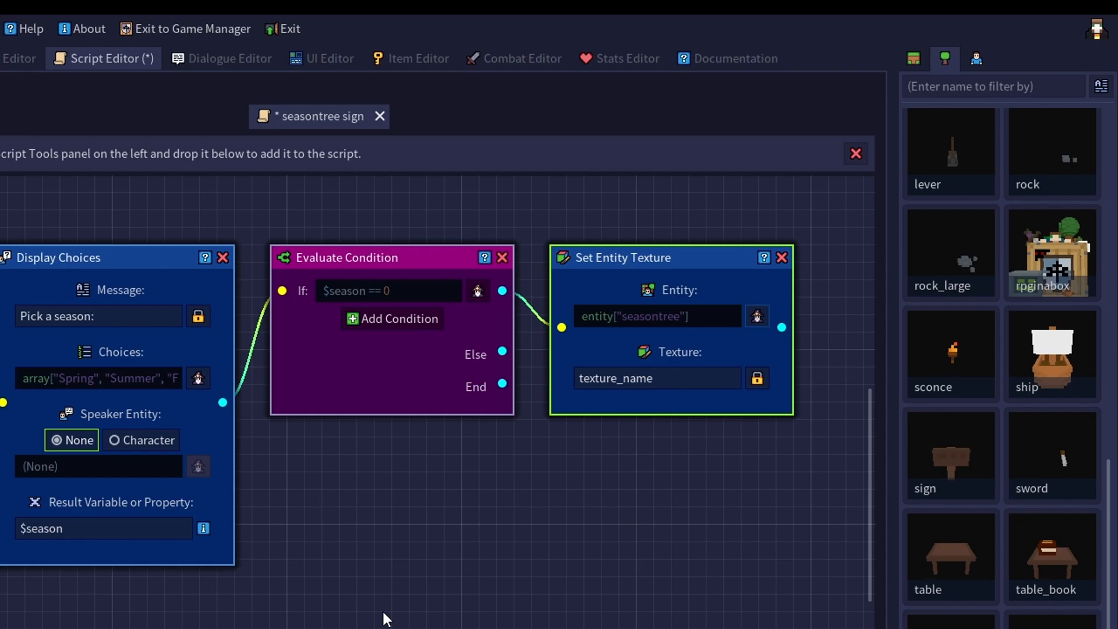
mouse_move(675, 399)
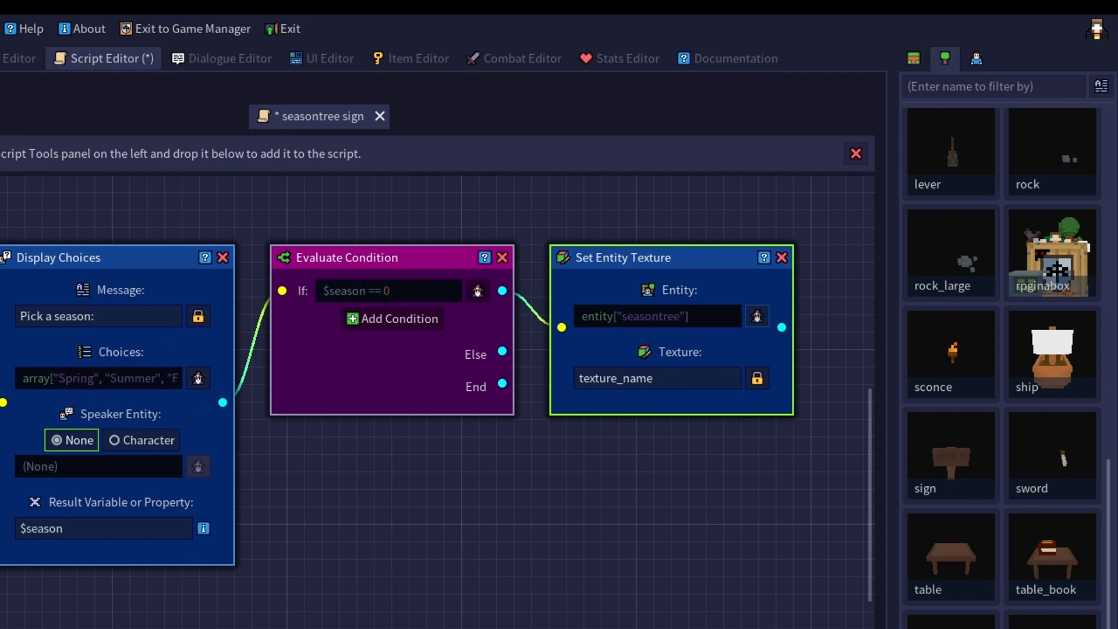
mouse_move(389, 310)
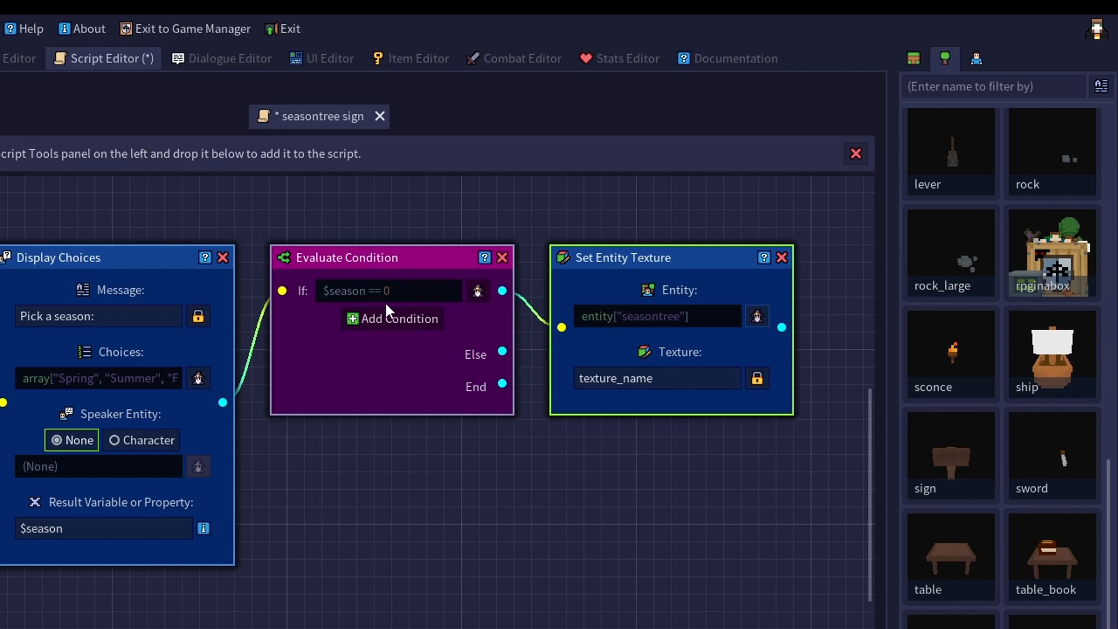
Replace texture_name with Spring in the Set Entity Texture step.
left_click(655, 377)
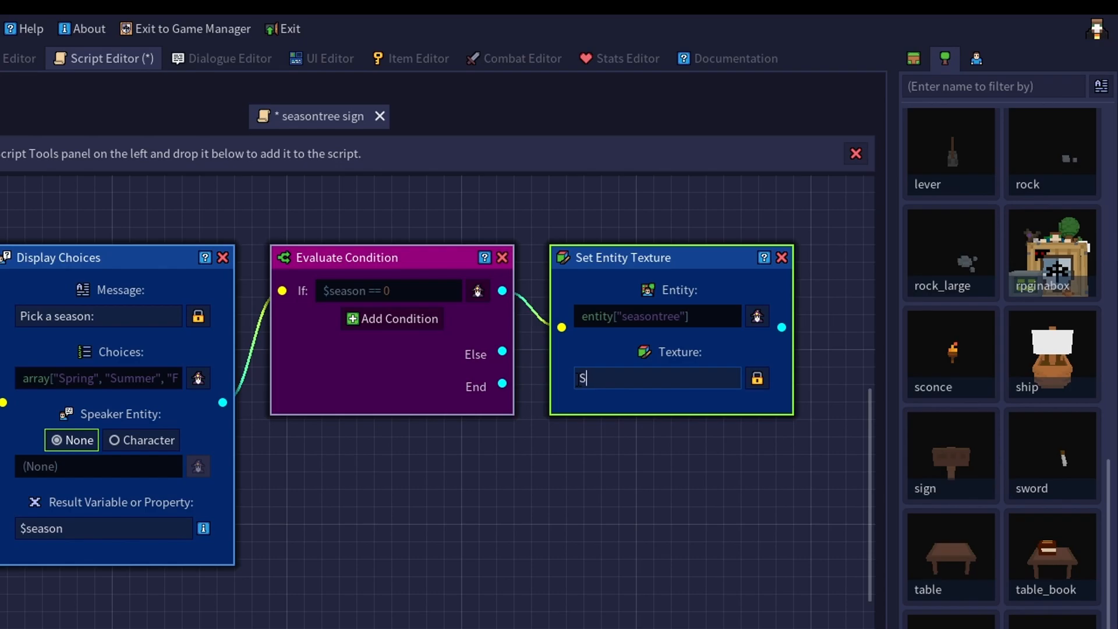
type("pring")
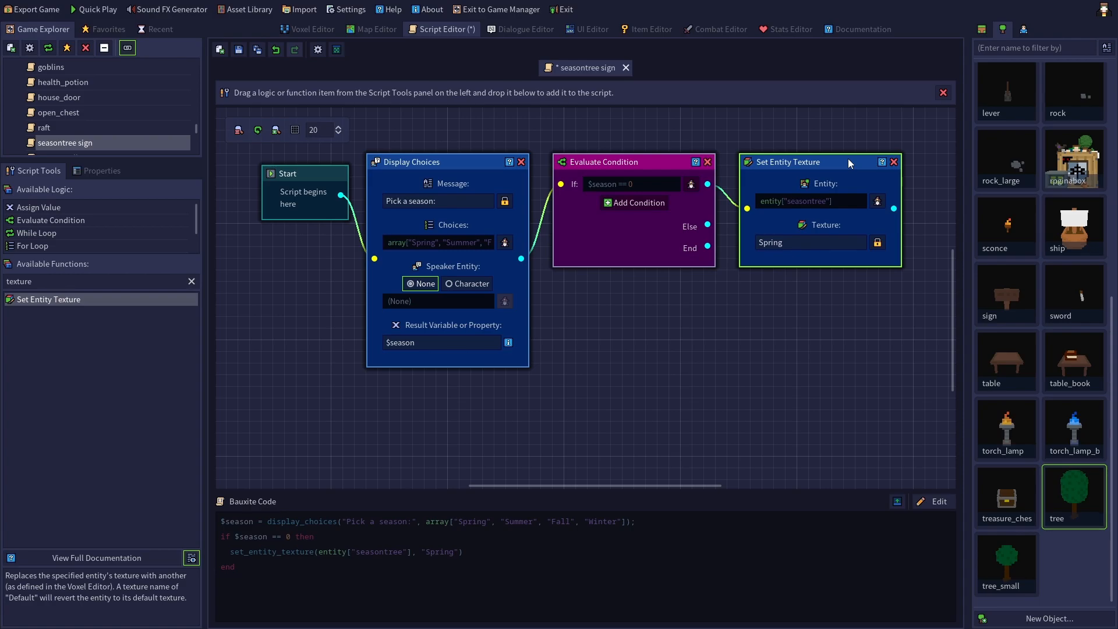
mouse_move(645, 169)
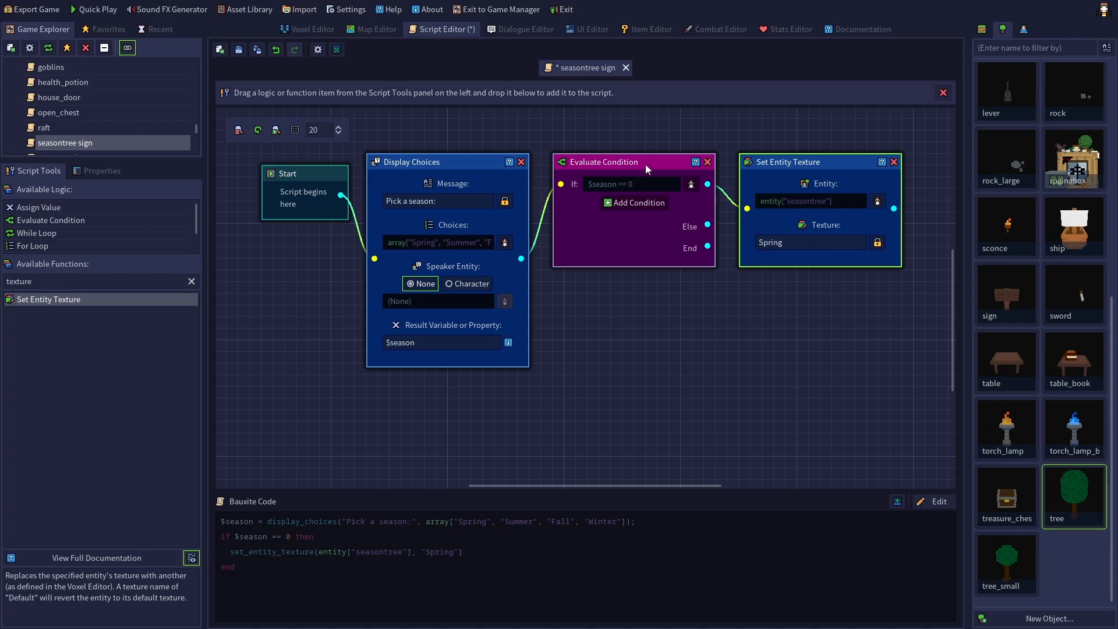
mouse_move(634, 203)
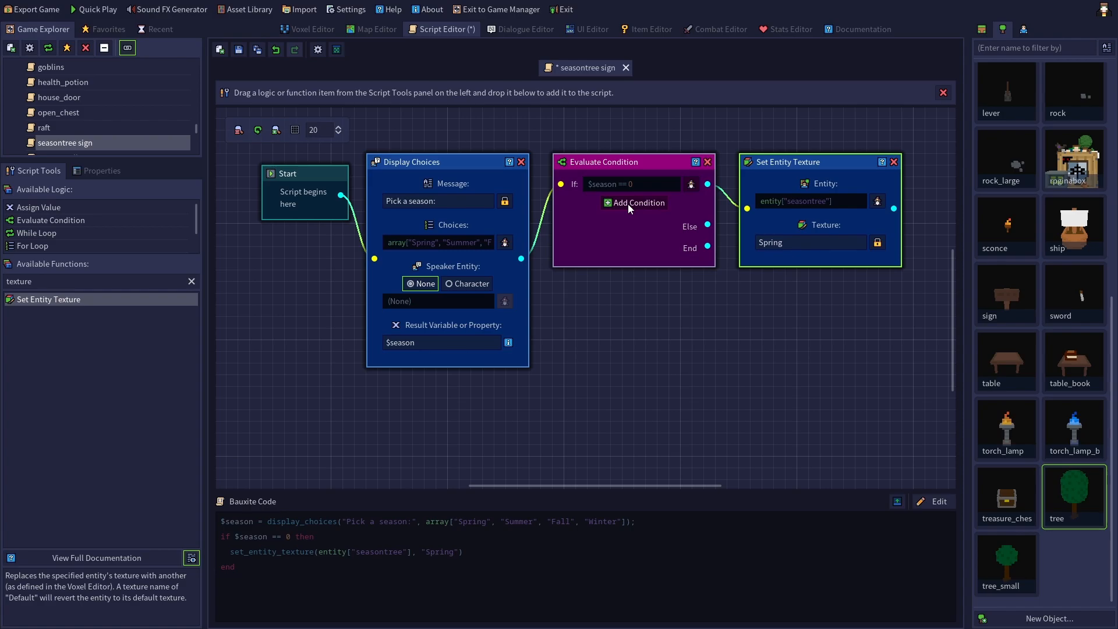
Add an Else If branch whose expression is $season == 1, adapted from the season-0 check.
left_click(634, 202)
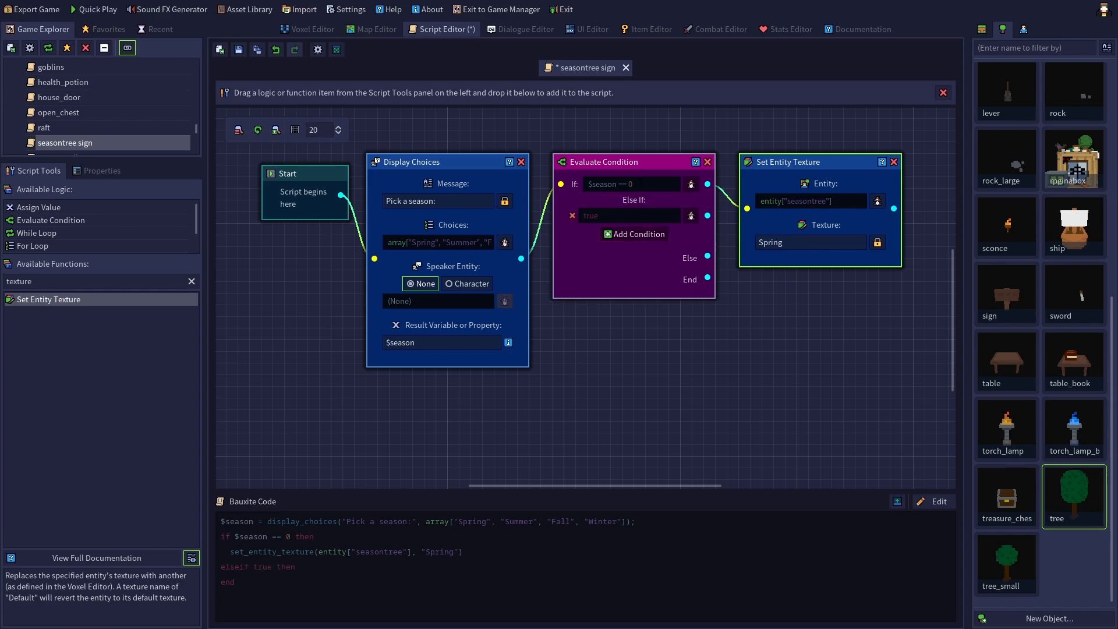
right_click(630, 184)
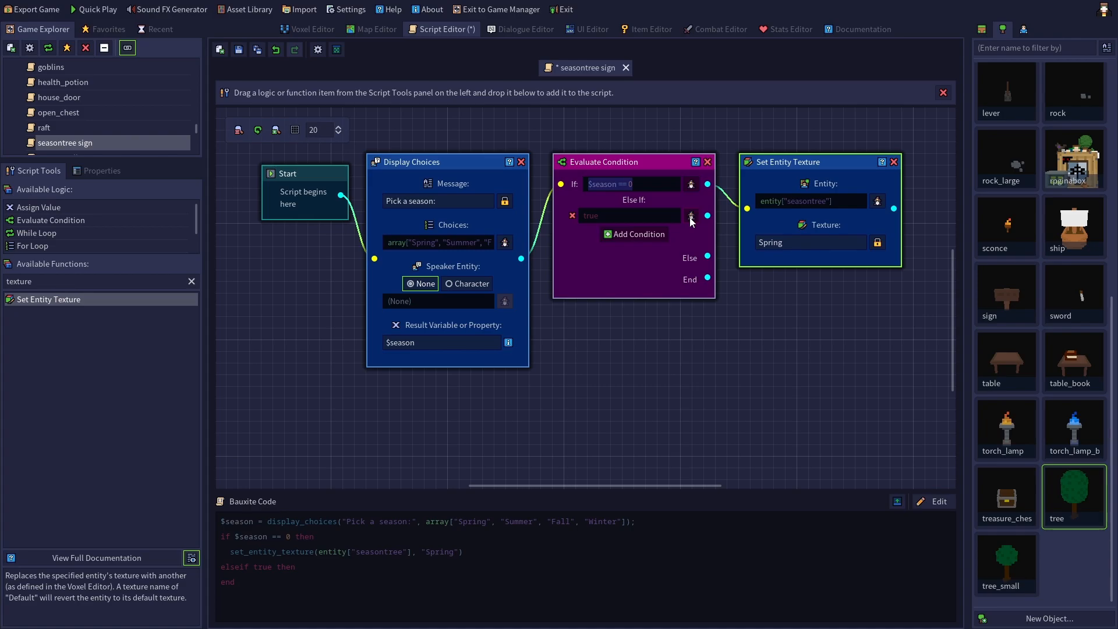
left_click(691, 216)
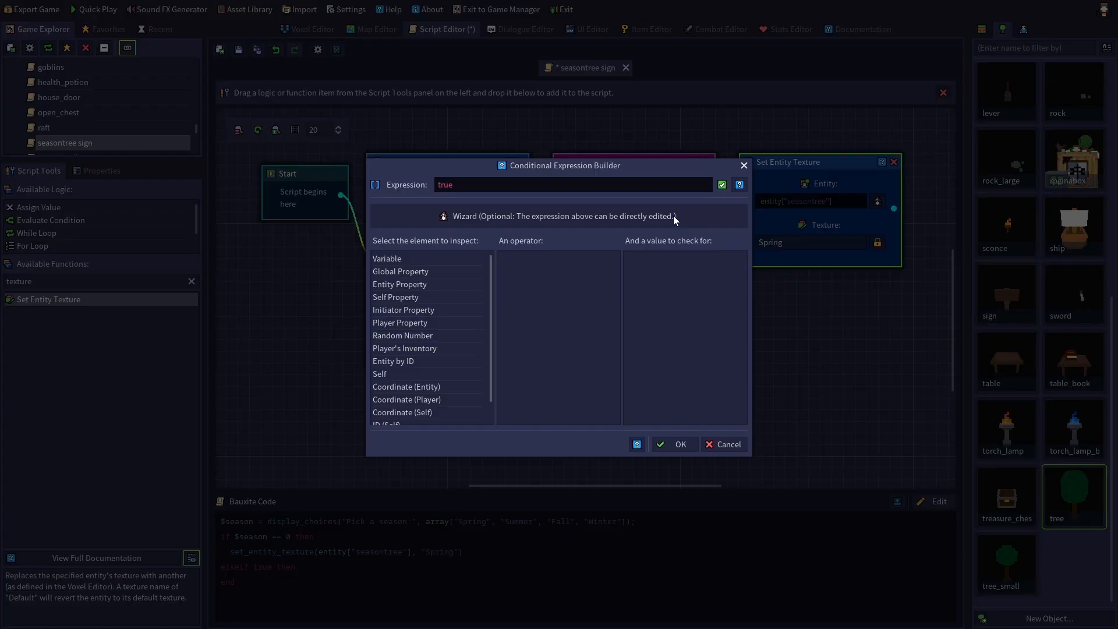
right_click(446, 185)
type("$season == 0")
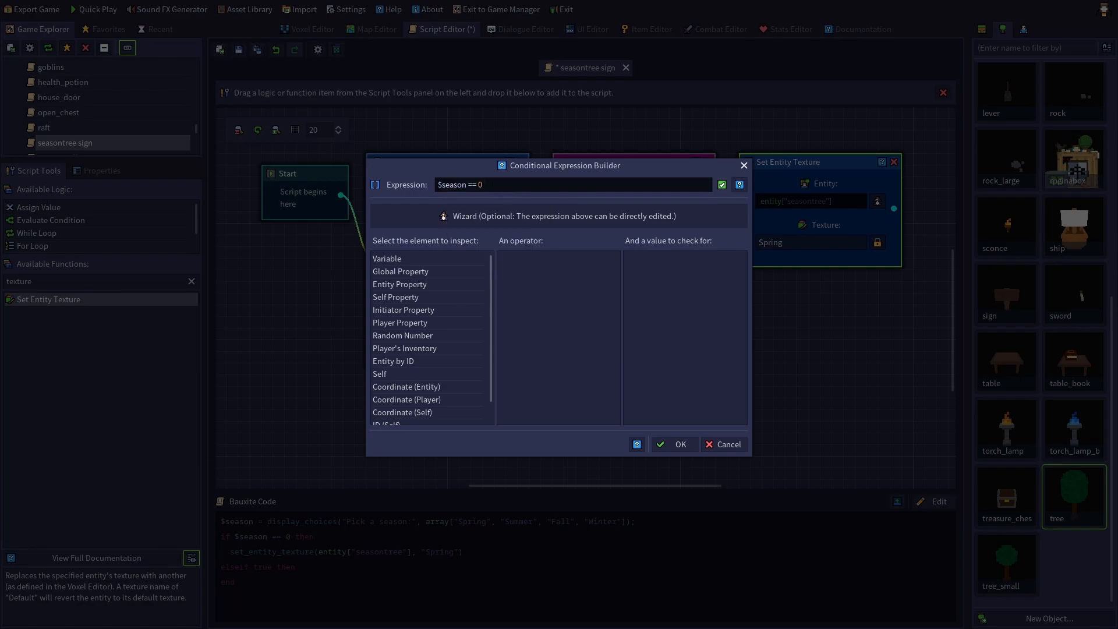
key("Backspace")
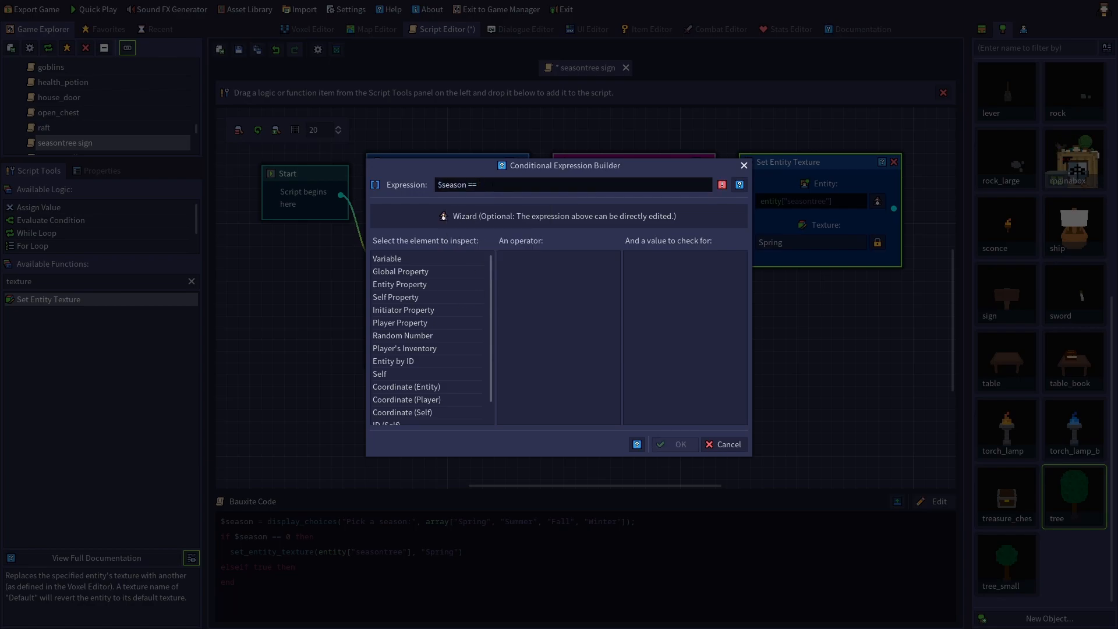
type("1")
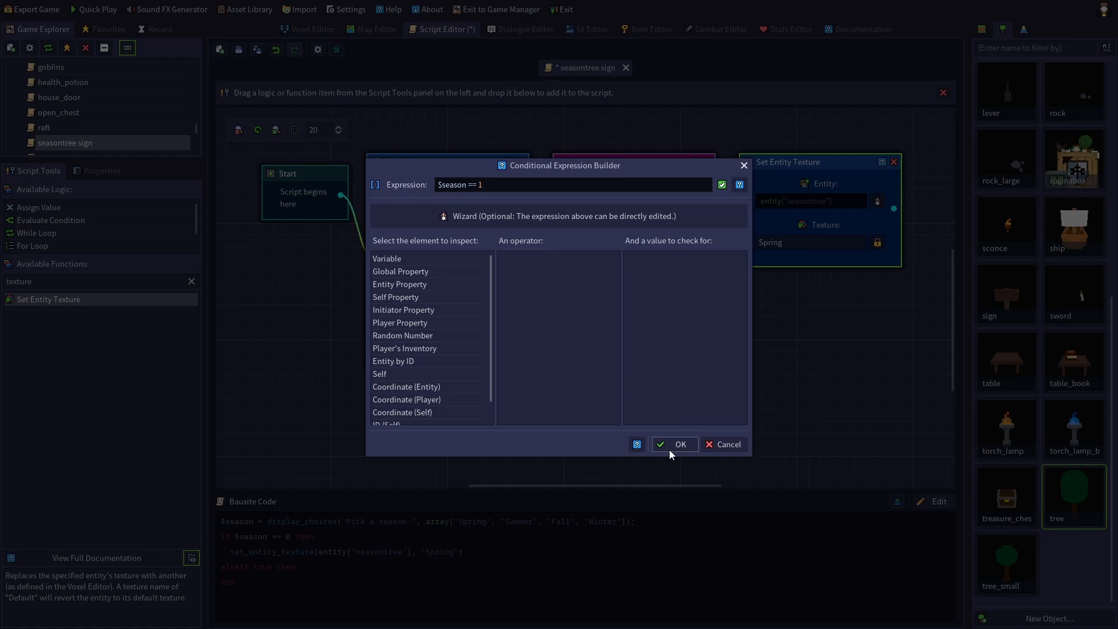
left_click(674, 444)
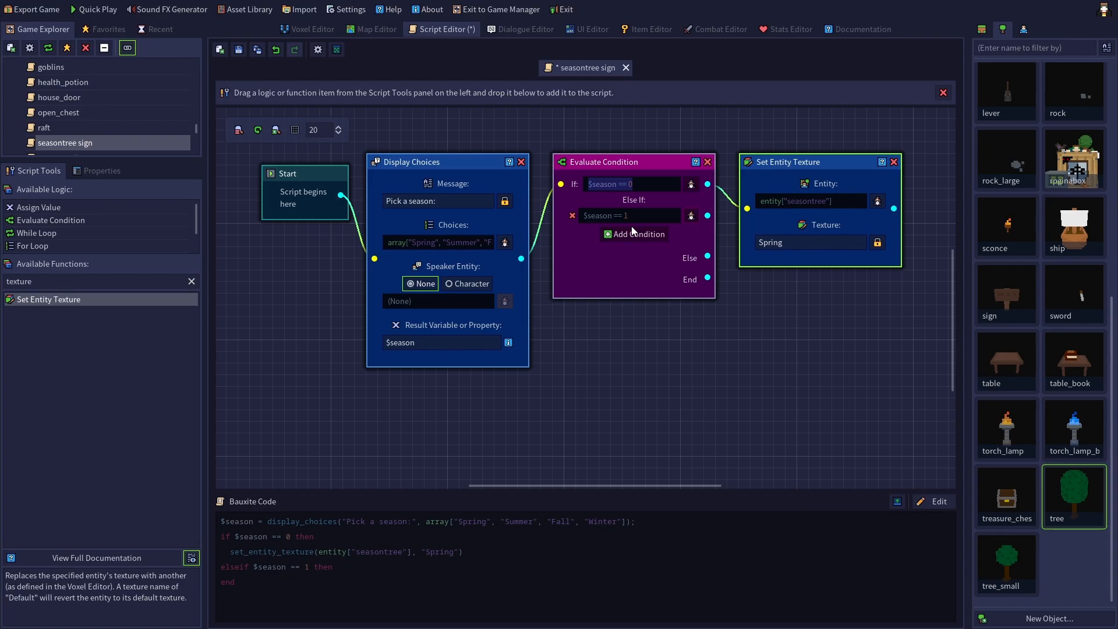
mouse_move(803, 184)
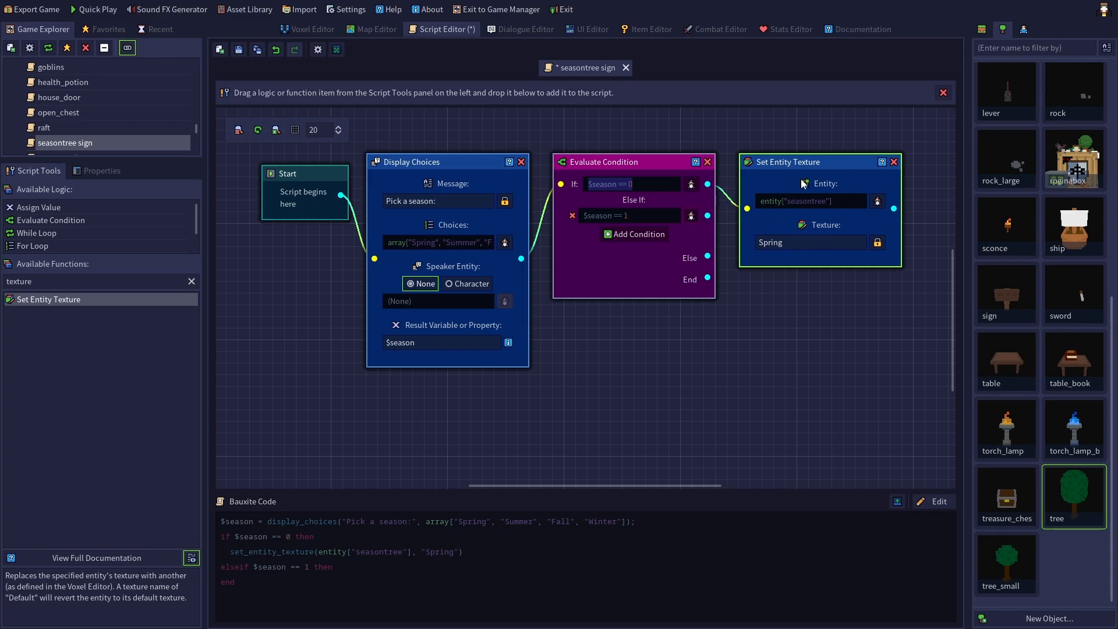
mouse_move(804, 177)
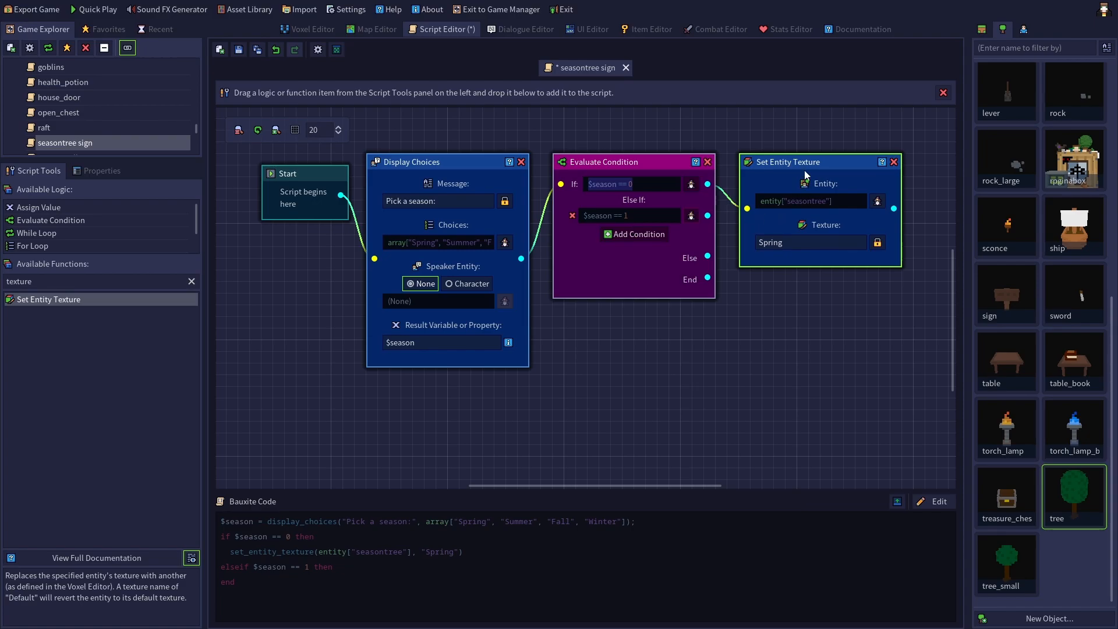
mouse_move(826, 168)
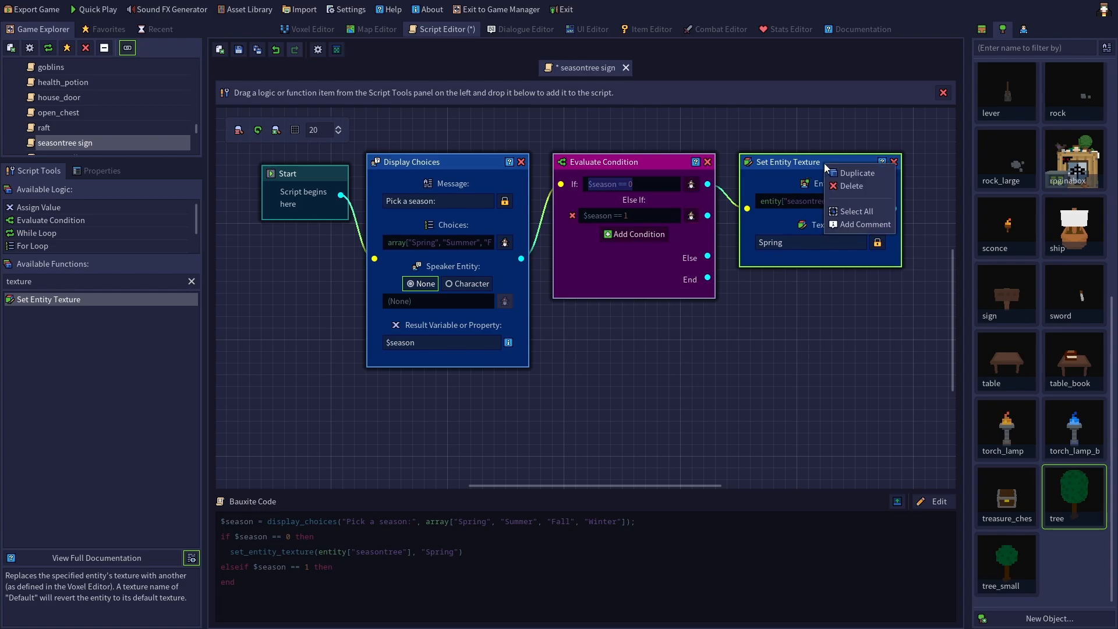
mouse_move(853, 177)
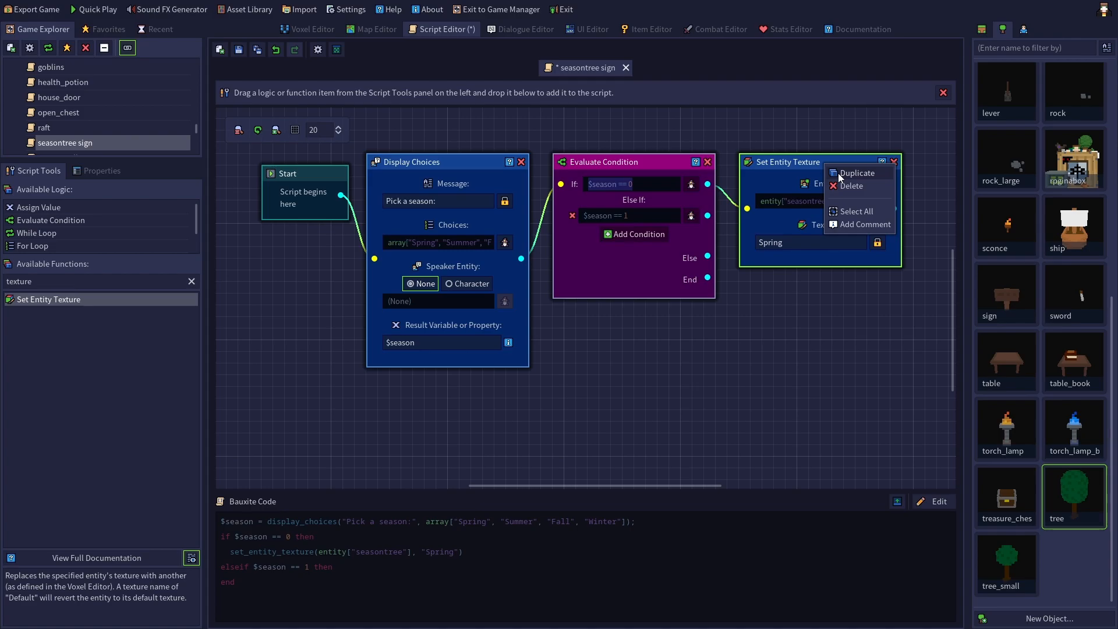
Duplicate the Spring texture node and give the copy the Summer texture for season 1.
left_click(856, 172)
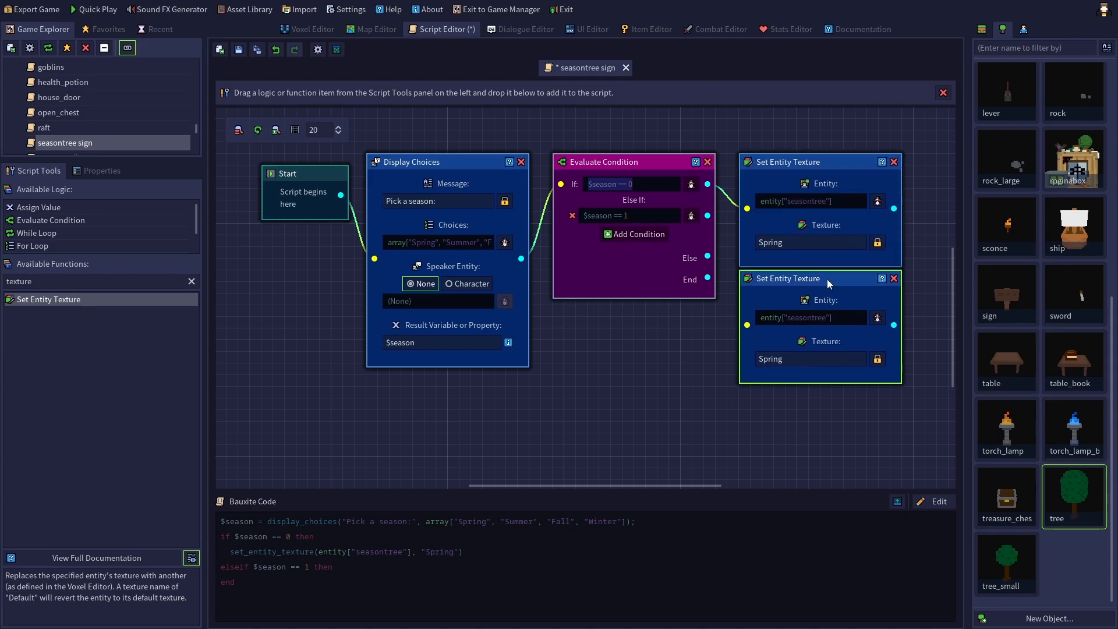
left_click(810, 358)
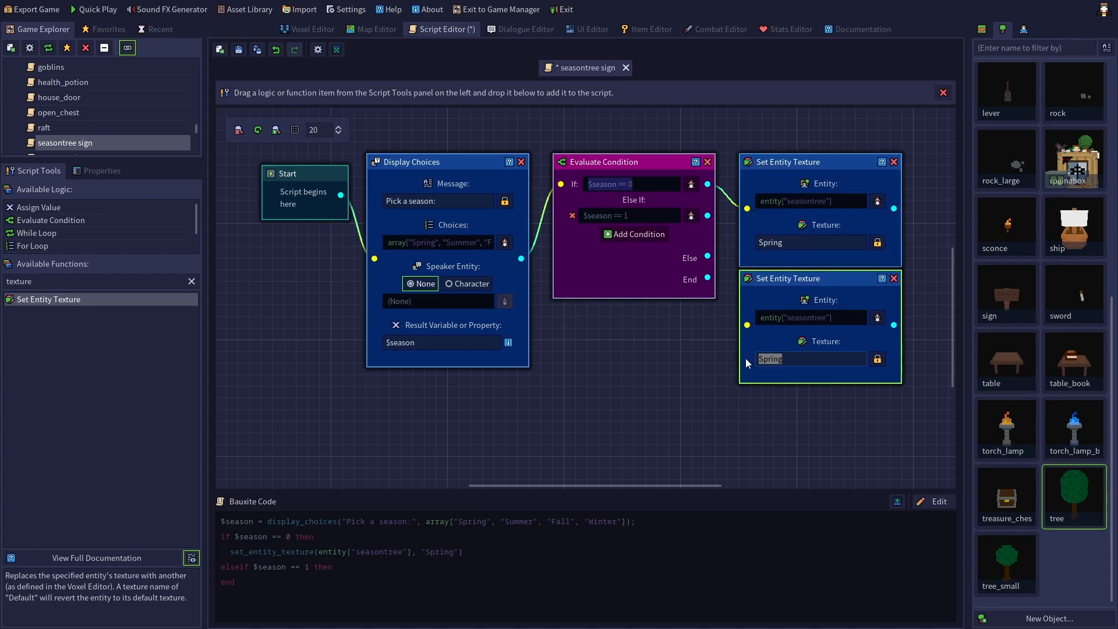
type("Summer")
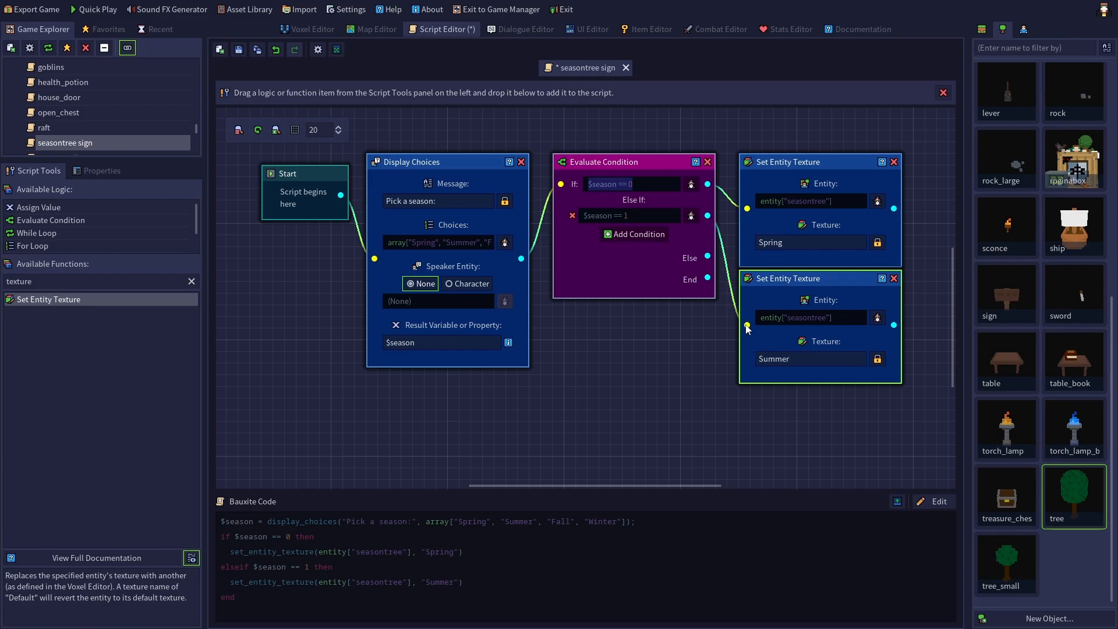
mouse_move(680, 310)
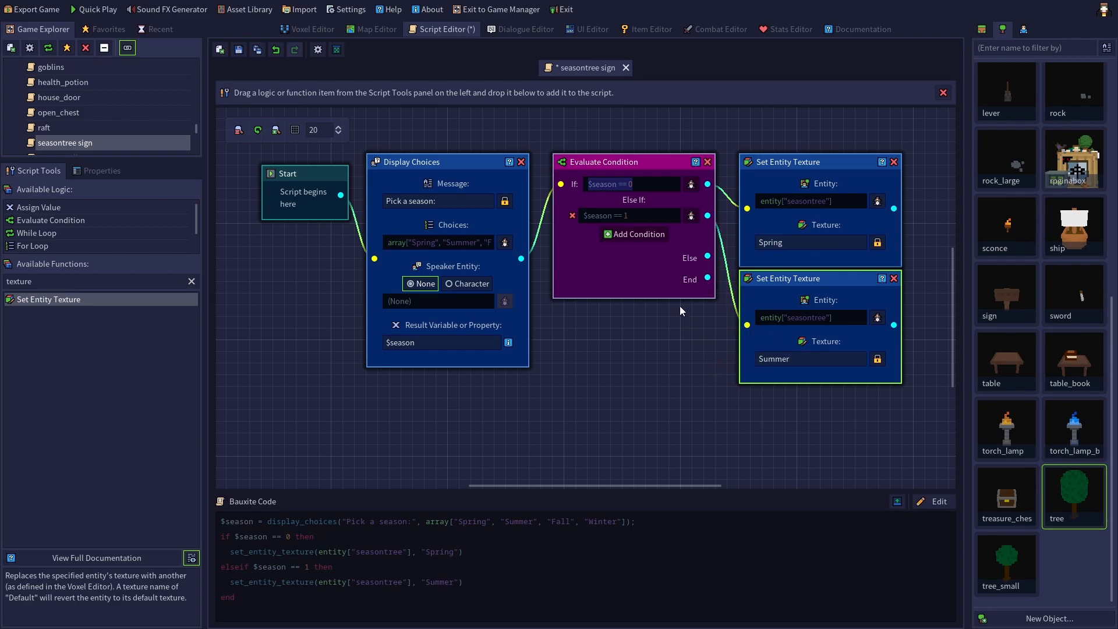
Add season 2 and 3 conditions and a duplicated node applying the Fall texture, starting a W entry.
left_click(634, 234)
type("$season == 2")
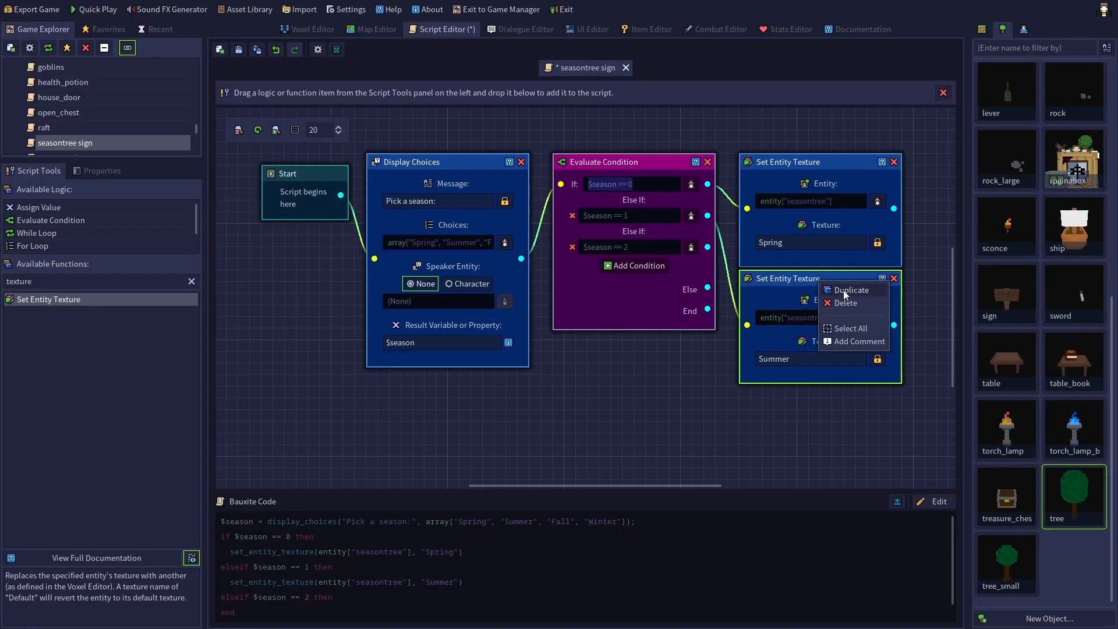
left_click(851, 290)
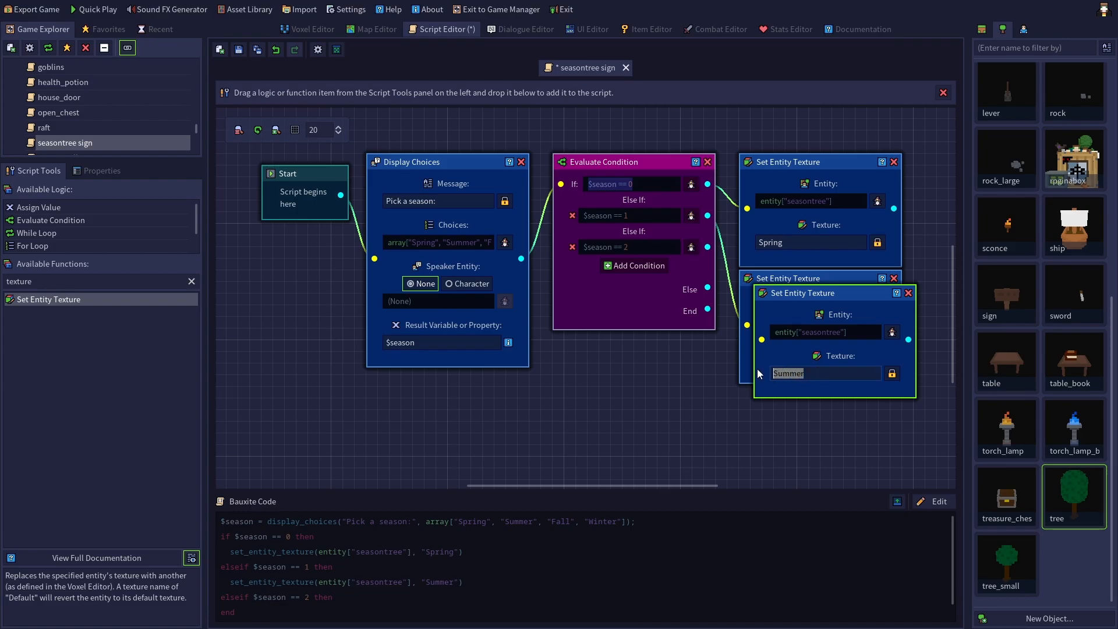
type("Fall")
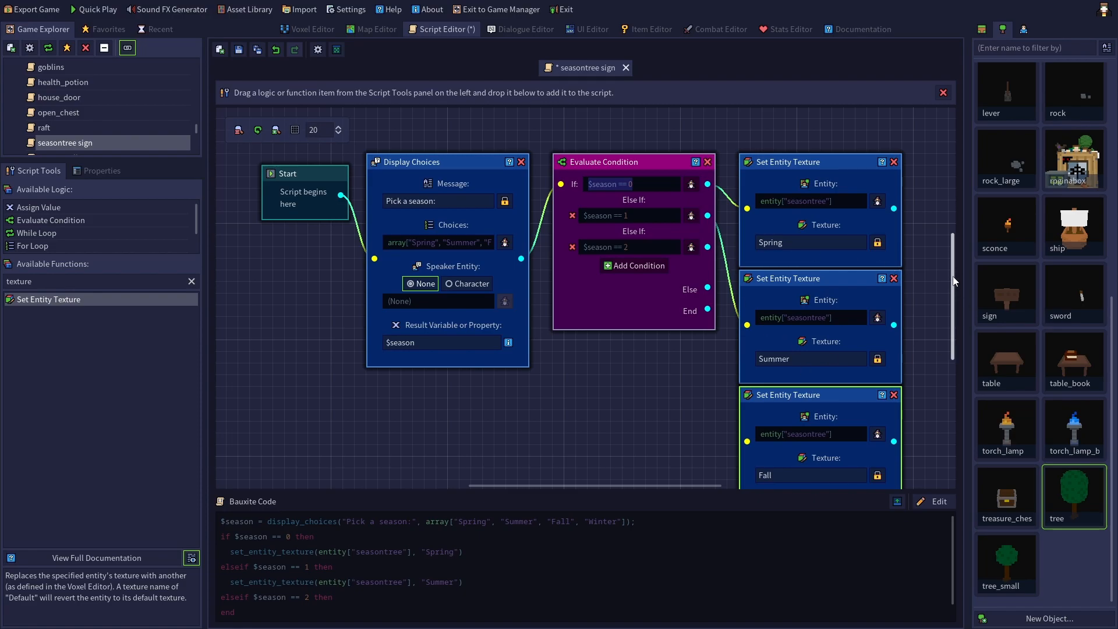
scroll("down", 3)
type("$season == 3")
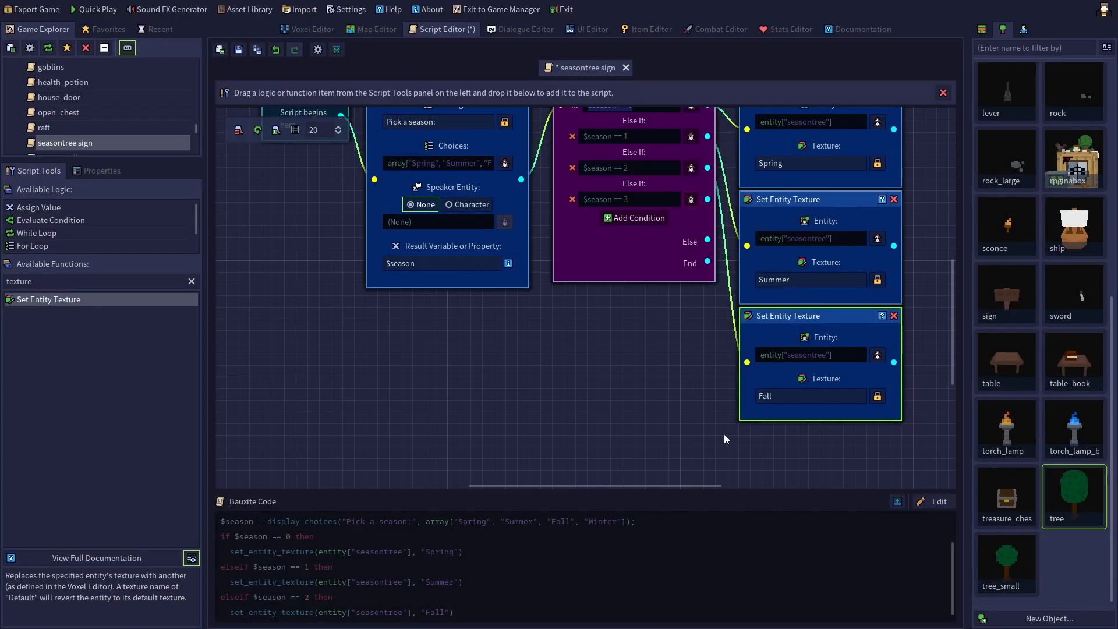
type("W")
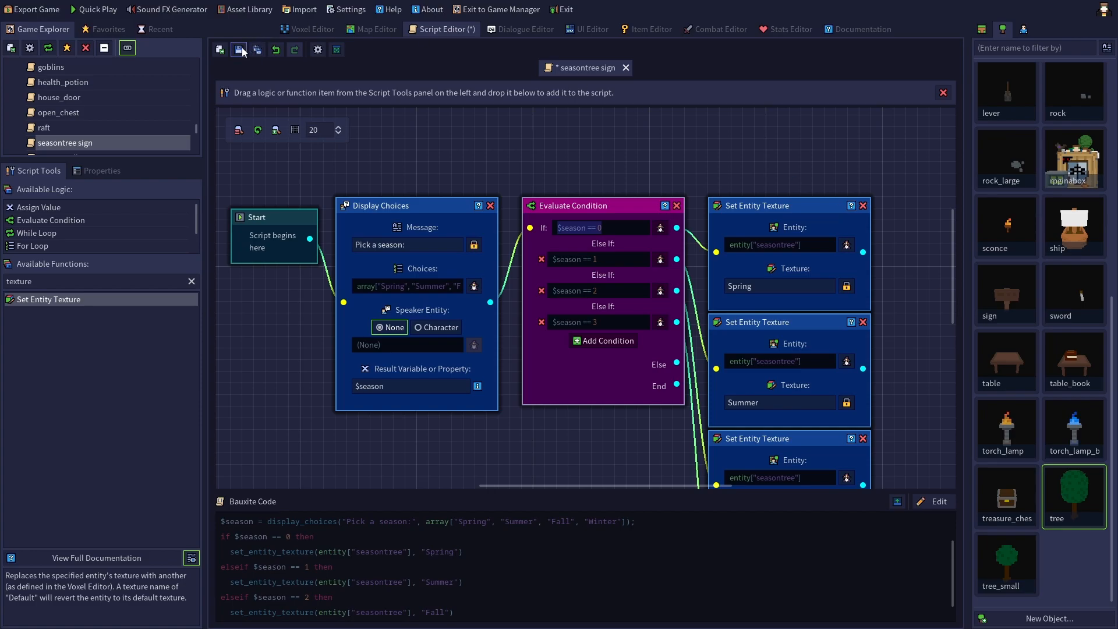
Save the script, return to the overworld map and show the sign's entity properties.
left_click(239, 49)
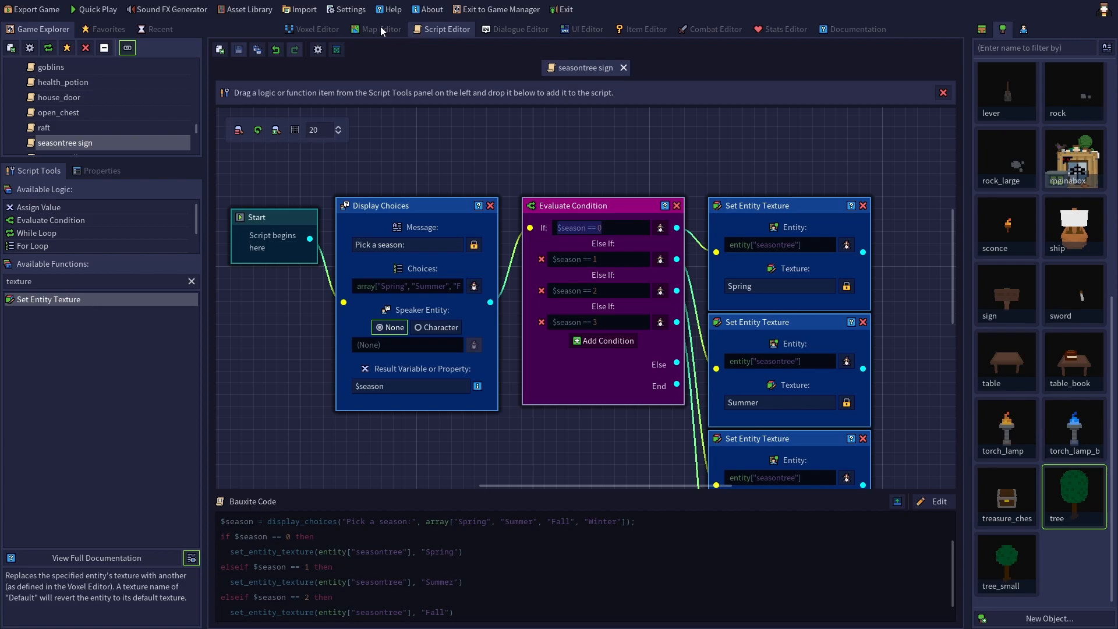
left_click(380, 29)
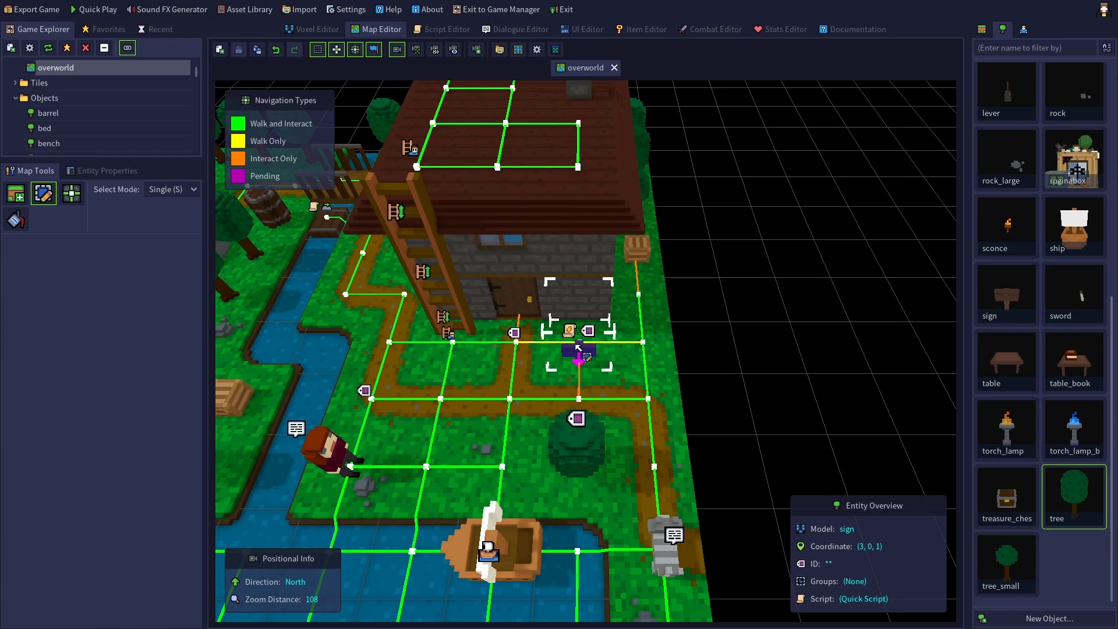
left_click(103, 170)
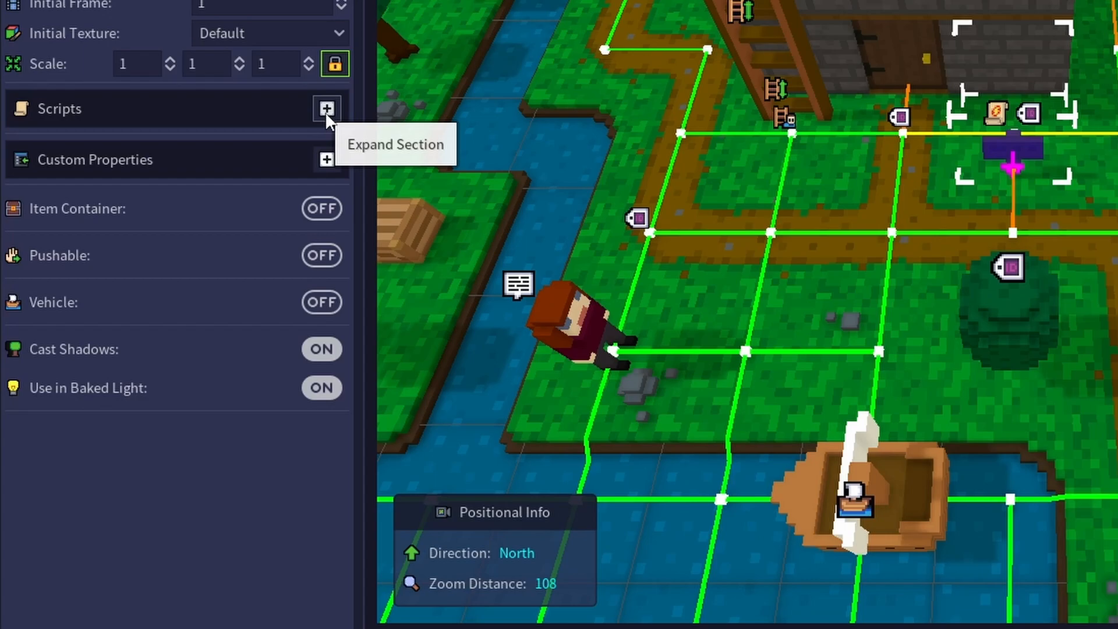
Assign the seasontree sign script in the sign's Scripts section.
left_click(326, 108)
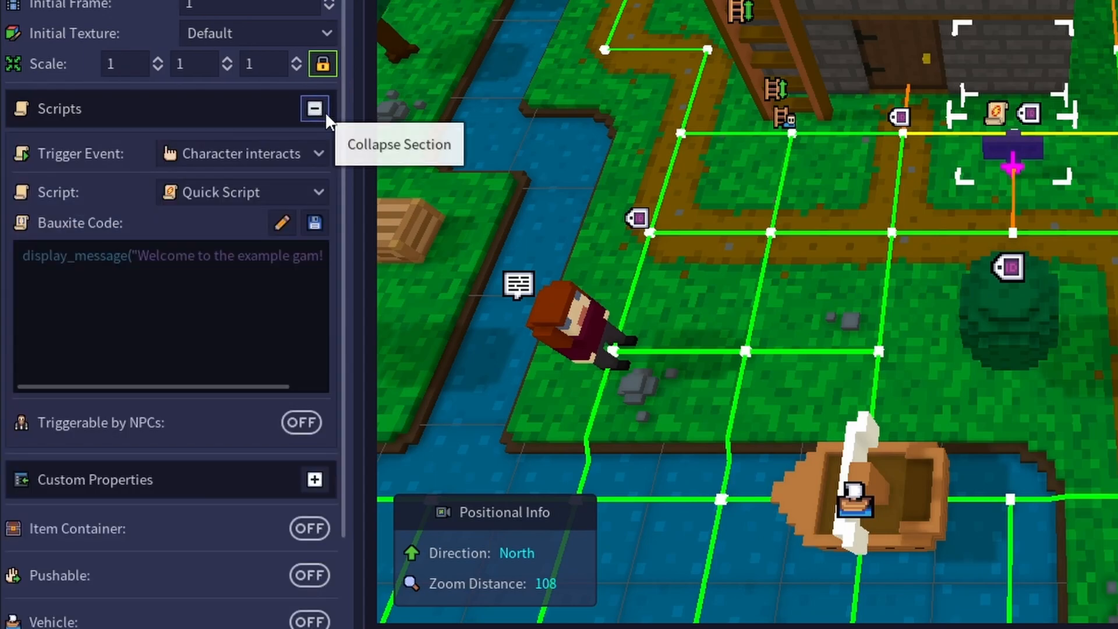
mouse_move(279, 171)
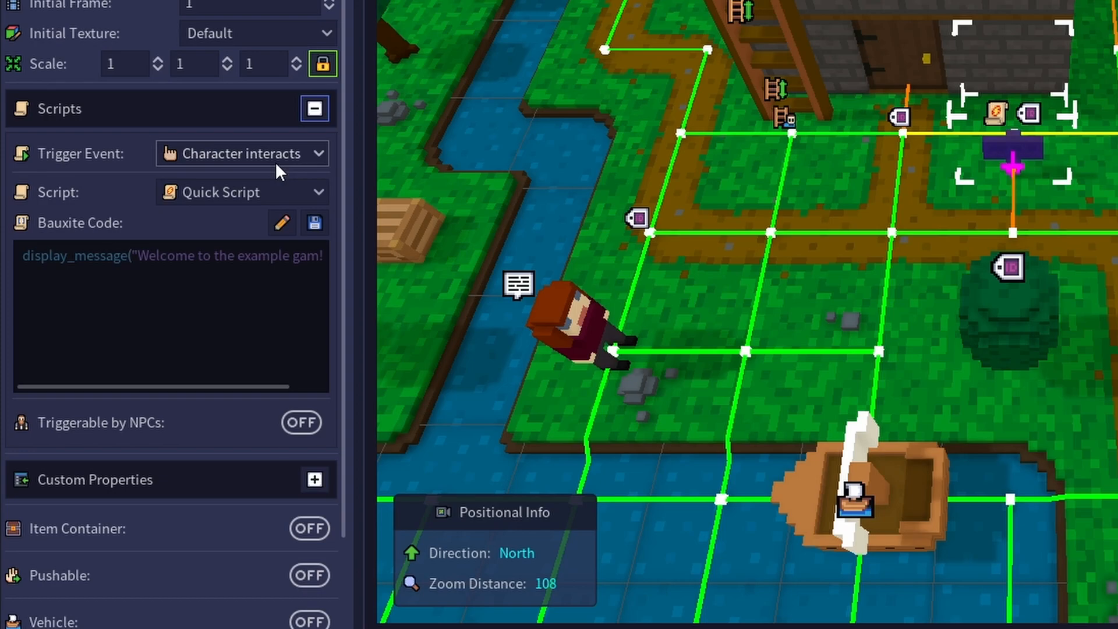
mouse_move(278, 193)
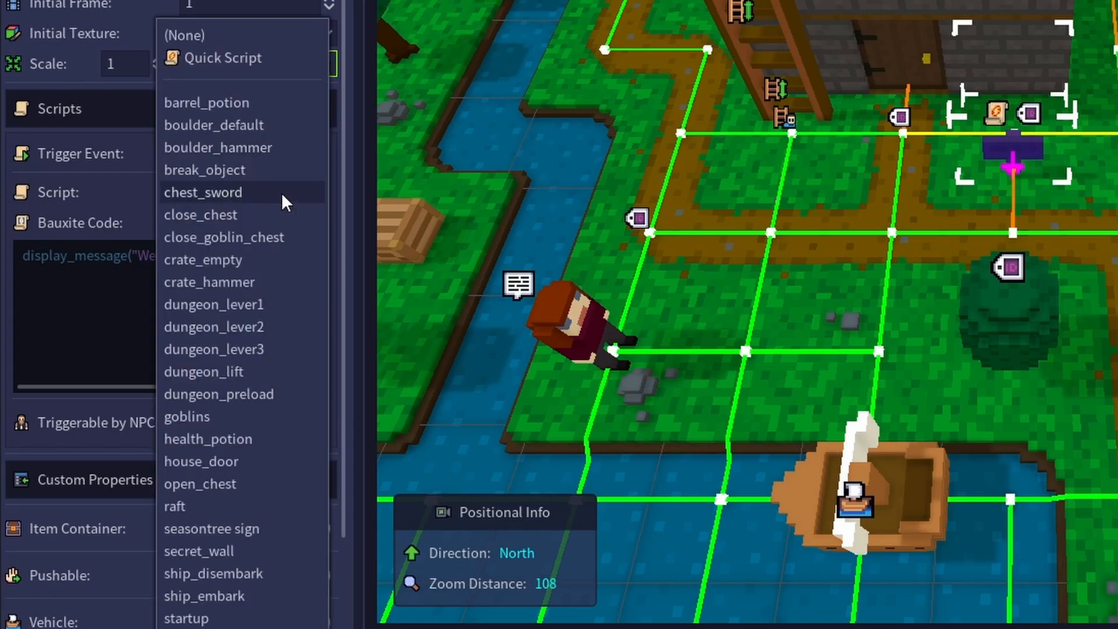
mouse_move(277, 440)
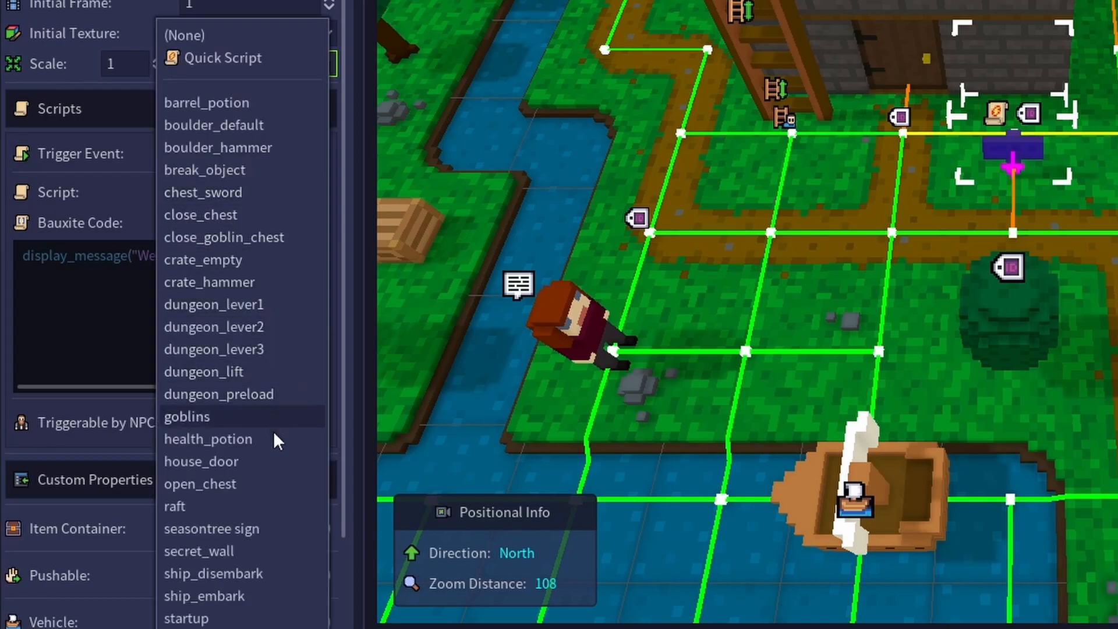
mouse_move(228, 529)
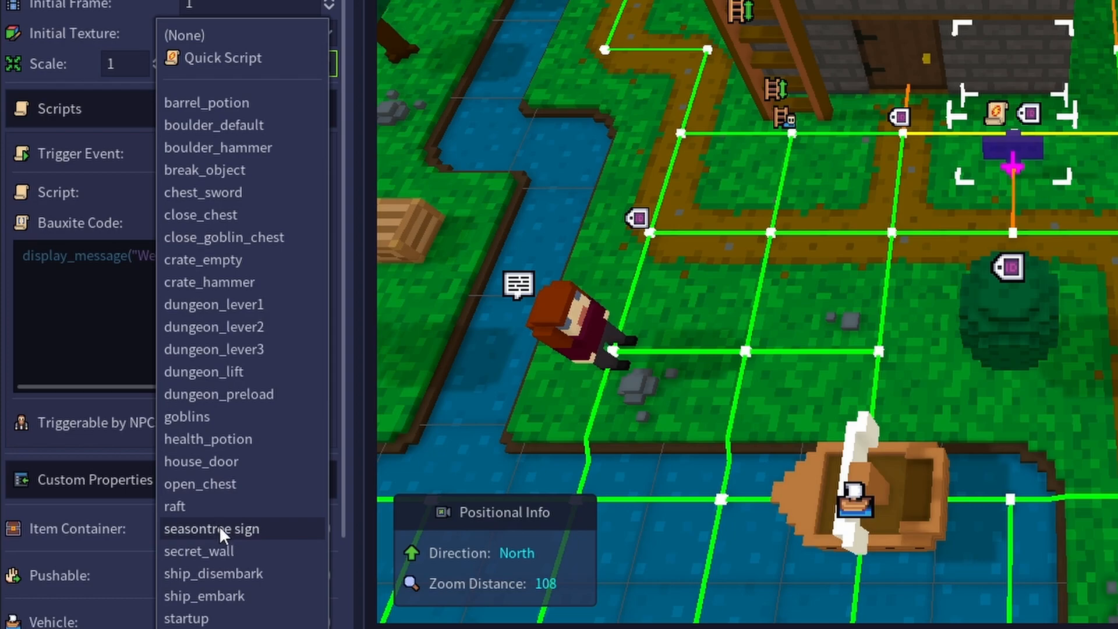
left_click(211, 529)
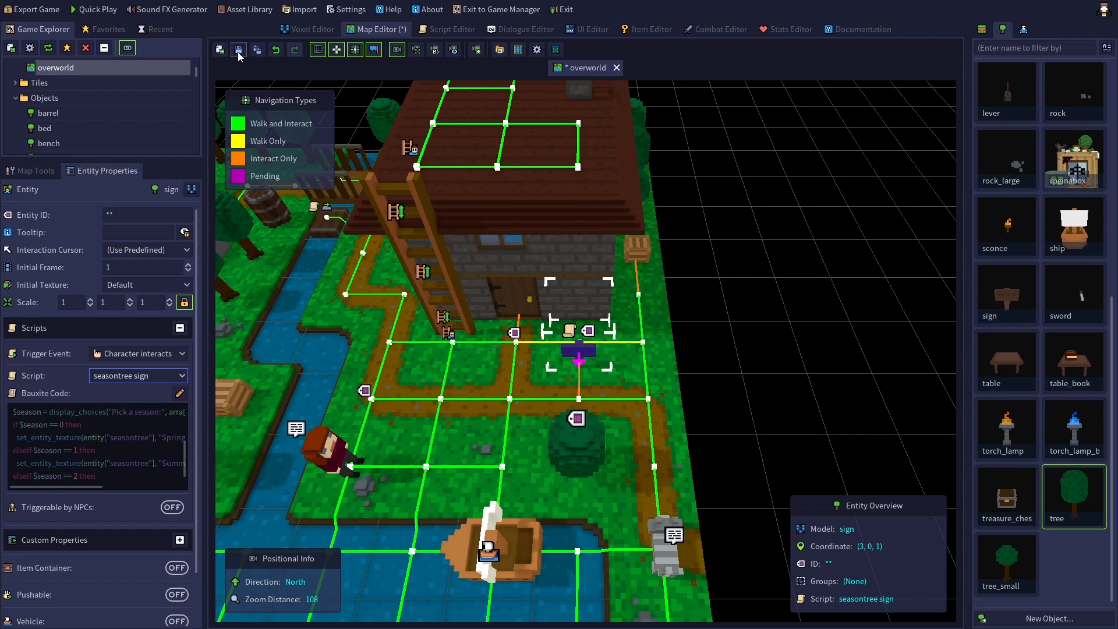
Save the map, launch Quick Play and start a New Game near the sign.
left_click(239, 49)
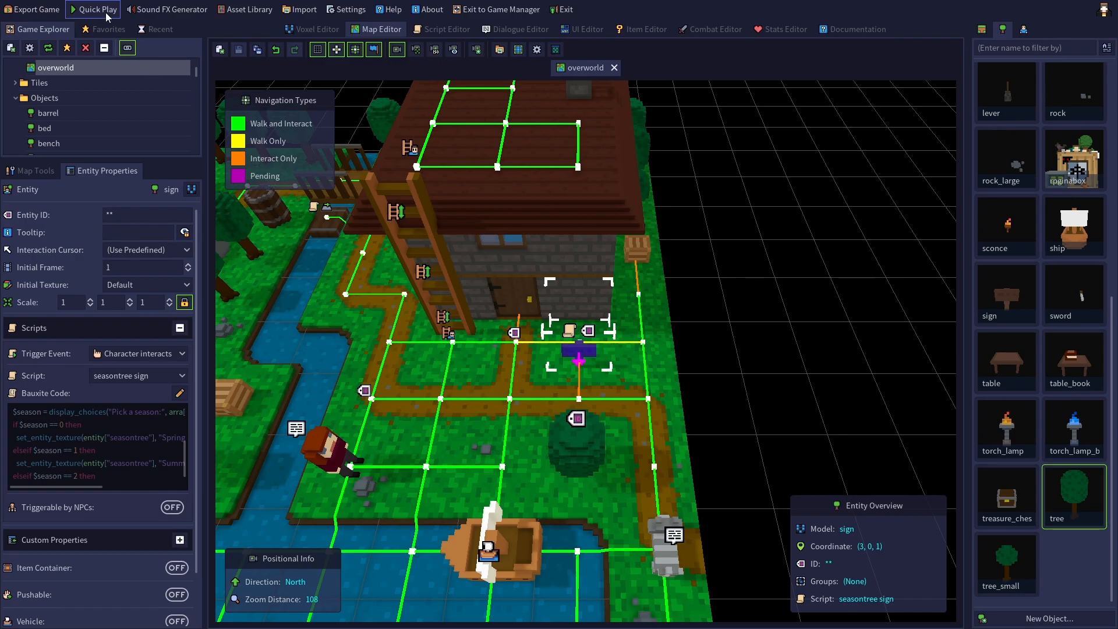
left_click(96, 9)
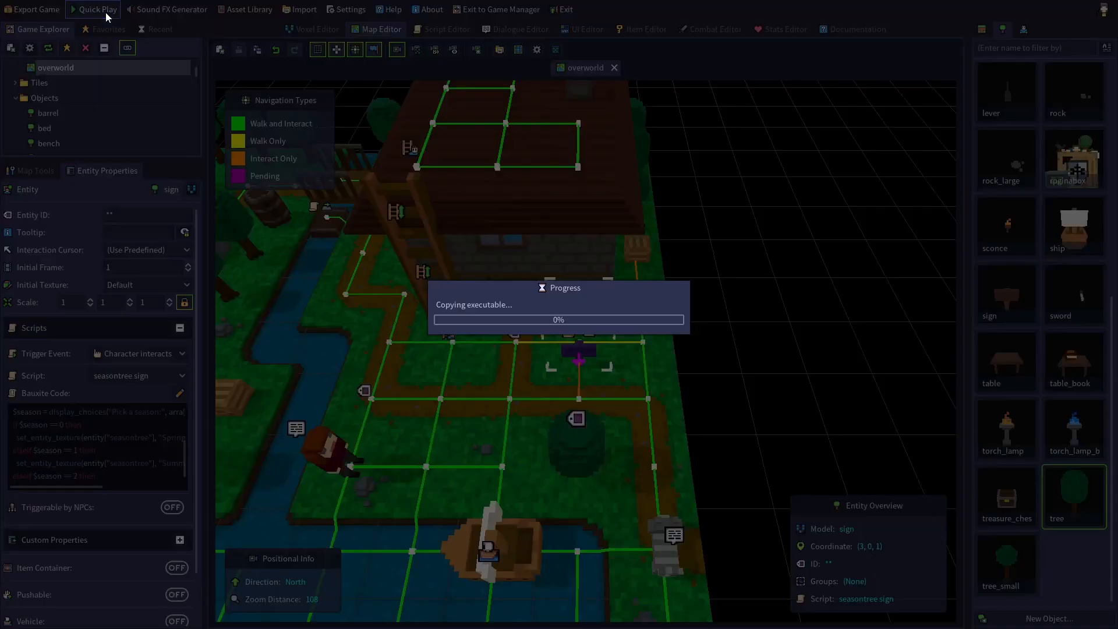
left_click(94, 10)
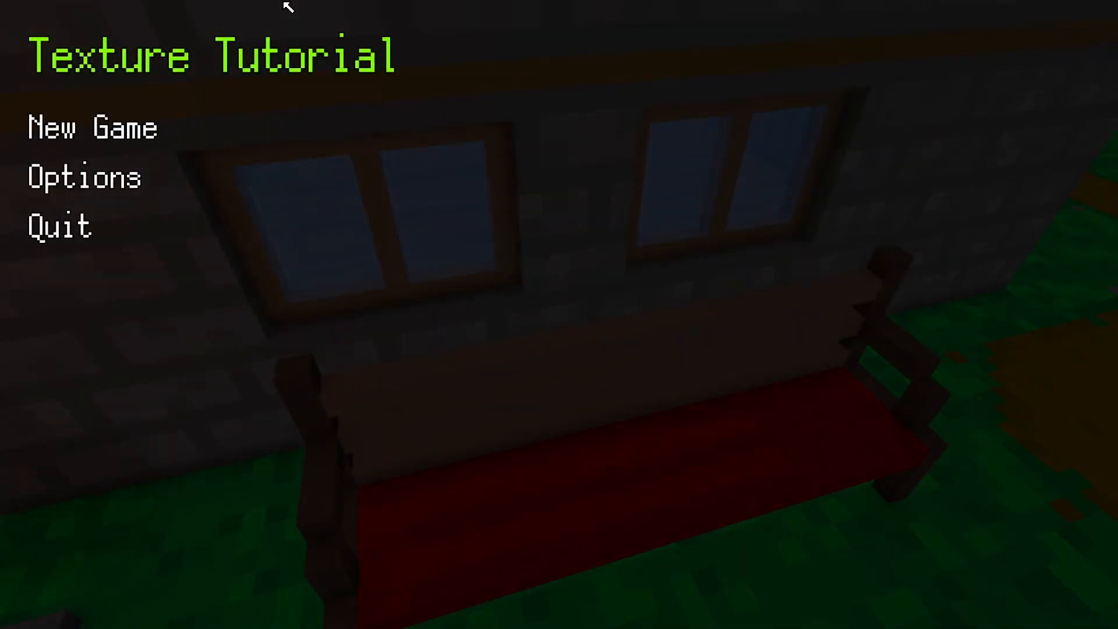
left_click(91, 127)
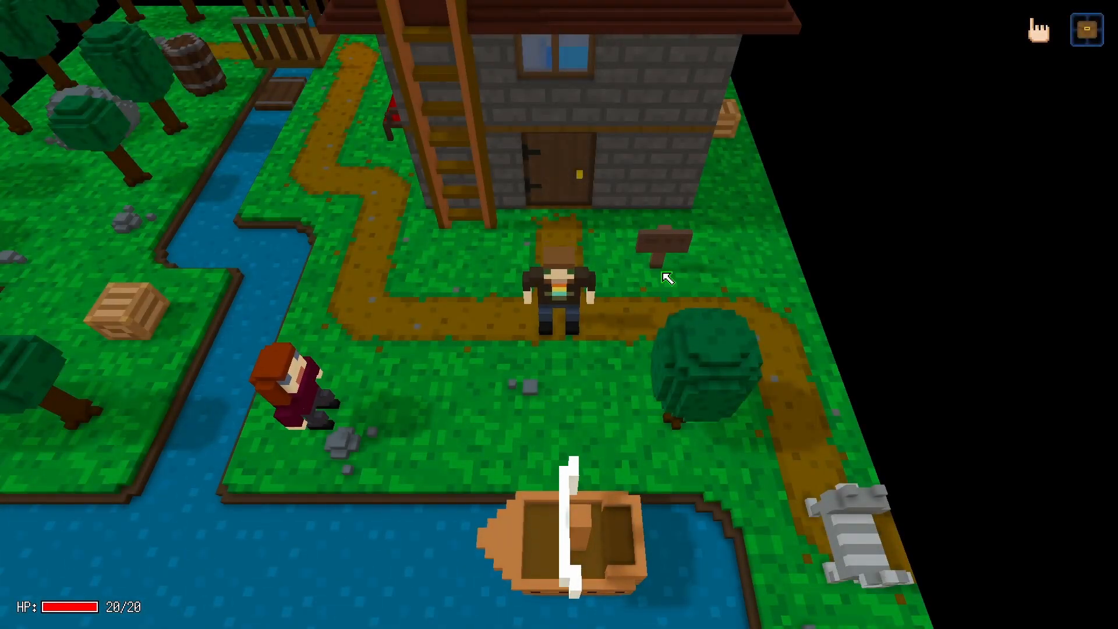